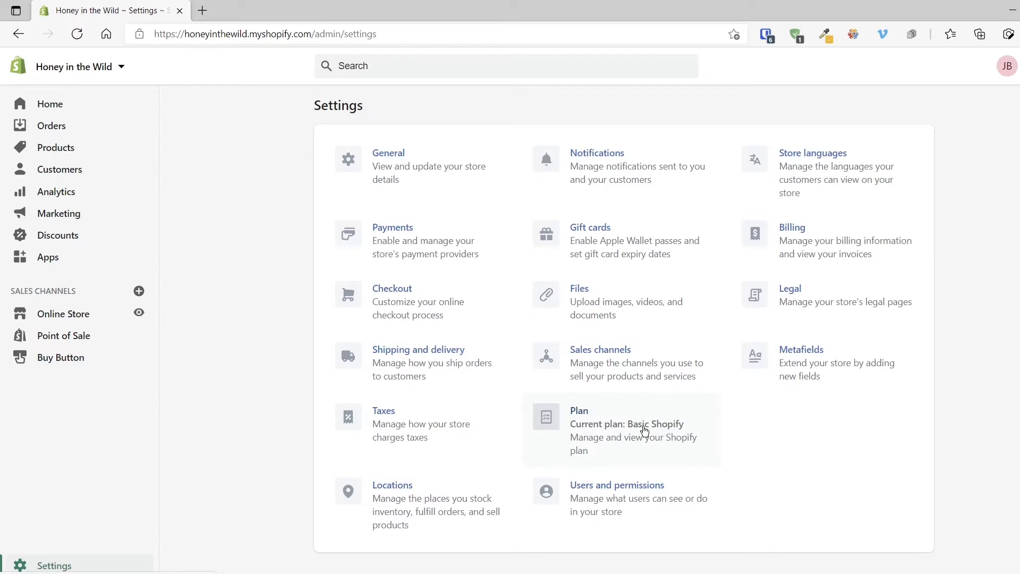
pyautogui.moveTo(388, 475)
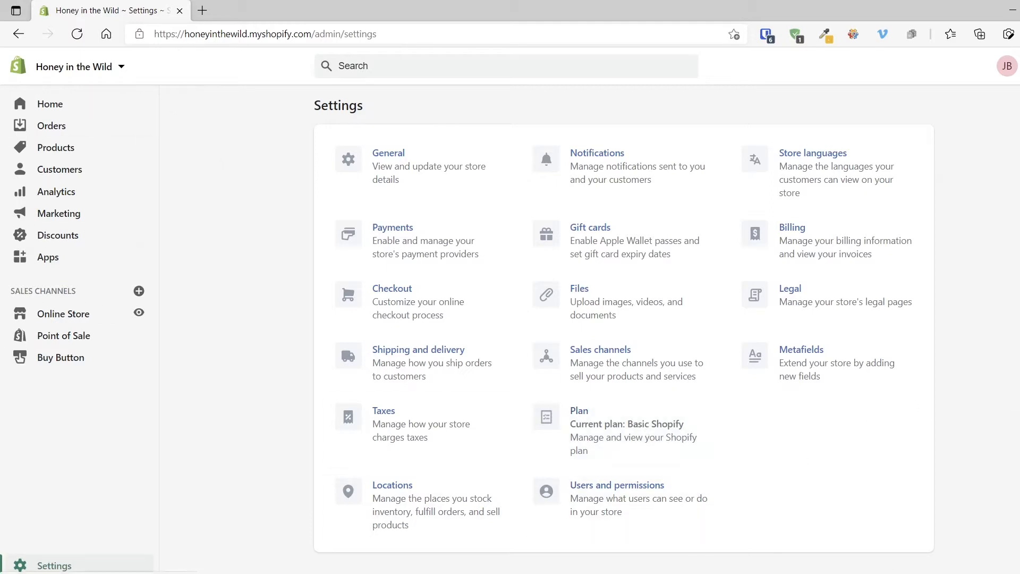
pyautogui.moveTo(841, 376)
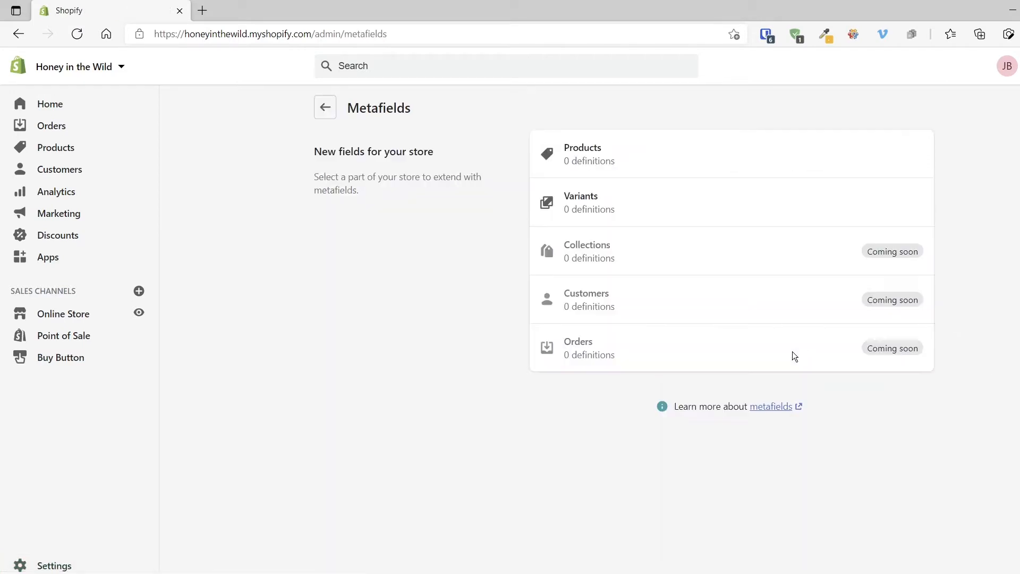
pyautogui.moveTo(507, 186)
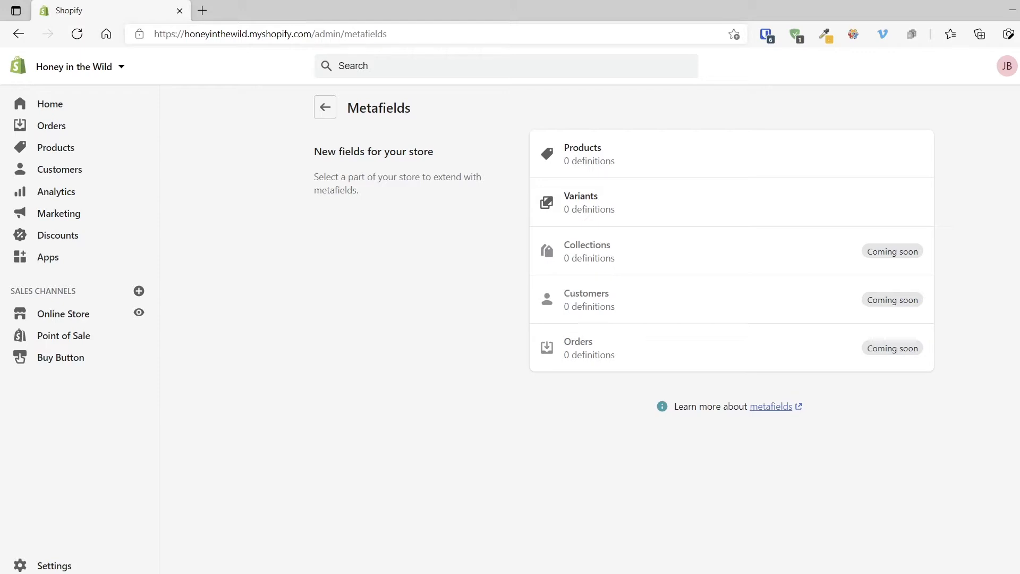
pyautogui.moveTo(974, 151)
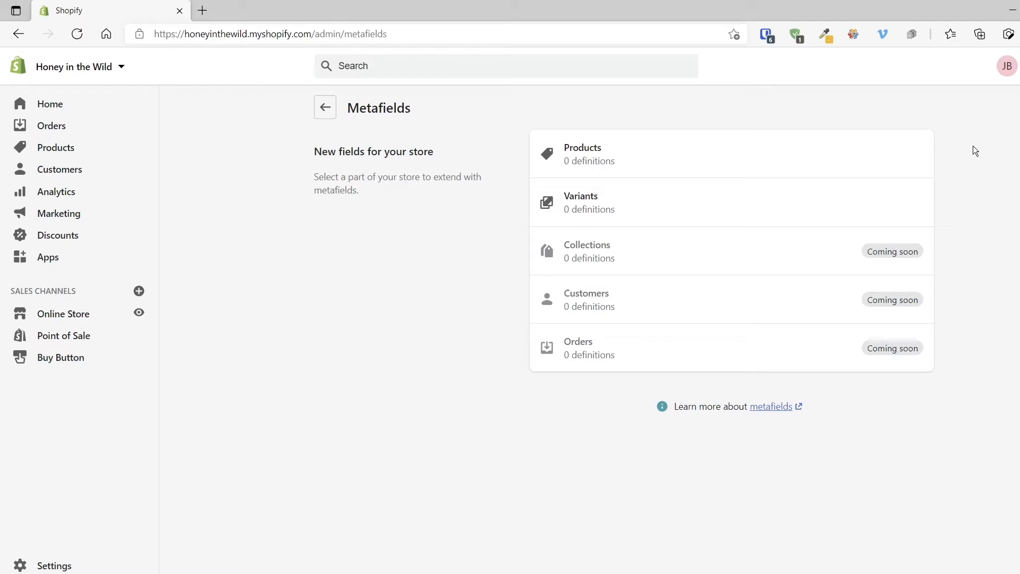
pyautogui.moveTo(823, 149)
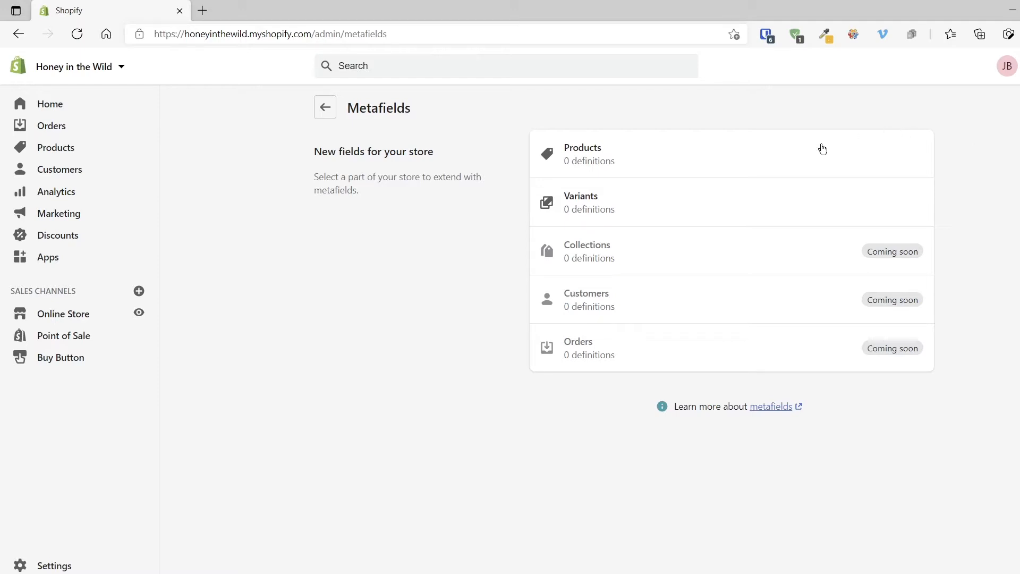
# - Open product metafield definitions, view 'Metafields without a definition', then return to Definitions
pyautogui.click(583, 154)
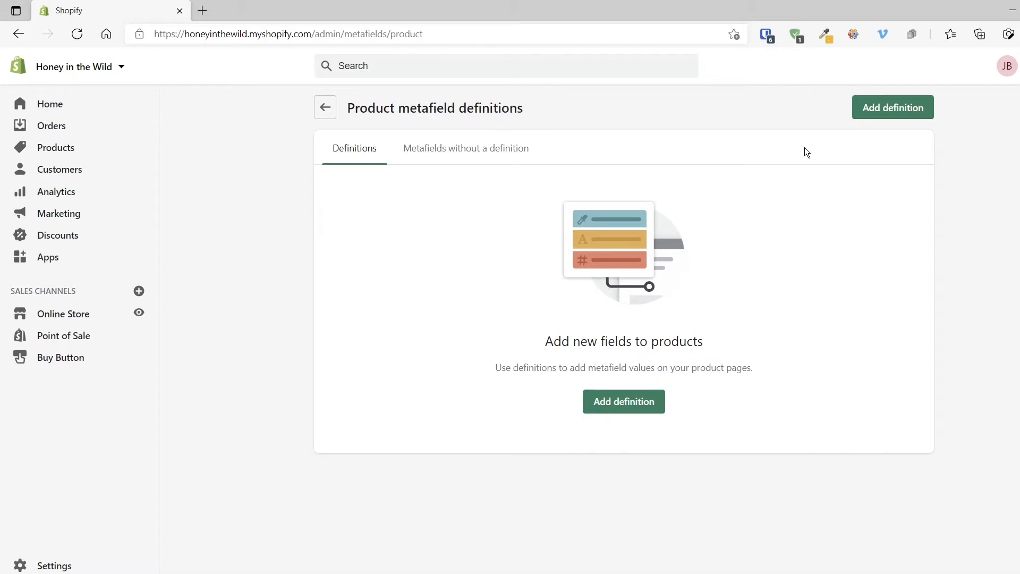
pyautogui.click(466, 148)
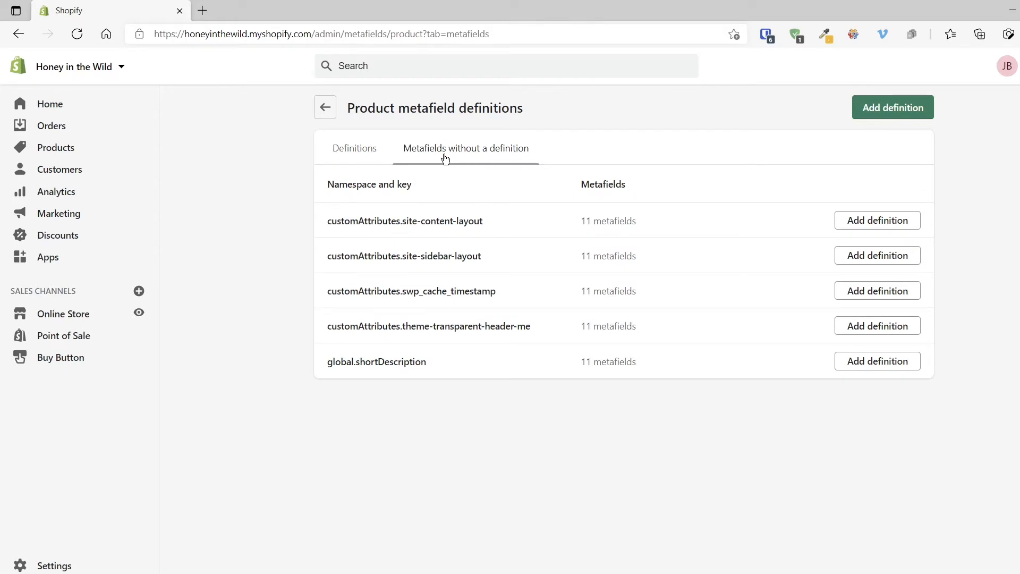
pyautogui.click(354, 148)
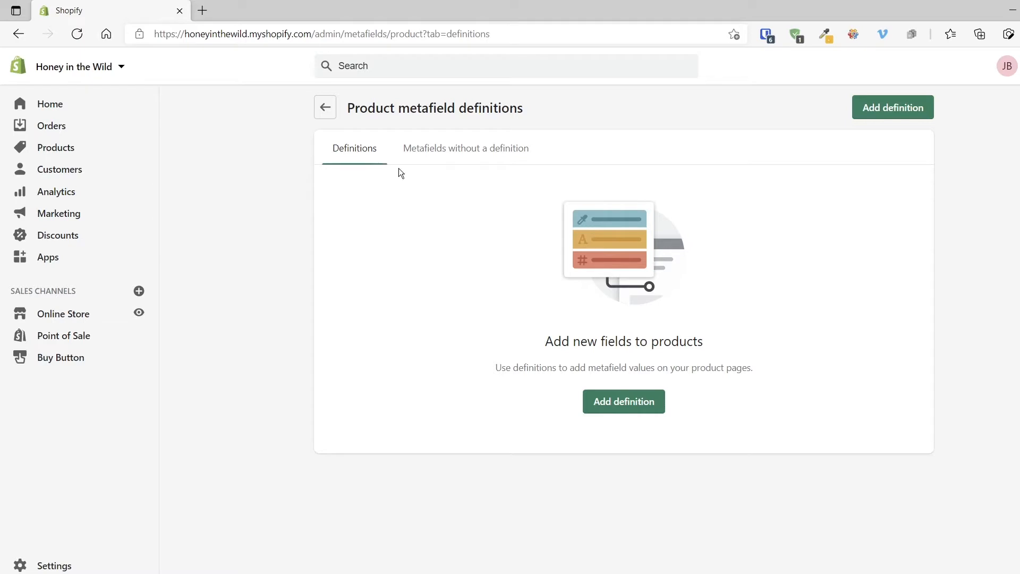
# - Start a new product metafield definition named 'Care Guide'
pyautogui.click(623, 400)
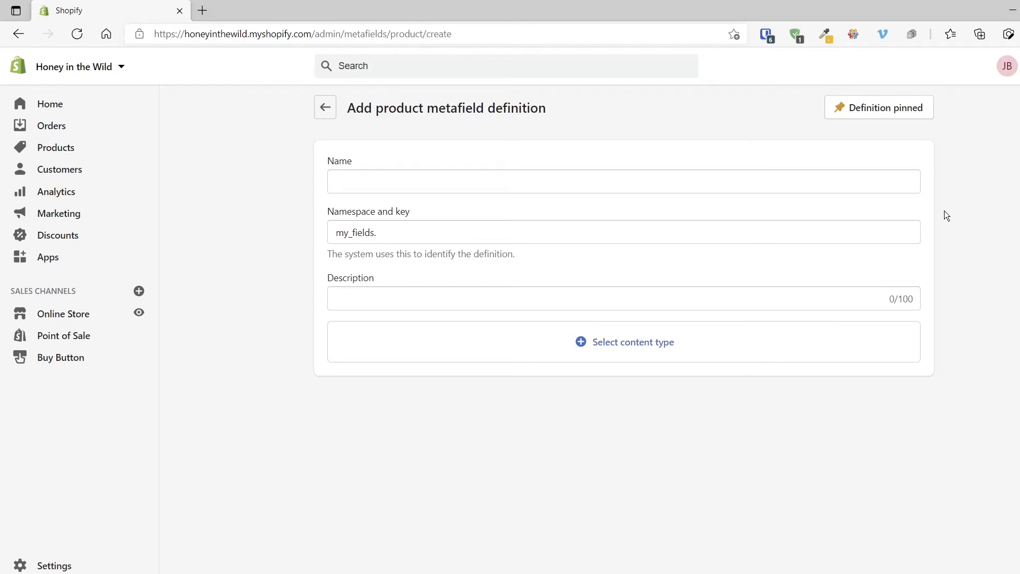
pyautogui.moveTo(939, 211)
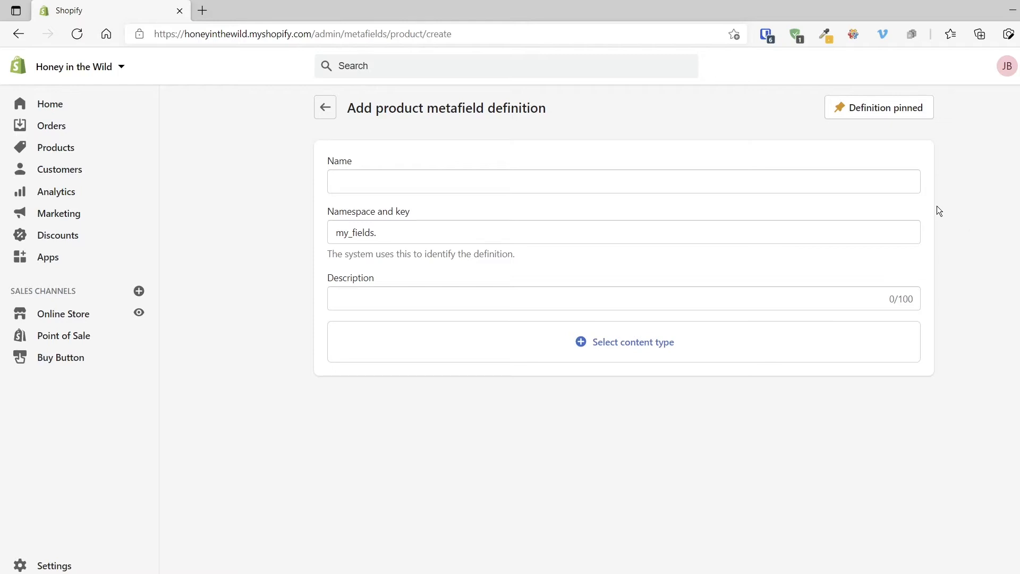
pyautogui.click(623, 181)
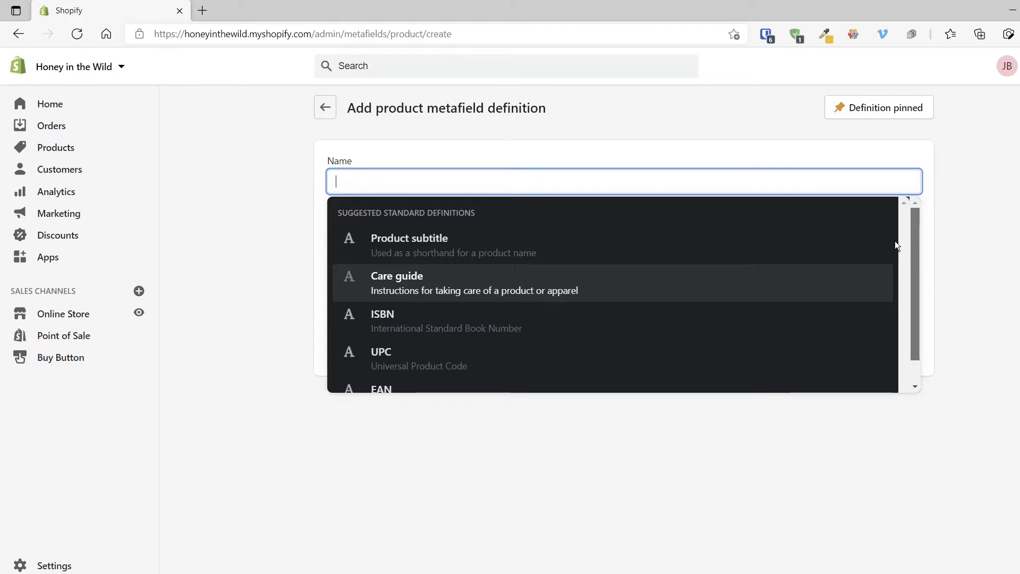
pyautogui.scroll(-3)
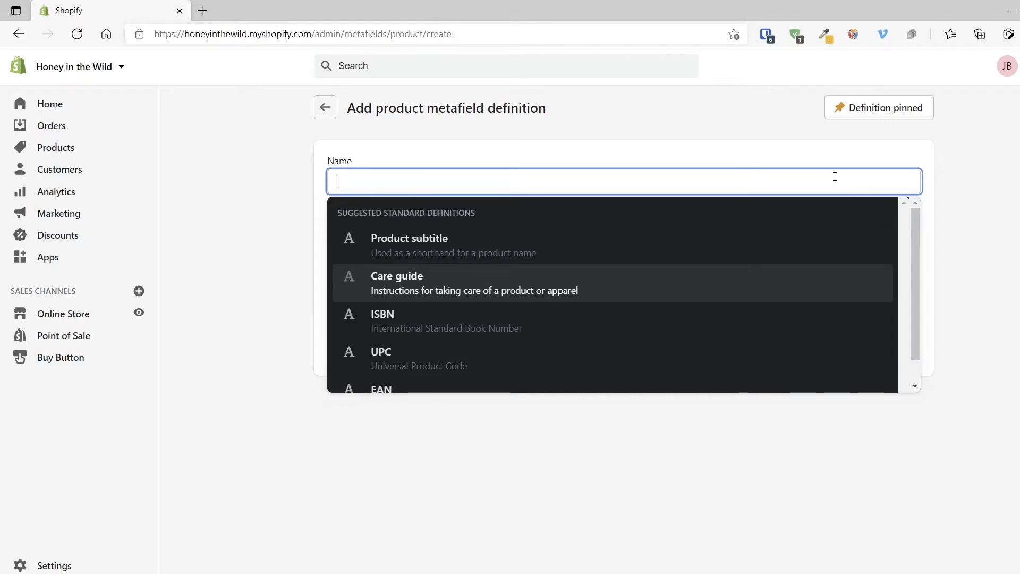
pyautogui.write('Care Guide')
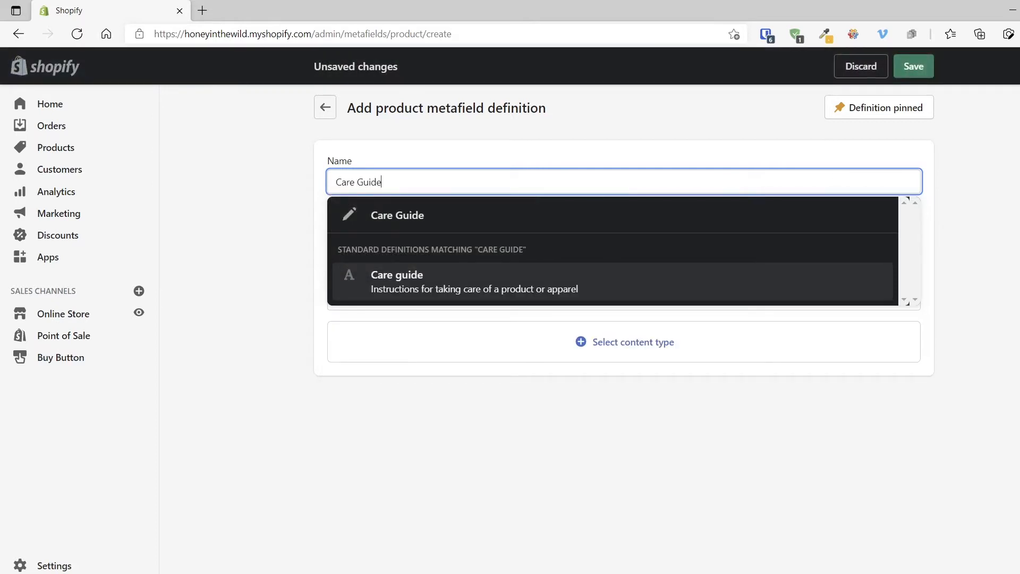
# - Accept Care Guide and replace the my_fields namespace so the key is washing.care_guide
pyautogui.click(397, 214)
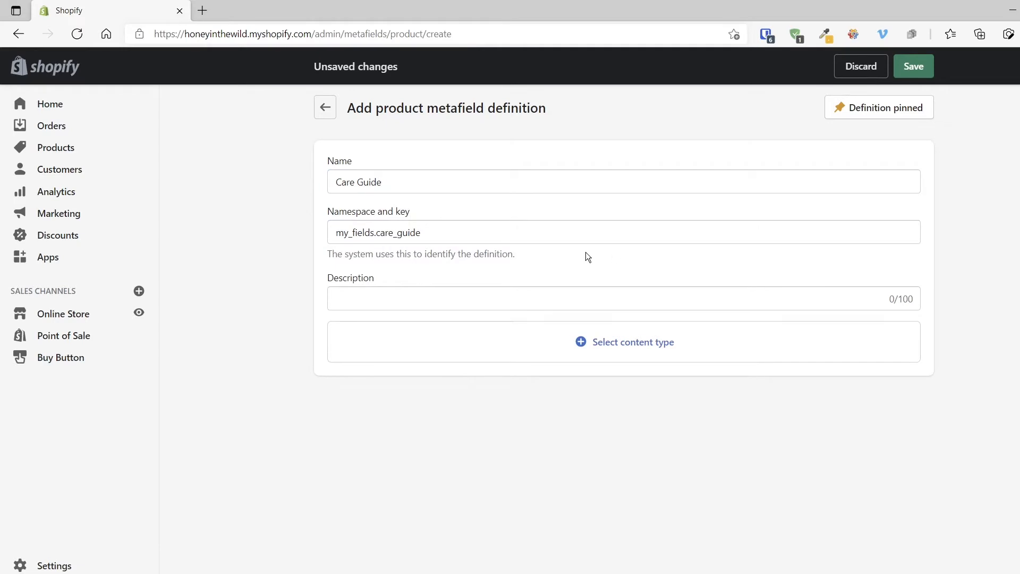
pyautogui.moveTo(432, 252)
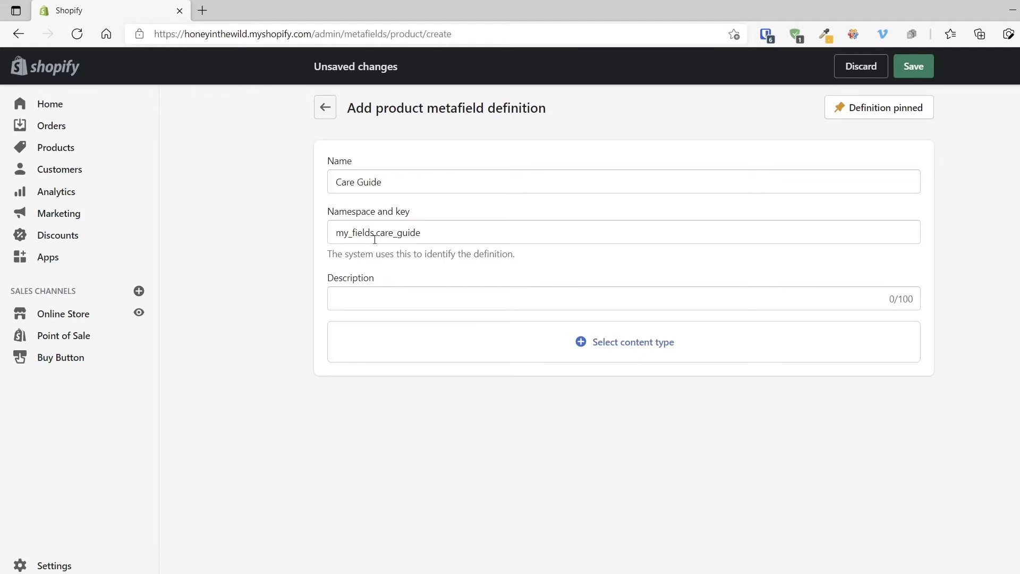
pyautogui.moveTo(357, 248)
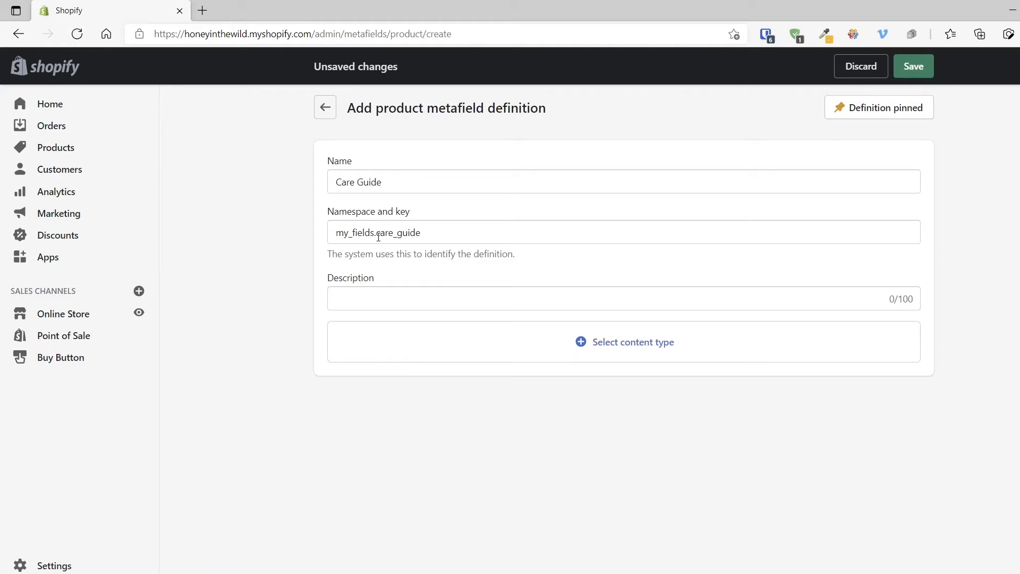
pyautogui.click(377, 232)
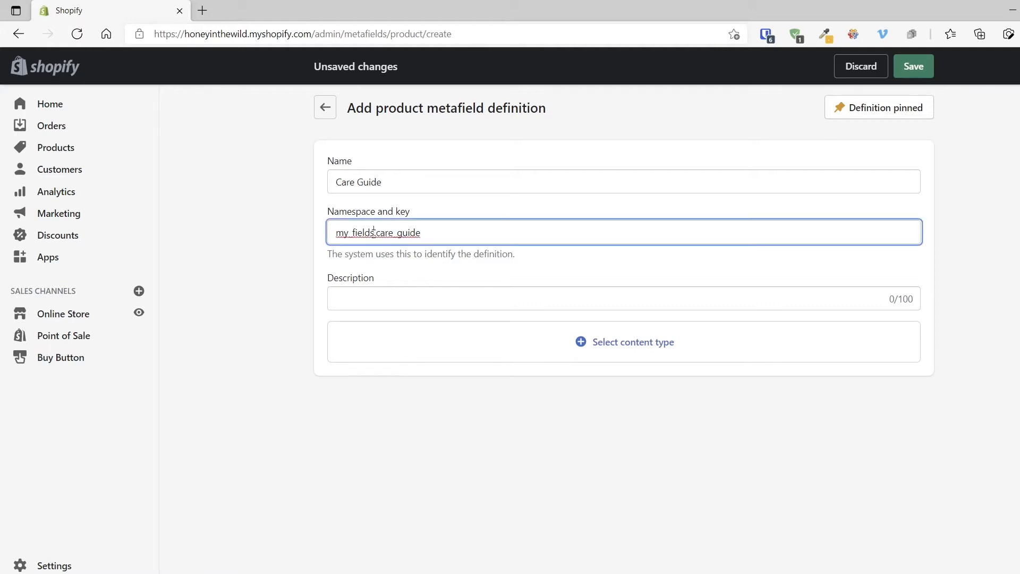
pyautogui.doubleClick(355, 233)
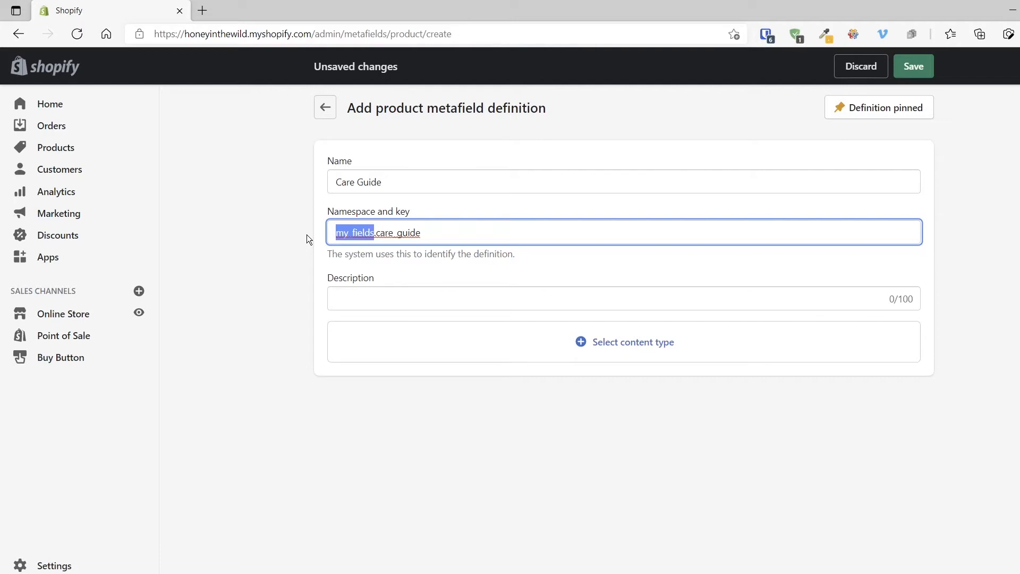
pyautogui.write('washing')
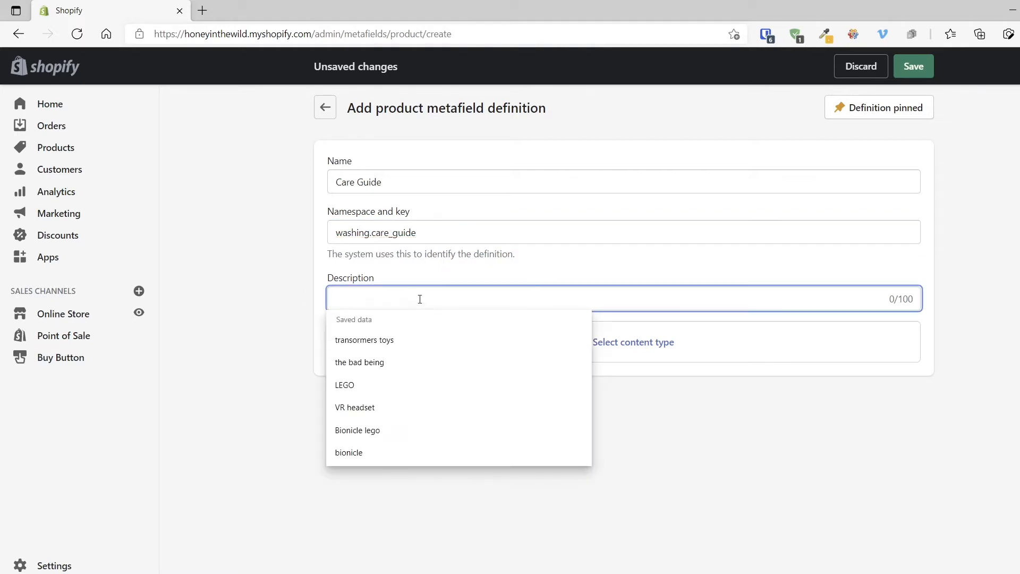
# - Enter 'Washing instructions' as the definition's description
pyautogui.click(615, 298)
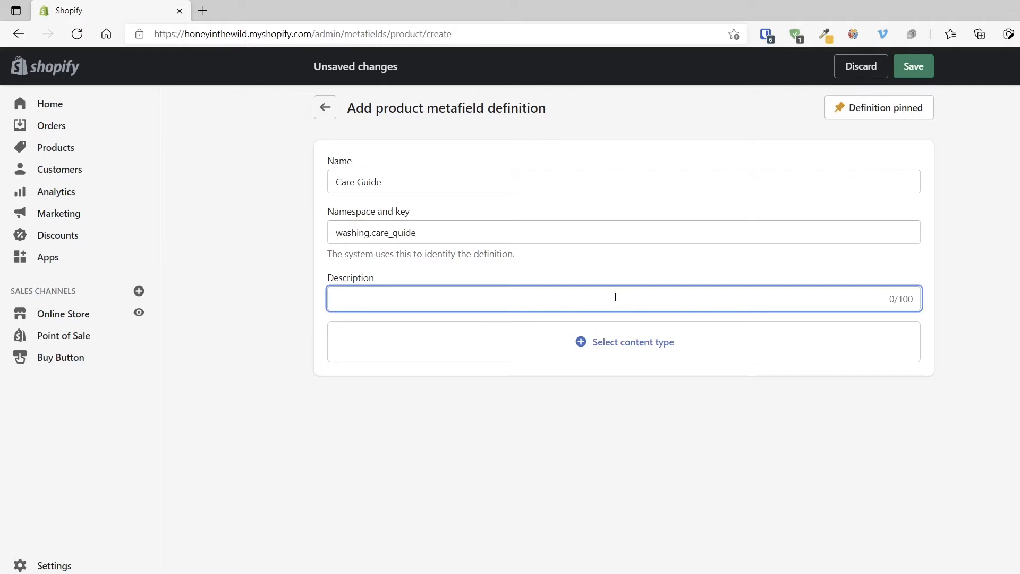
pyautogui.write('Washing')
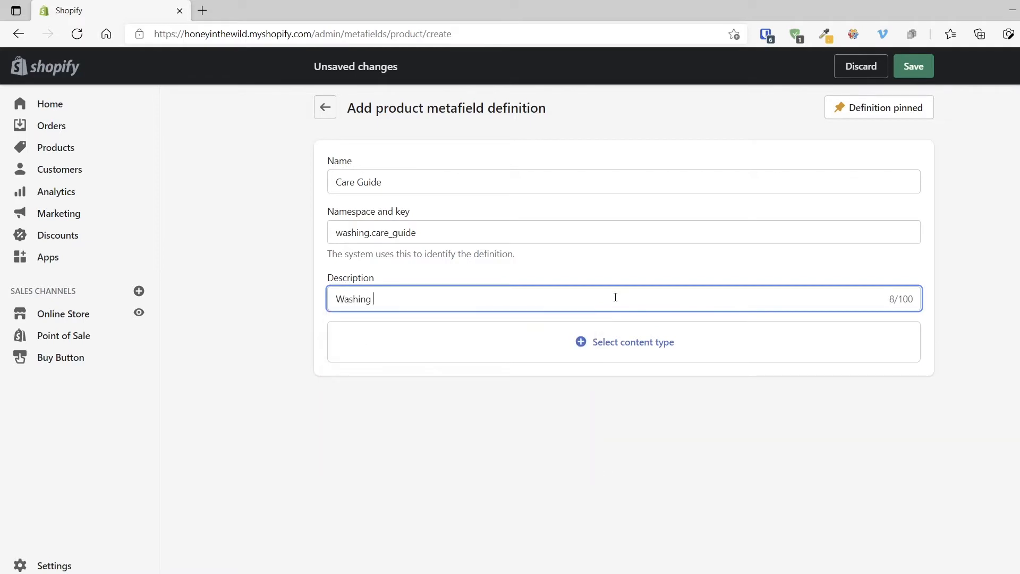
pyautogui.write('instruction')
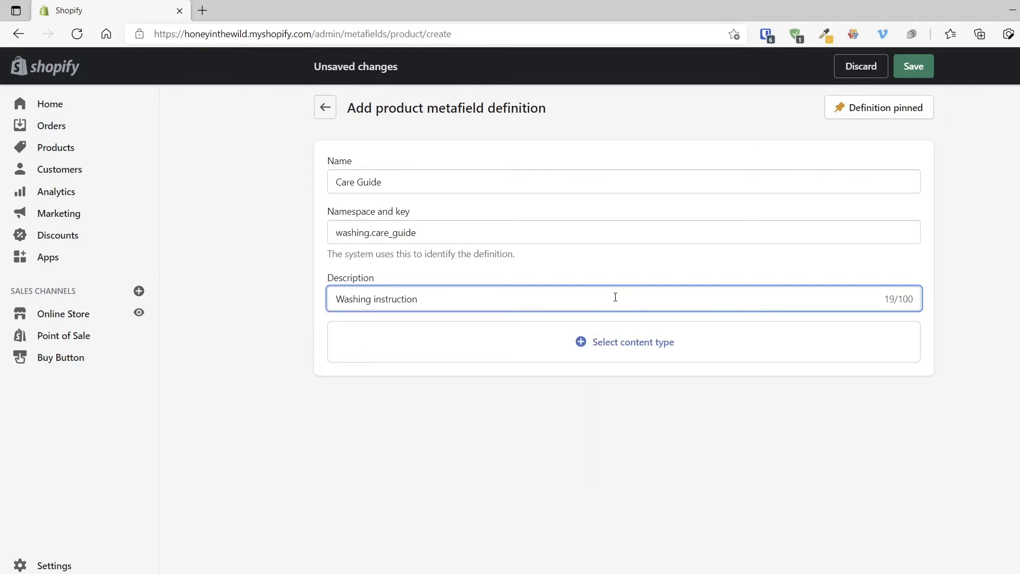
pyautogui.write('s')
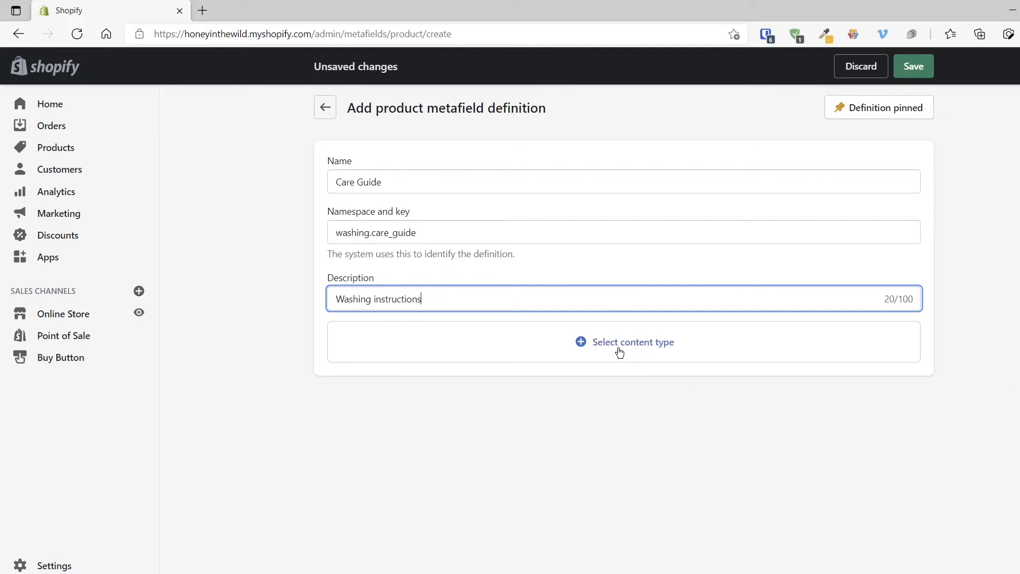
# - Set the Care Guide content type to Text with the multi-line text option
pyautogui.click(624, 341)
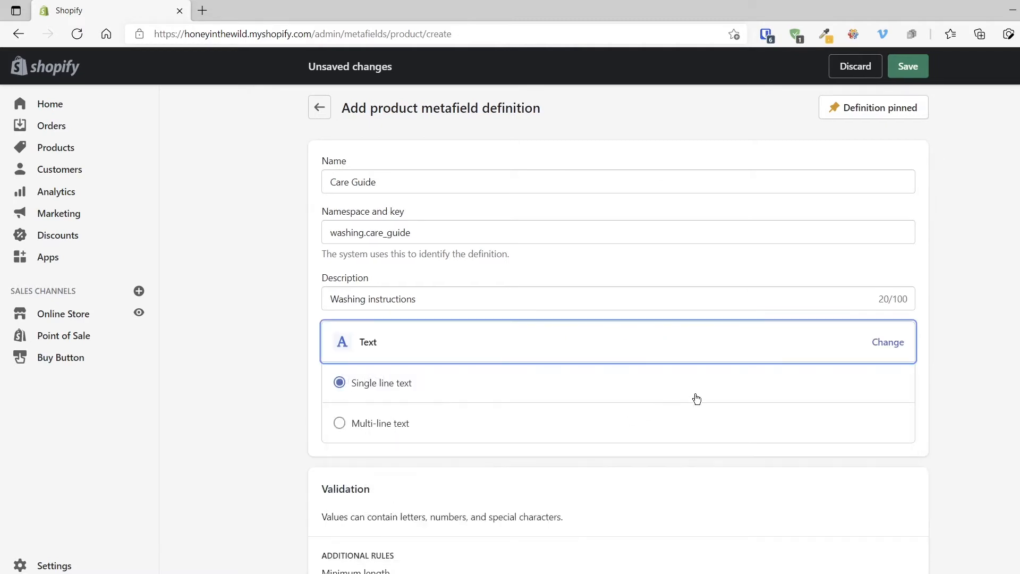
pyautogui.scroll(-3)
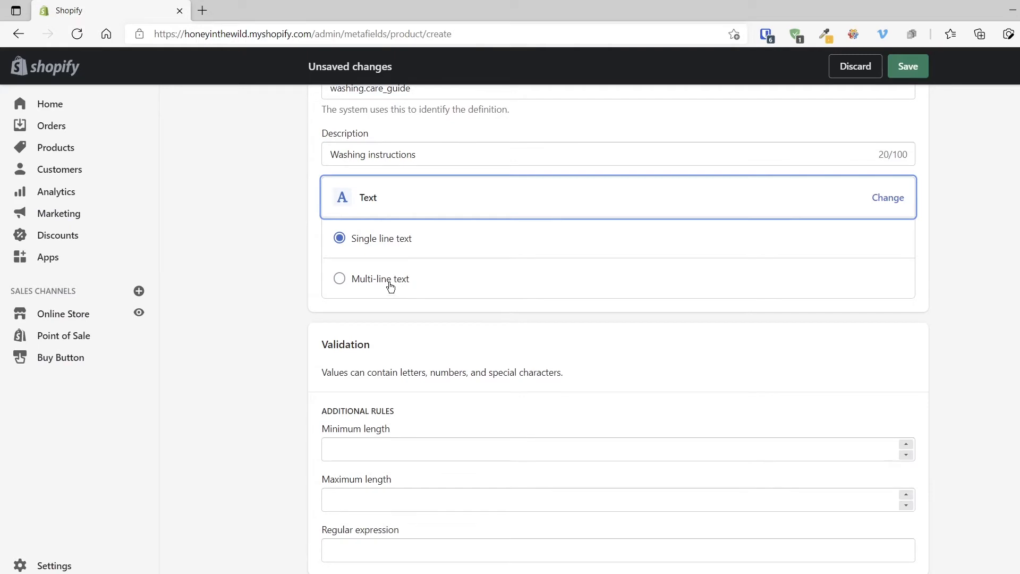
pyautogui.click(339, 279)
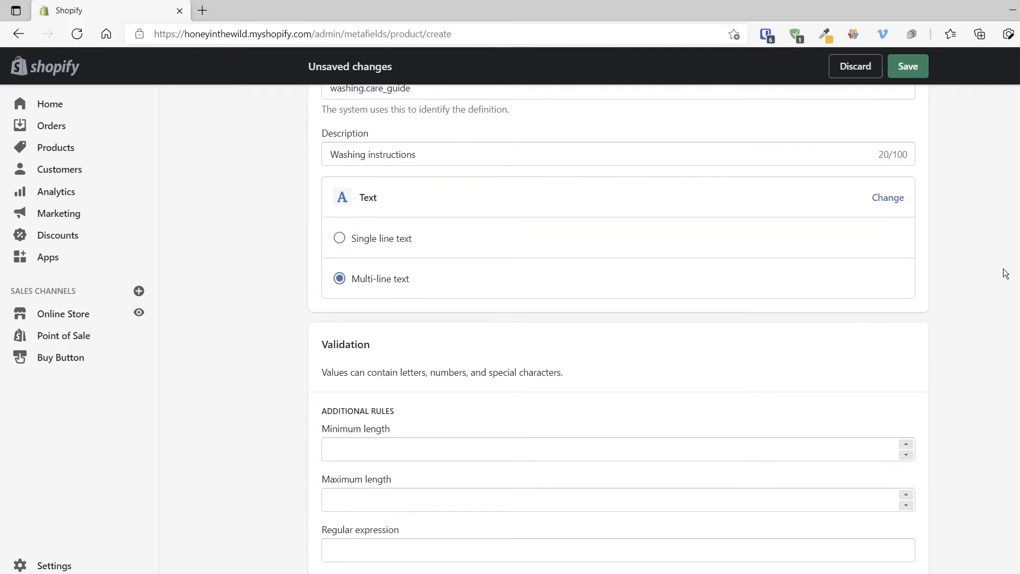
pyautogui.moveTo(807, 389)
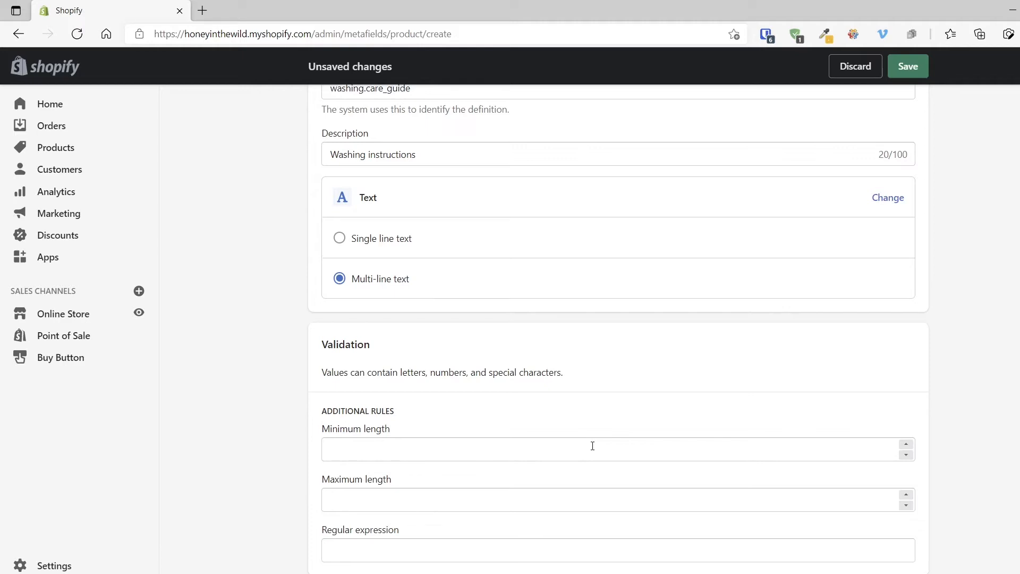
pyautogui.moveTo(458, 444)
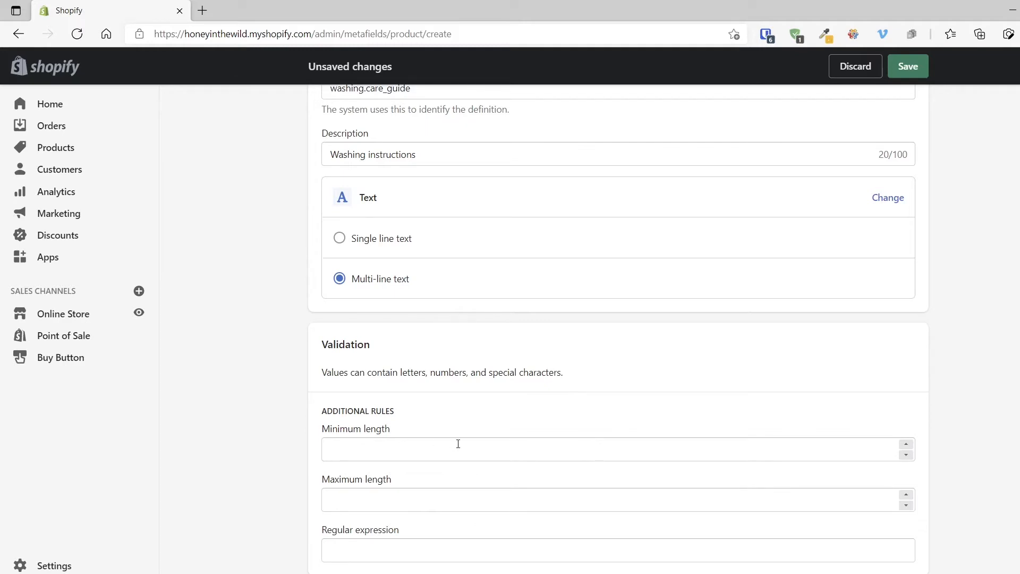
pyautogui.write('1')
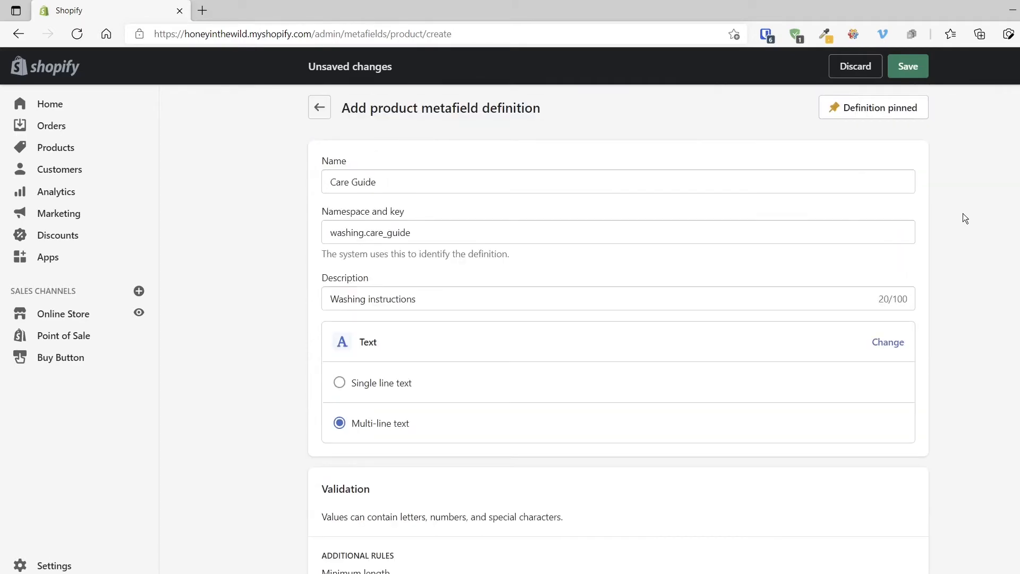
# - Save the Care Guide metafield definition and let the definitions list load
pyautogui.click(907, 66)
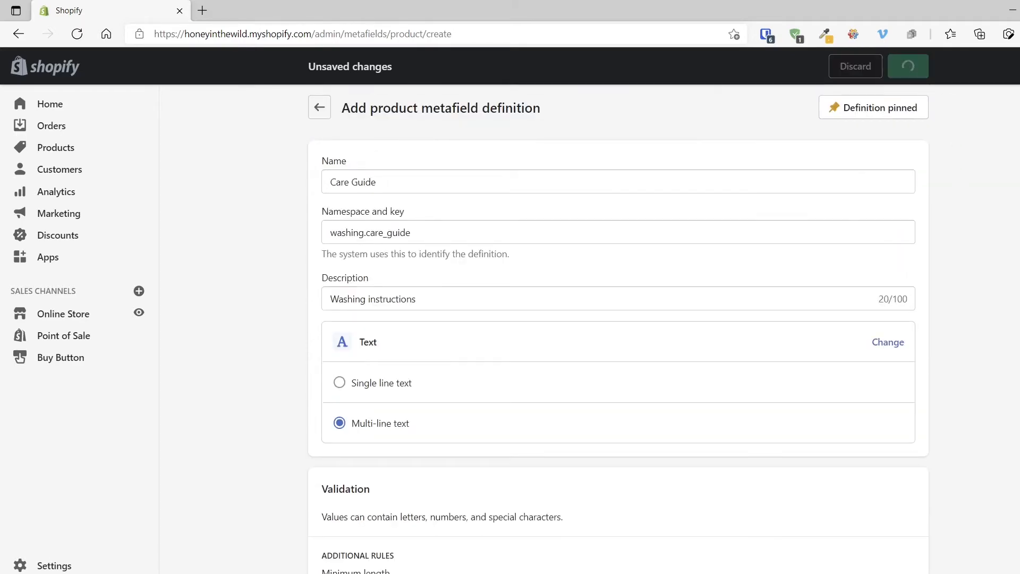
pyautogui.click(907, 66)
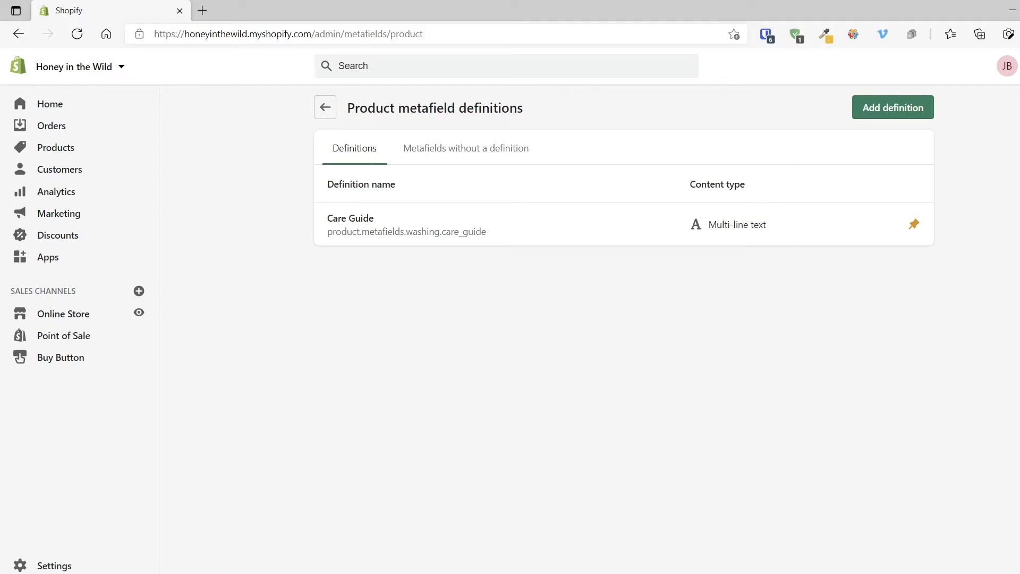
pyautogui.moveTo(462, 238)
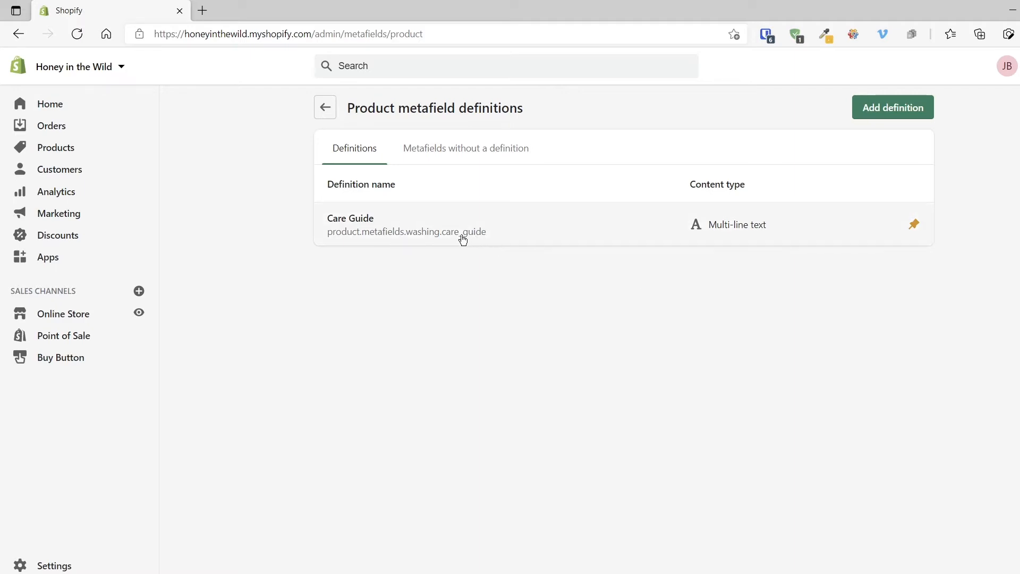
pyautogui.moveTo(338, 235)
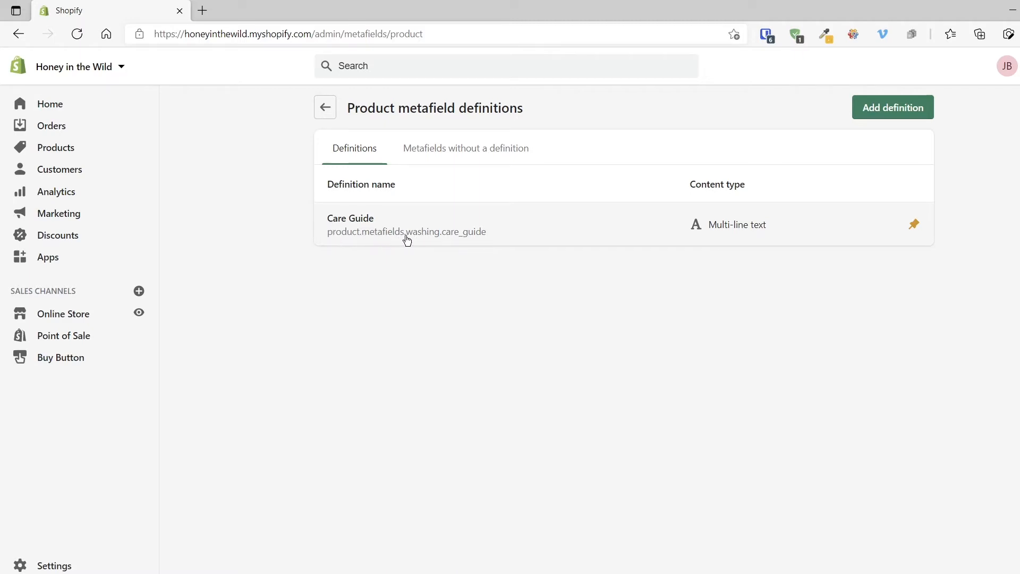
pyautogui.moveTo(462, 241)
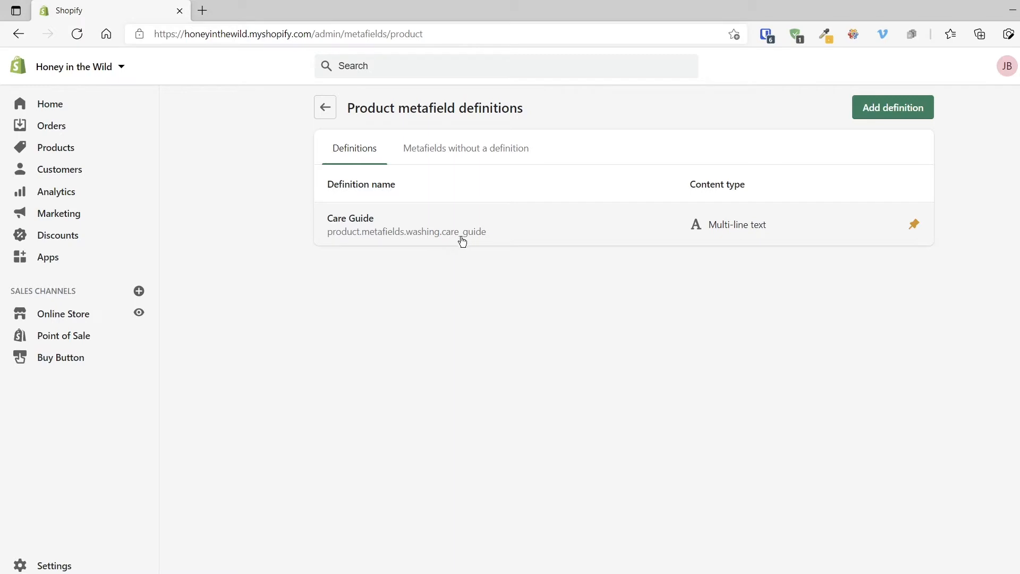
pyautogui.moveTo(470, 240)
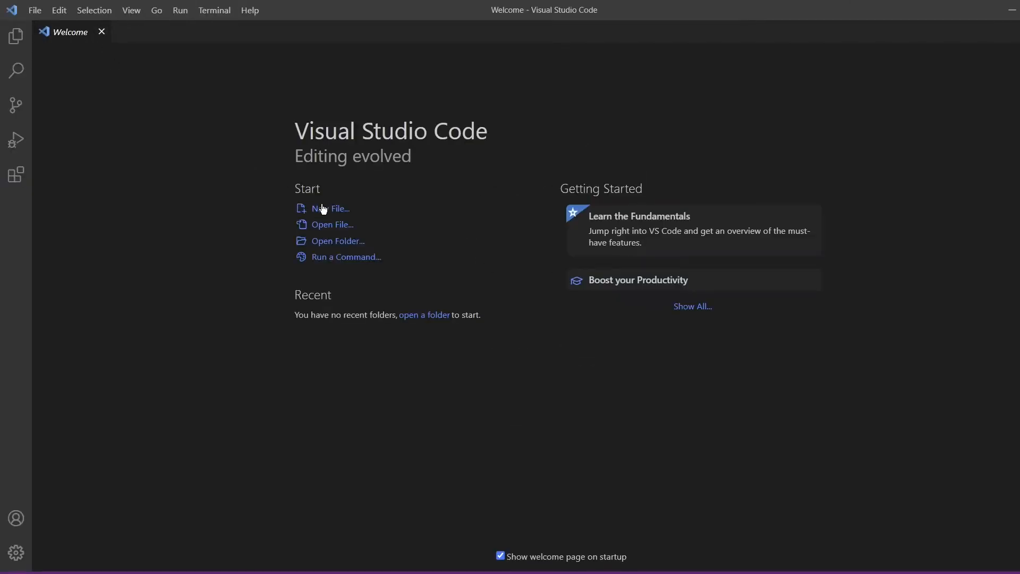
# - Type the Care Guide path starting product.metafields.washing into a new untitled VS Code file
pyautogui.click(331, 209)
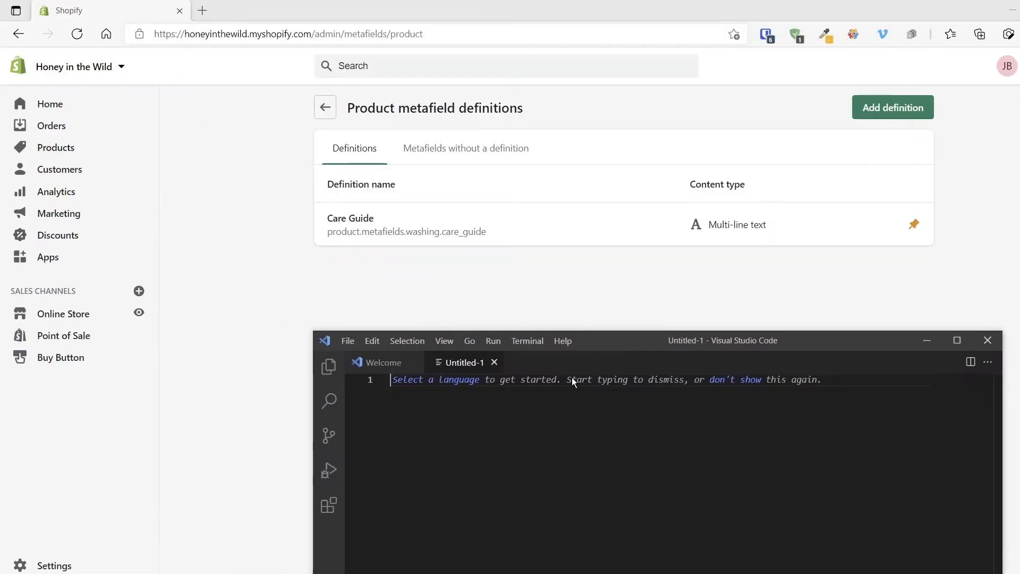
pyautogui.write('product.metafields')
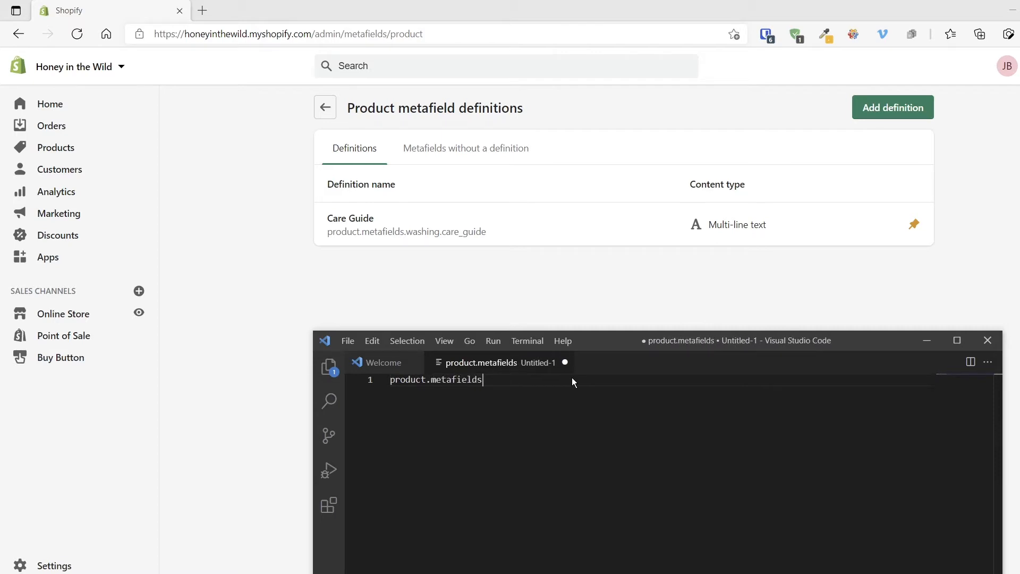
pyautogui.write('.washing')
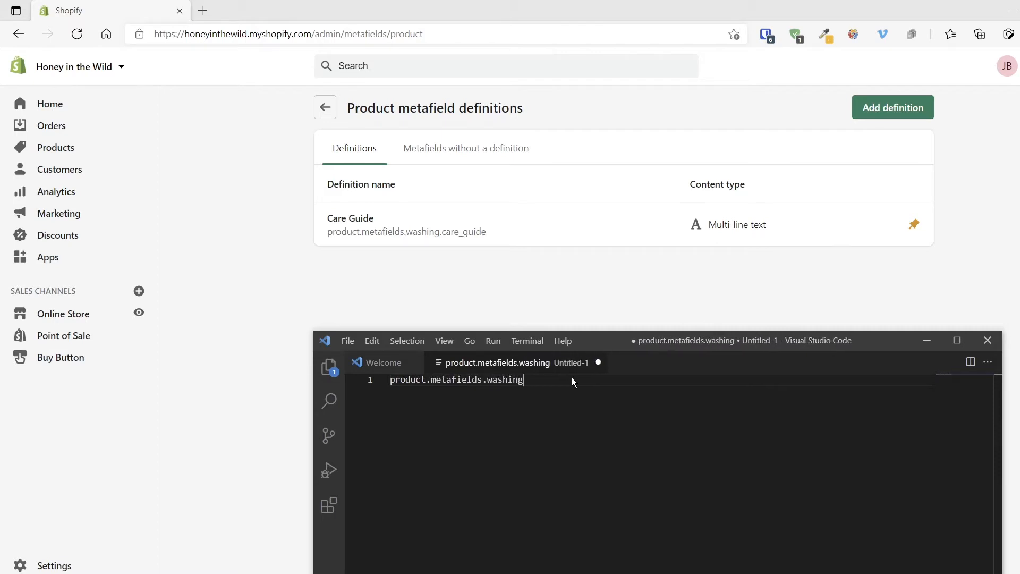
pyautogui.write('.ca')
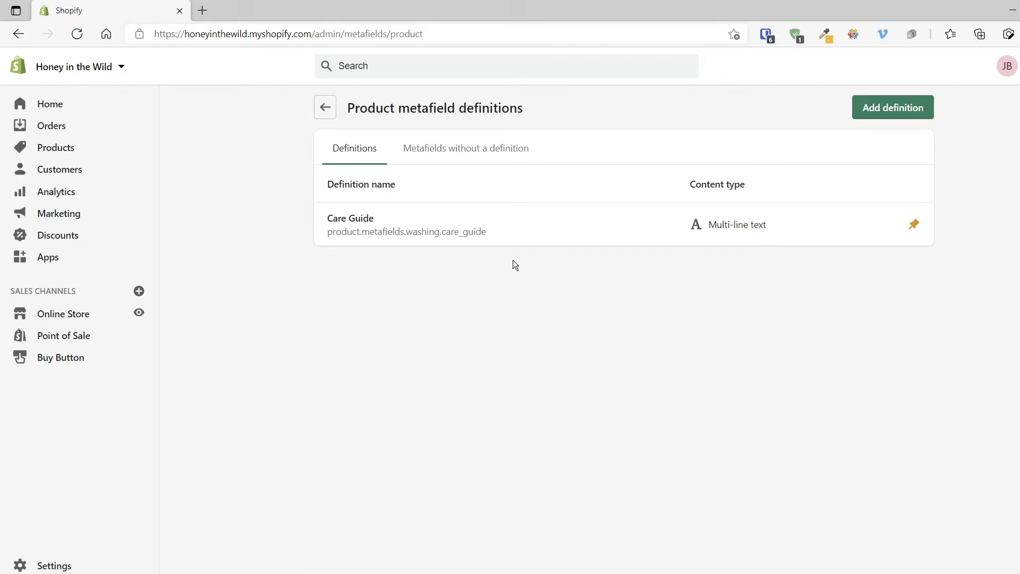
pyautogui.moveTo(513, 265)
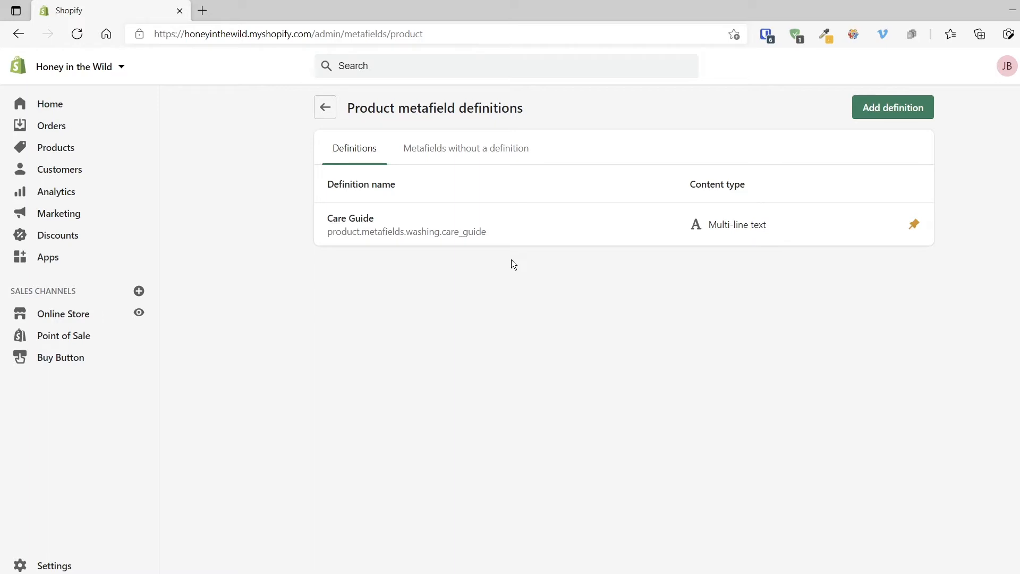
pyautogui.moveTo(511, 265)
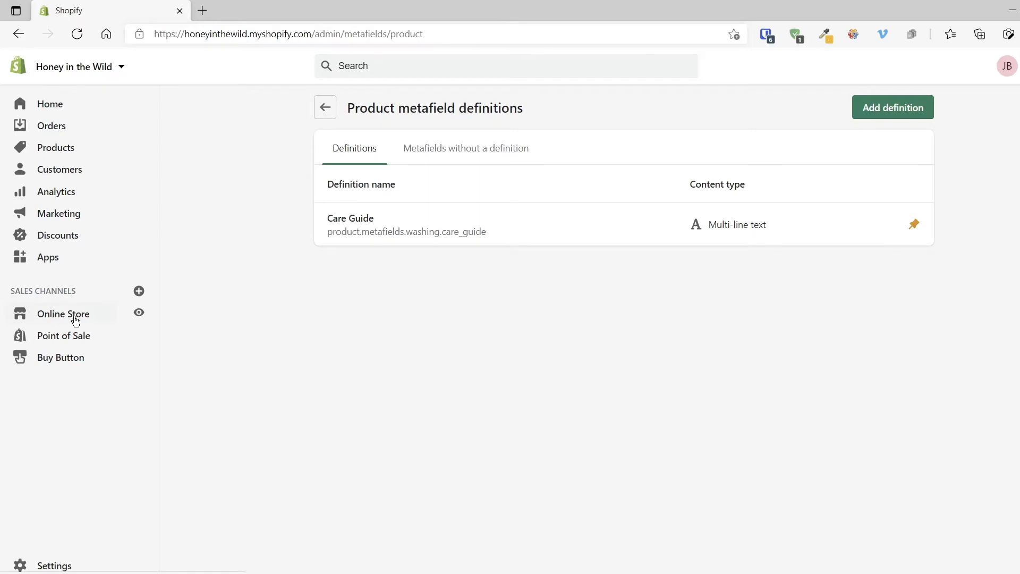
# - Go to Online Store > Themes and scroll through to the live Honey in the Wild theme
pyautogui.click(63, 314)
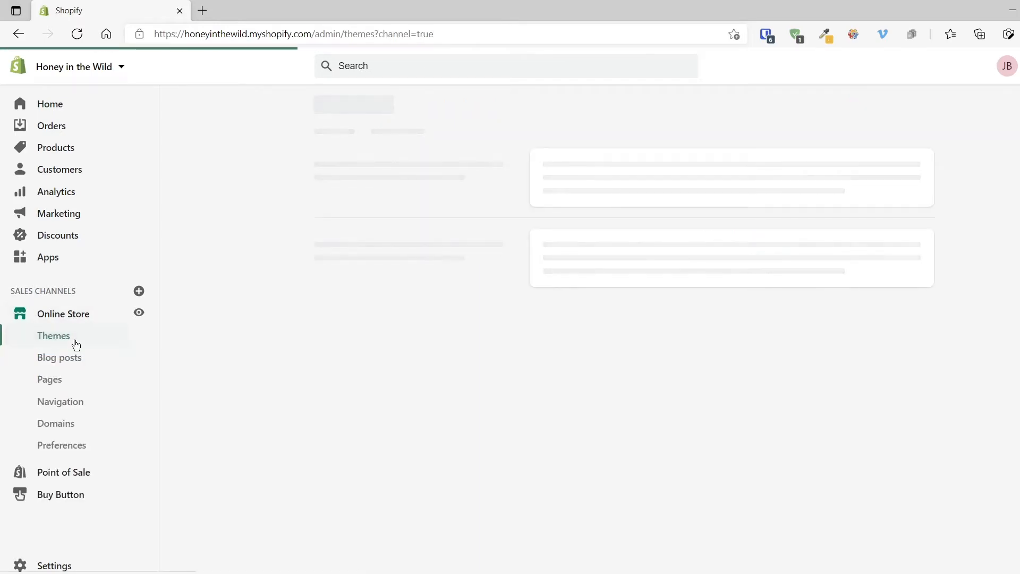
pyautogui.click(53, 336)
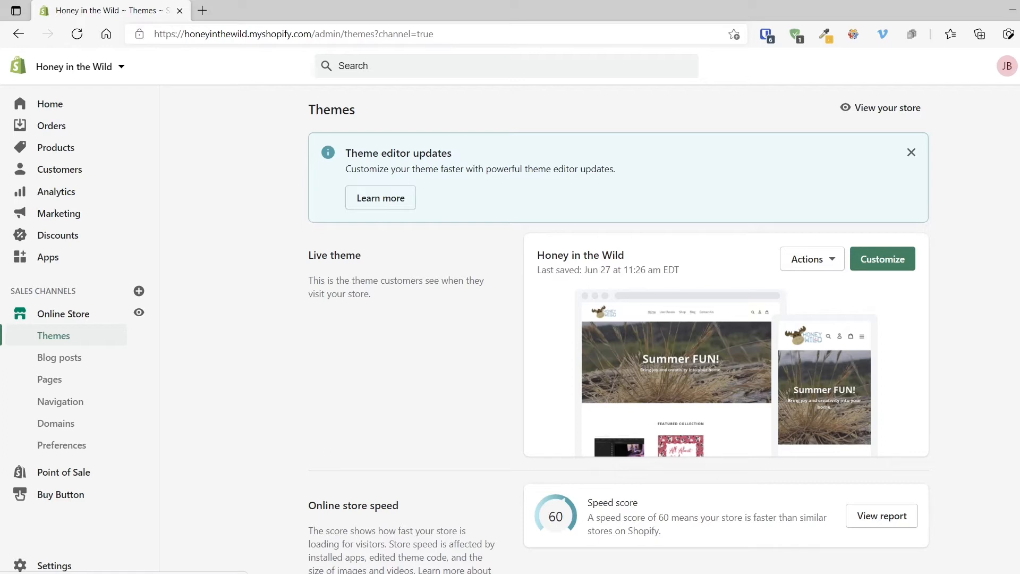
pyautogui.moveTo(948, 364)
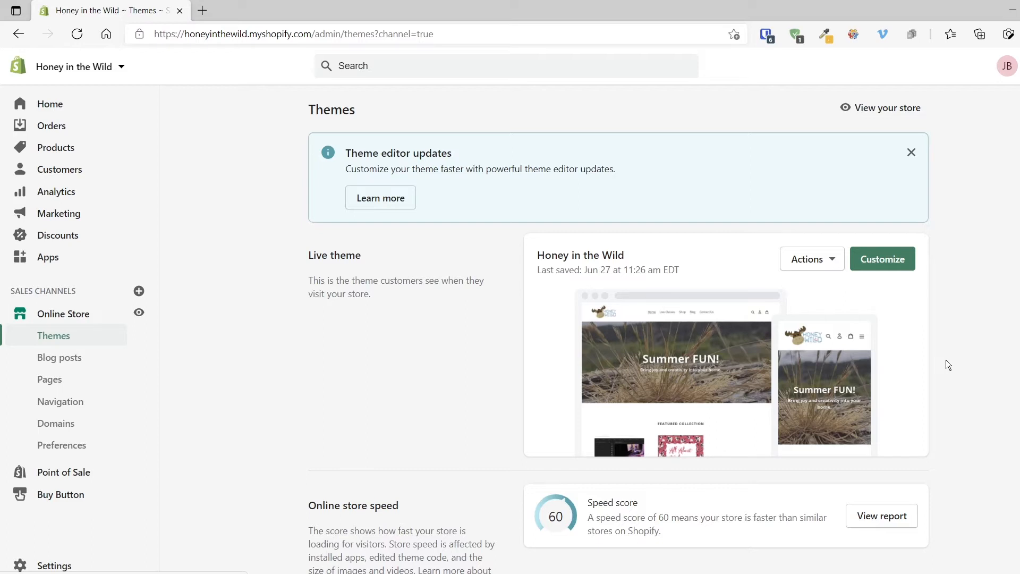
pyautogui.scroll(-3)
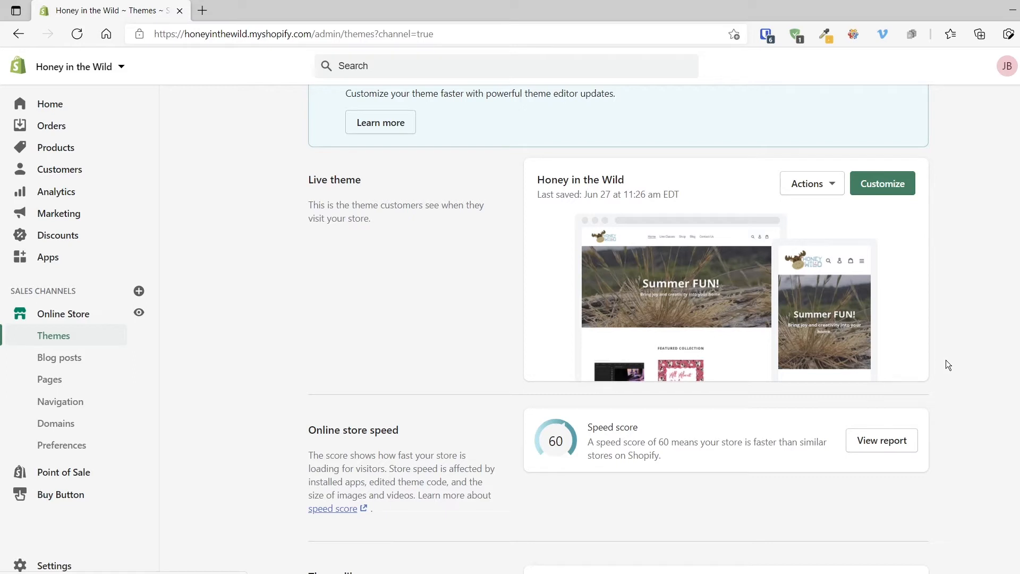
pyautogui.moveTo(974, 263)
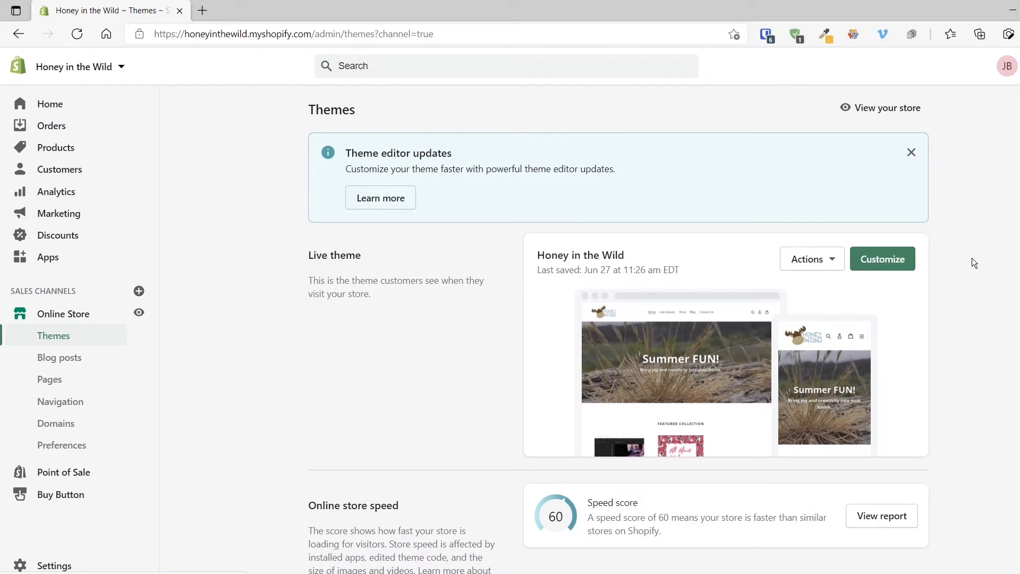
pyautogui.scroll(-3)
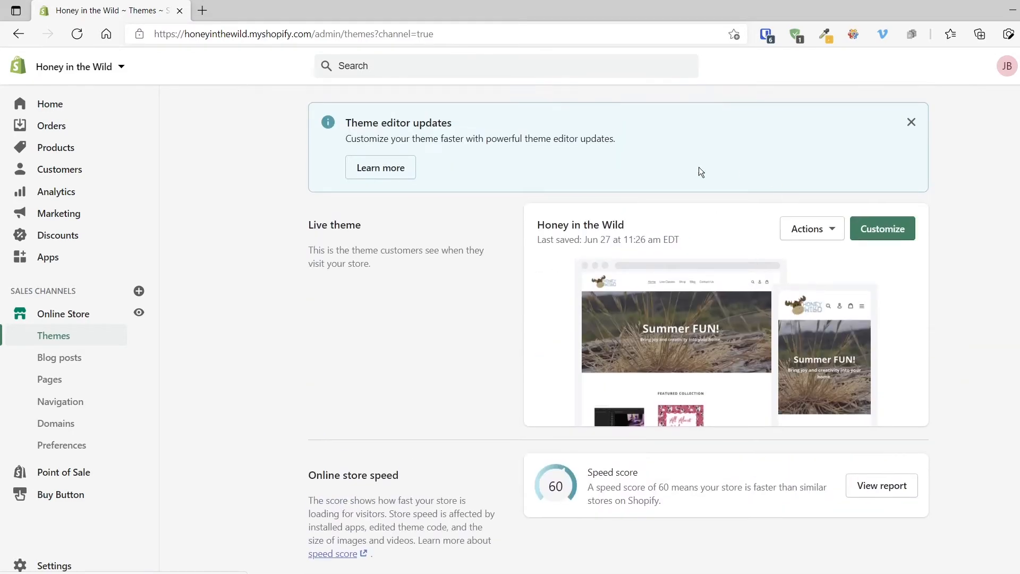
# - Duplicate the live Honey in the Wild theme to create Copy of Honey in the Wild
pyautogui.click(811, 229)
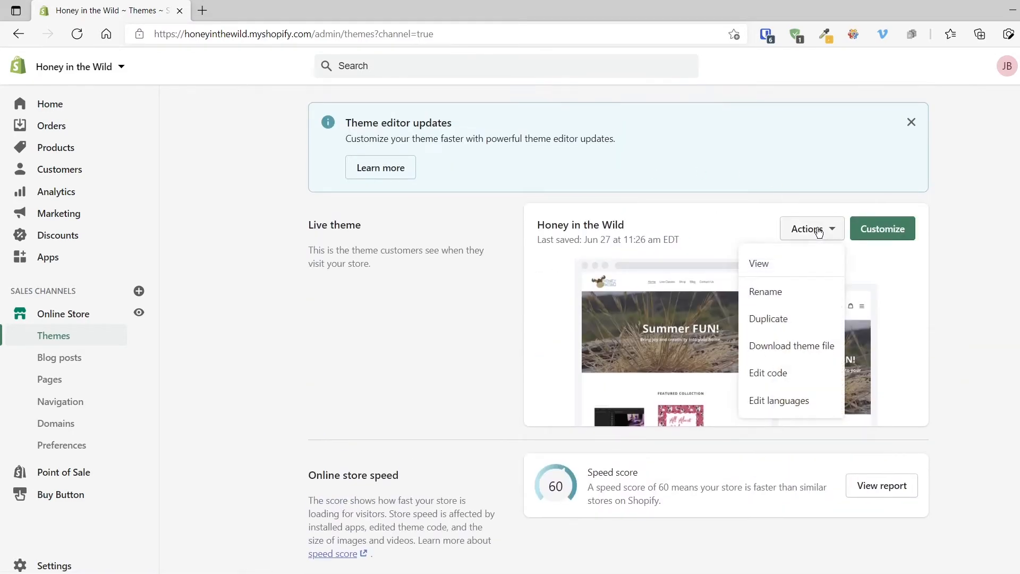
pyautogui.moveTo(768, 319)
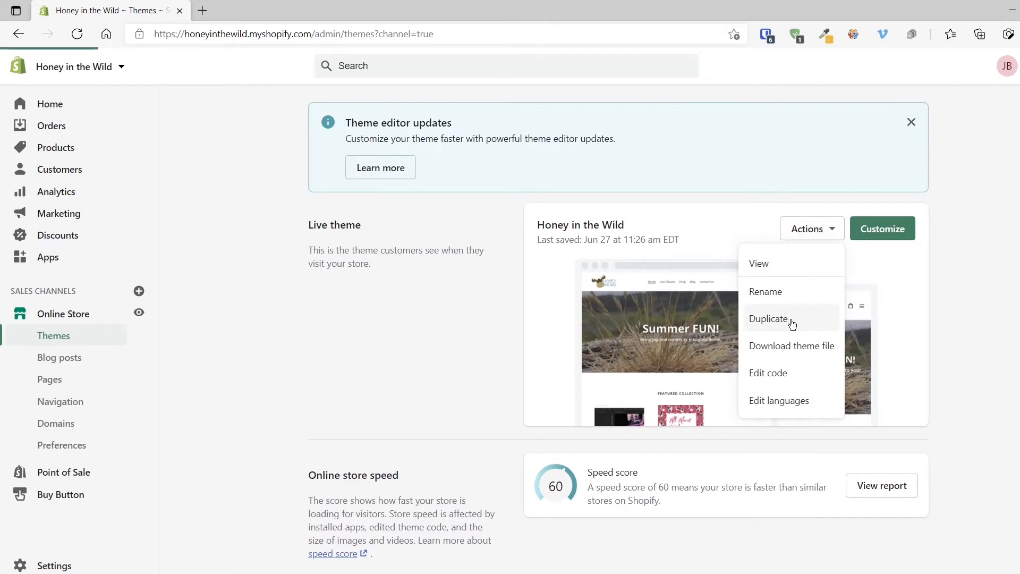
pyautogui.click(769, 318)
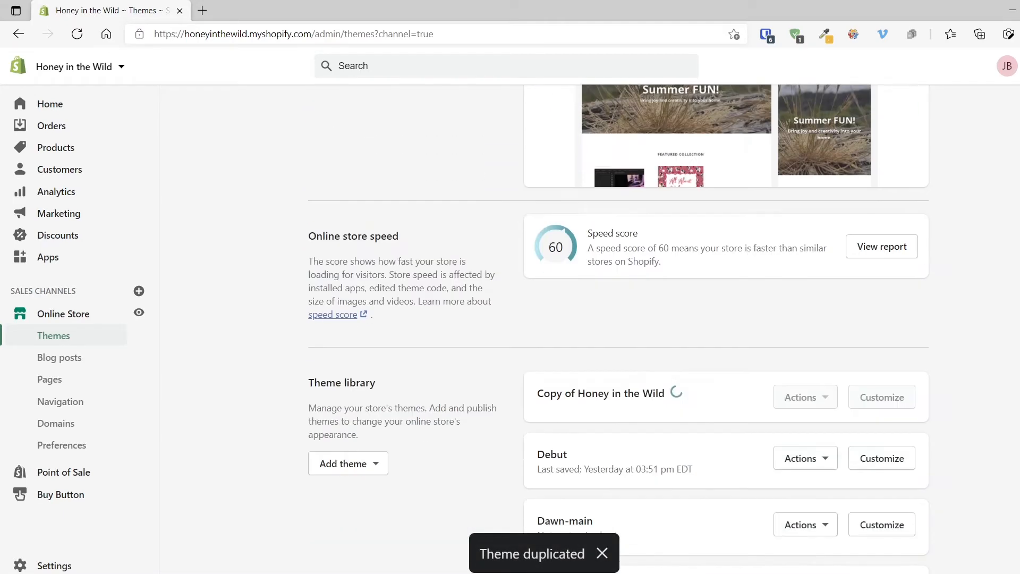
pyautogui.scroll(-3)
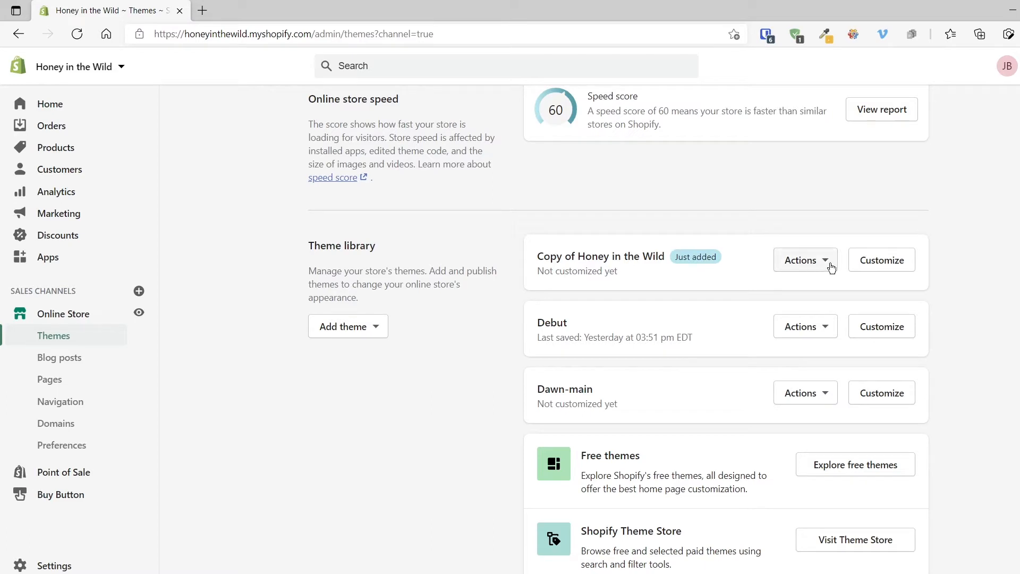
pyautogui.moveTo(810, 266)
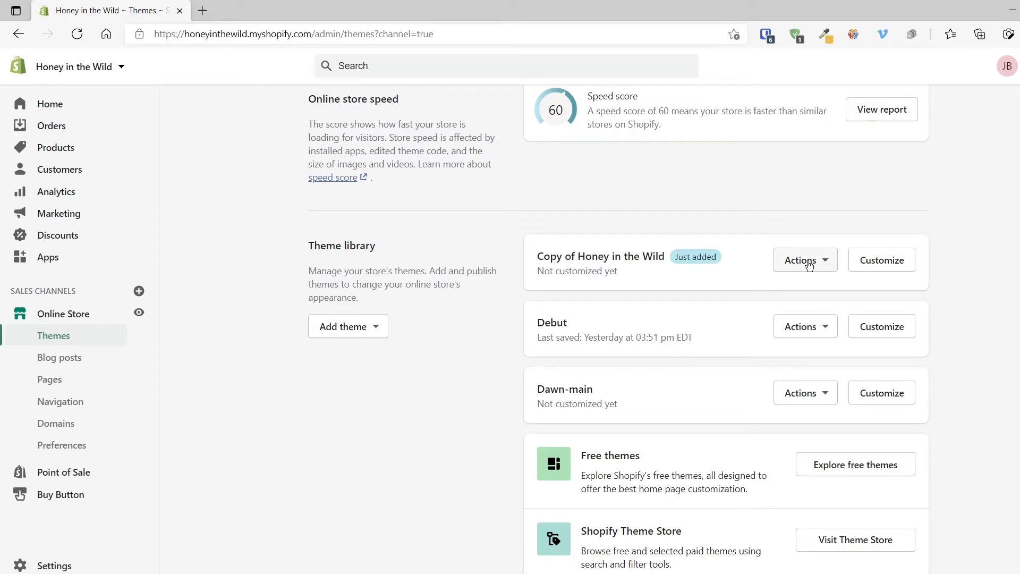
# - Open the Actions menu for the Copy of Honey in the Wild theme
pyautogui.click(805, 260)
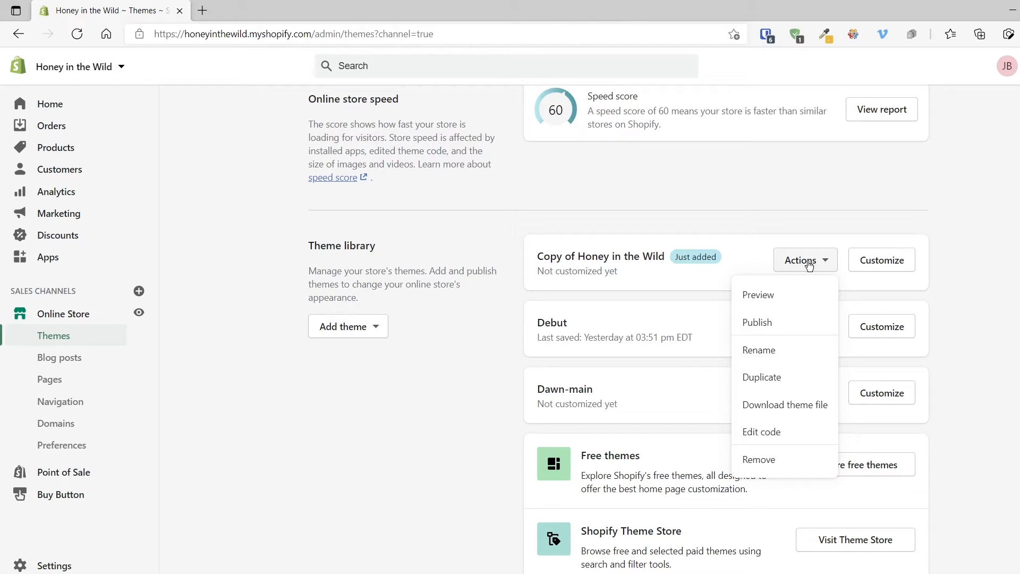
pyautogui.moveTo(774, 295)
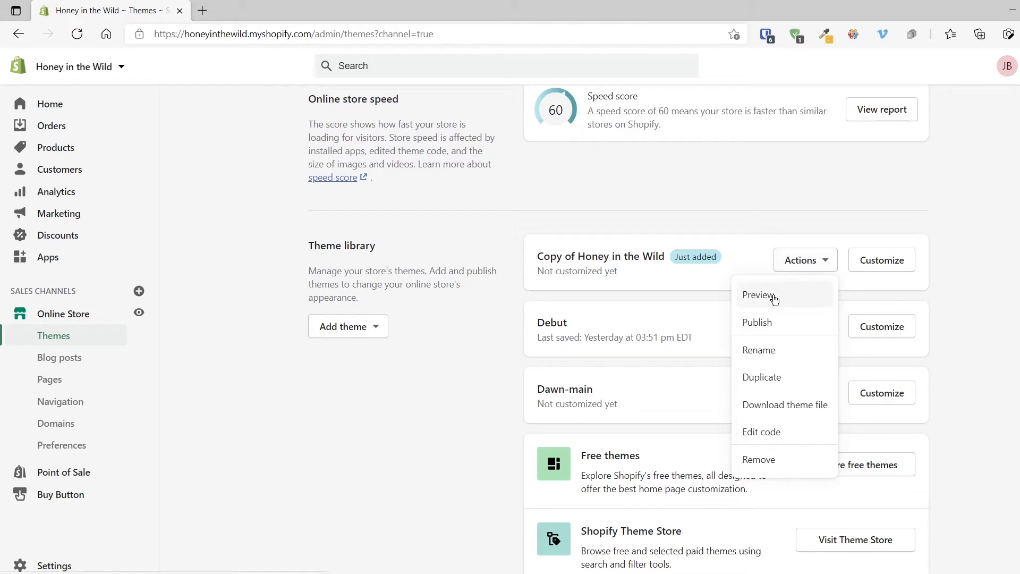
pyautogui.moveTo(785, 325)
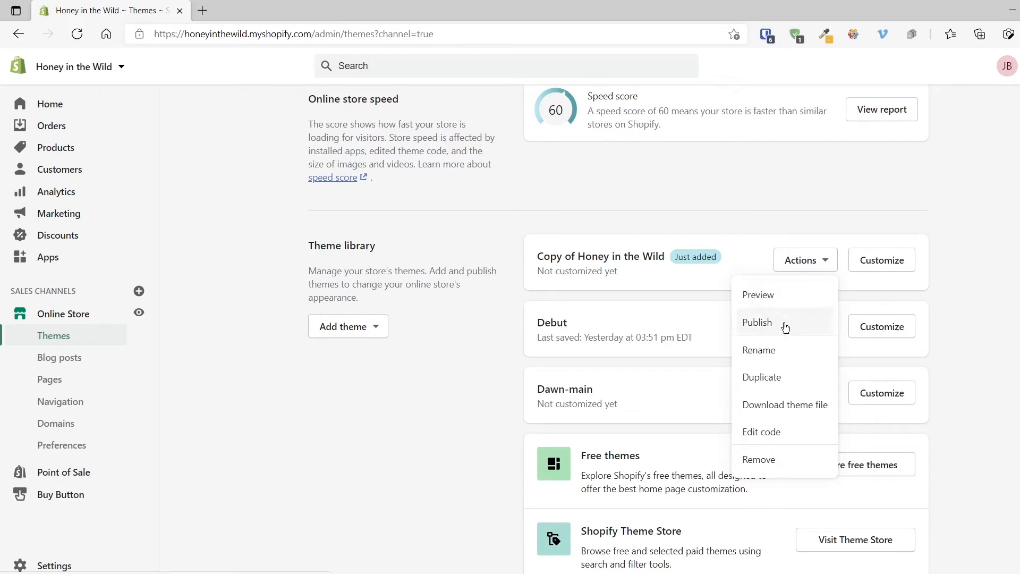
pyautogui.moveTo(786, 435)
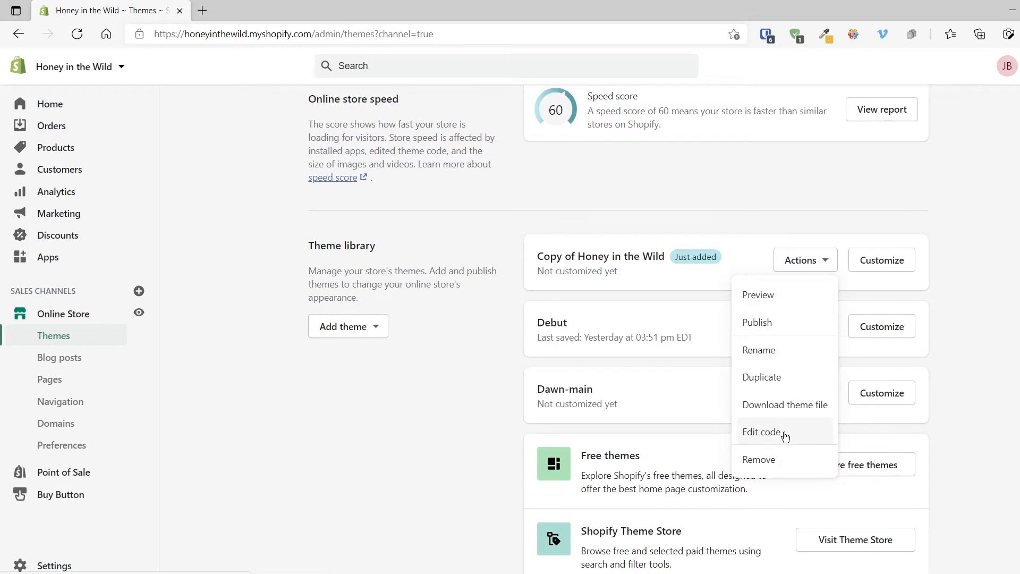
# - Choose Edit code for Copy of Honey in the Wild to show its layout and template files
pyautogui.click(762, 432)
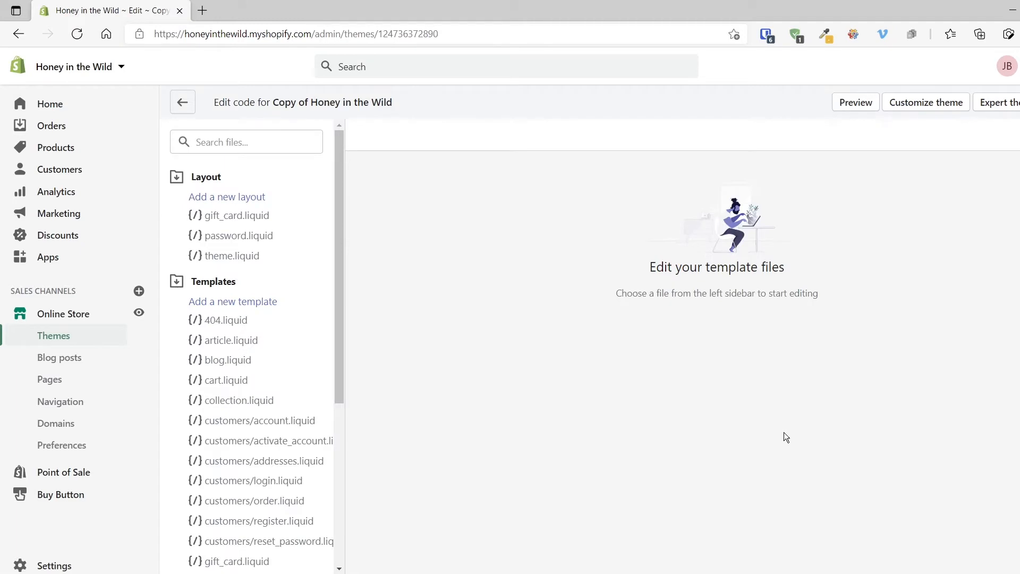
pyautogui.moveTo(783, 423)
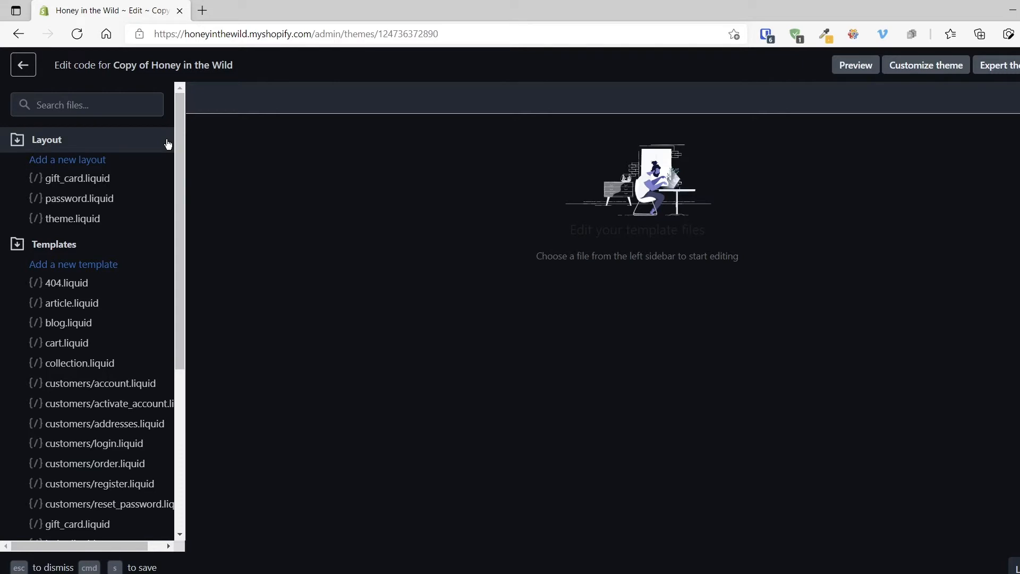
pyautogui.moveTo(149, 144)
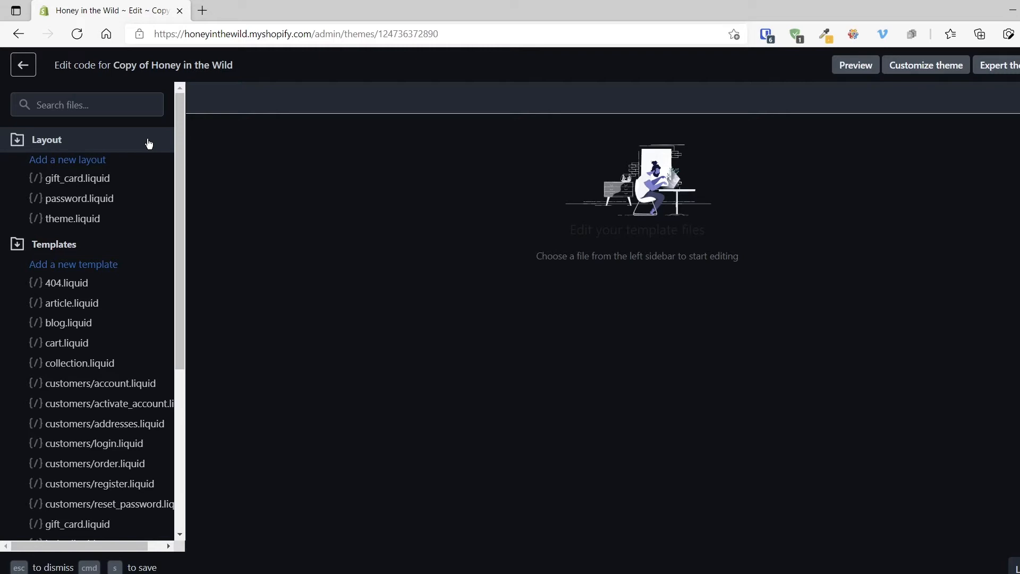
pyautogui.click(46, 139)
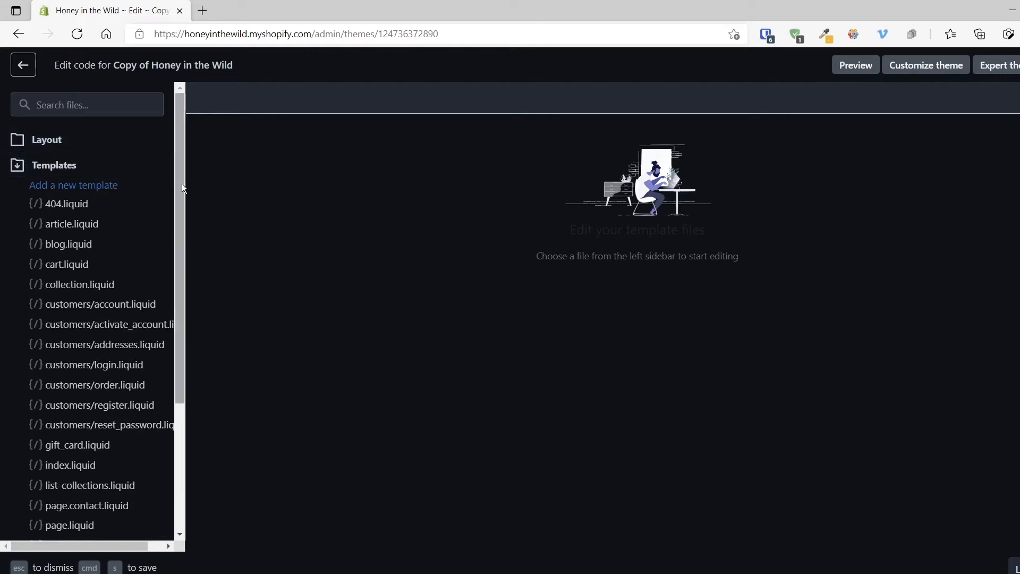
pyautogui.moveTo(125, 174)
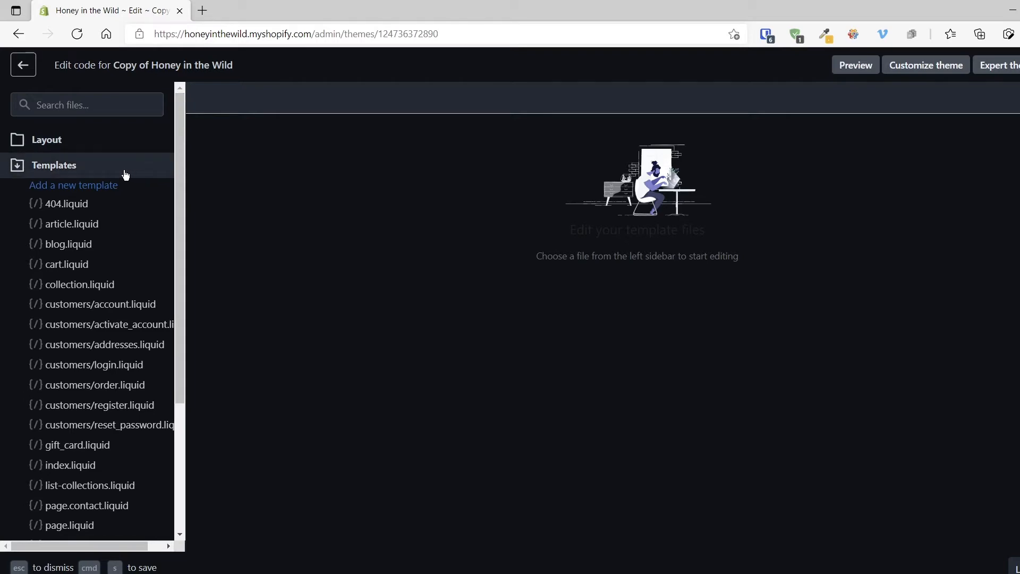
pyautogui.moveTo(142, 194)
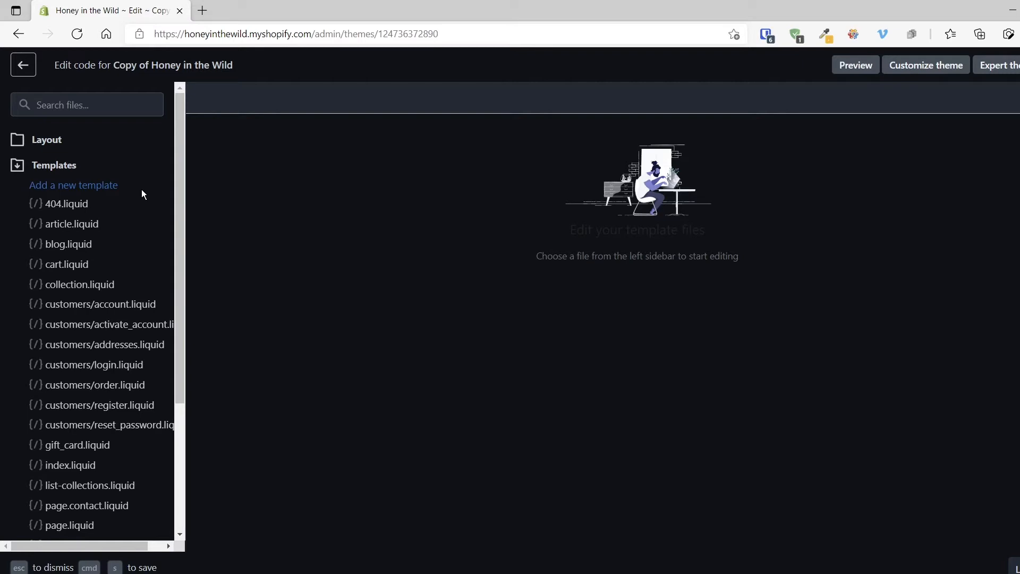
pyautogui.moveTo(187, 353)
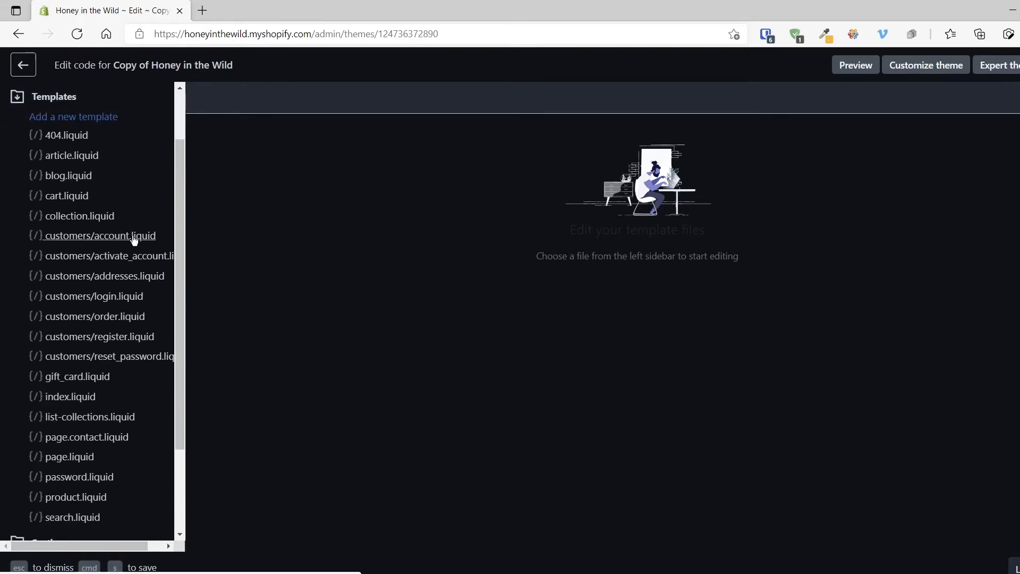
pyautogui.scroll(-3)
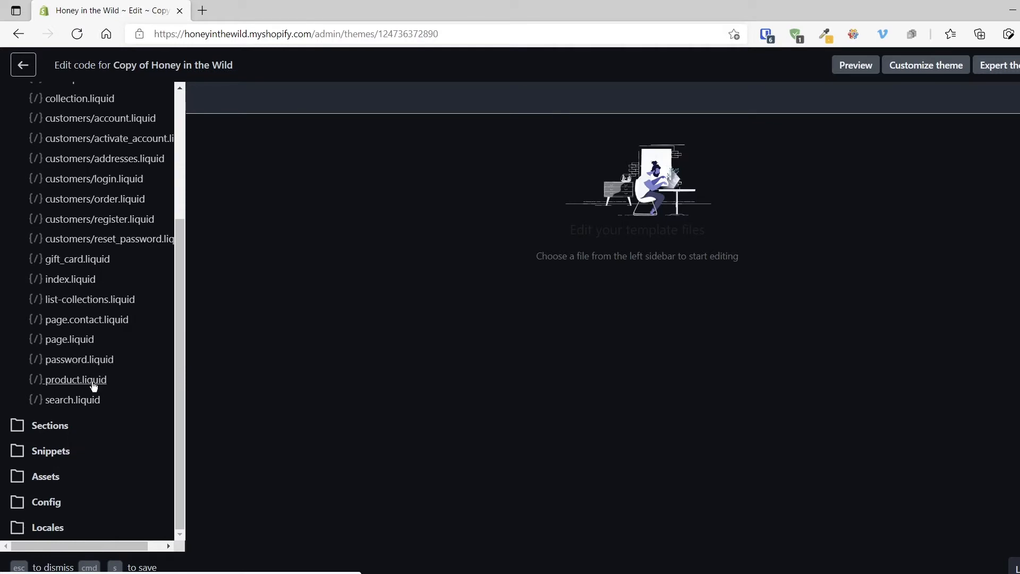
# - Open product.liquid from the Templates folder of the Copy of Honey in the Wild theme
pyautogui.click(76, 380)
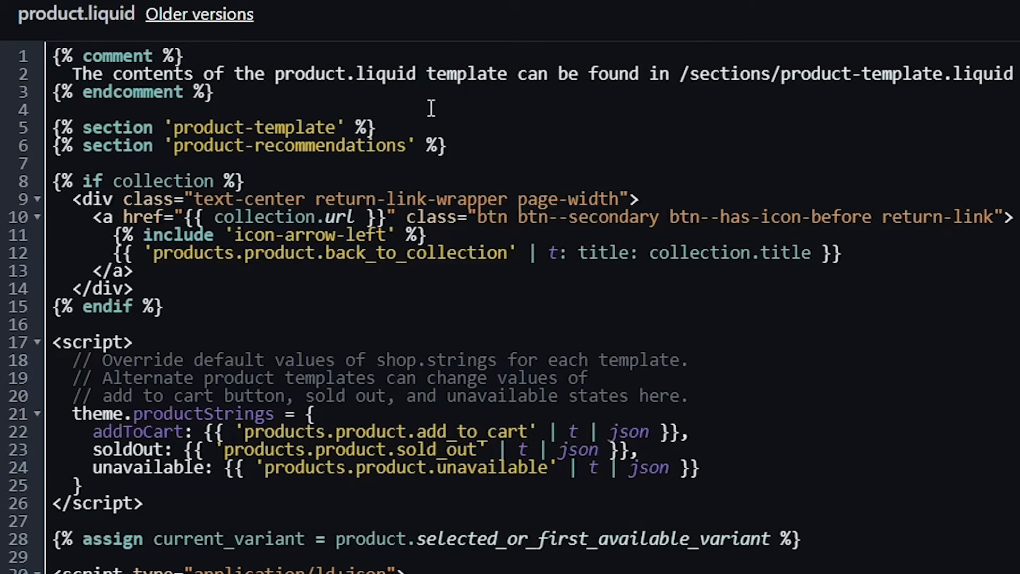
pyautogui.moveTo(85, 128)
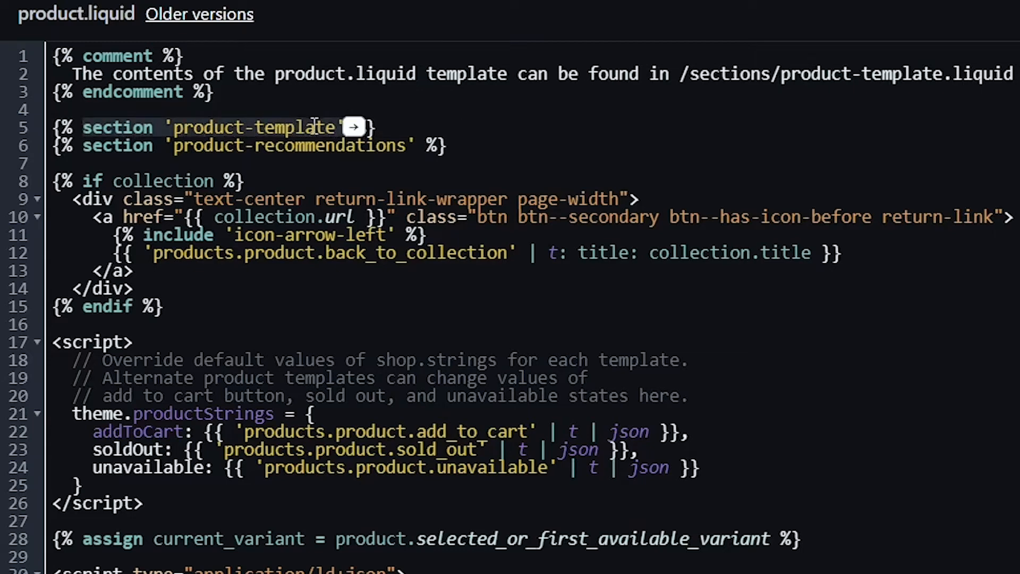
pyautogui.moveTo(354, 130)
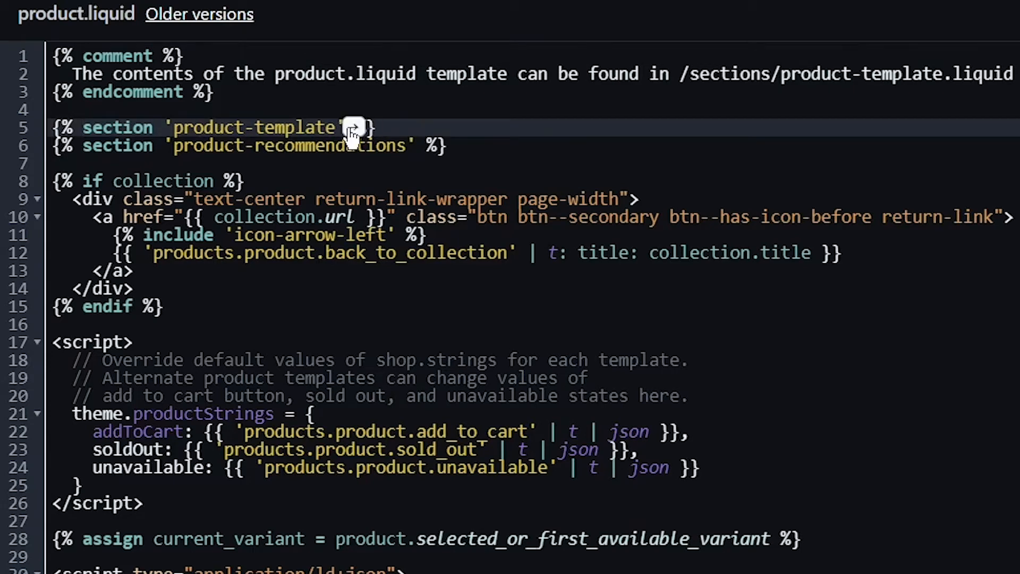
# - Open the product-template.liquid section file that product.liquid references
pyautogui.click(379, 127)
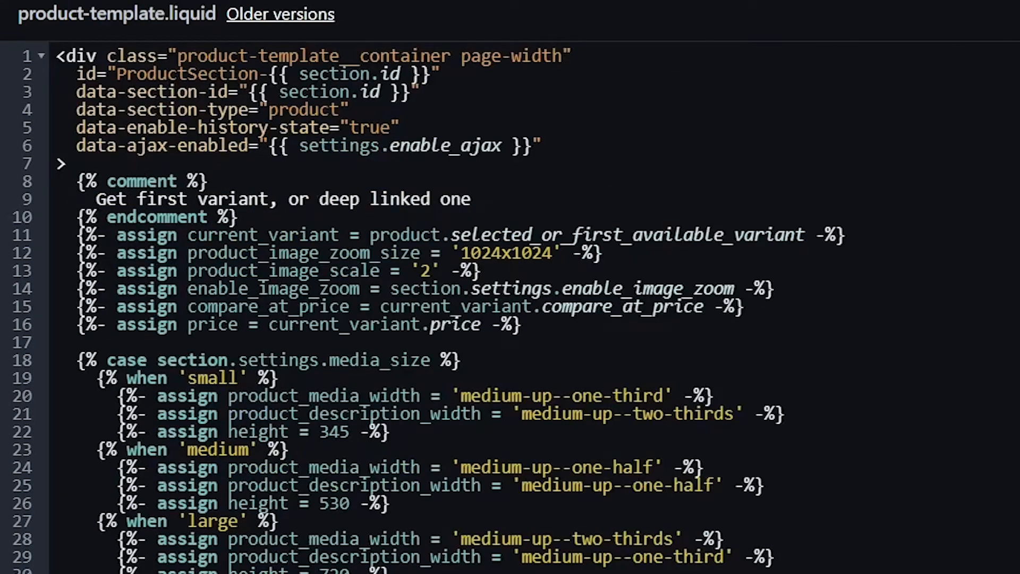
pyautogui.moveTo(774, 116)
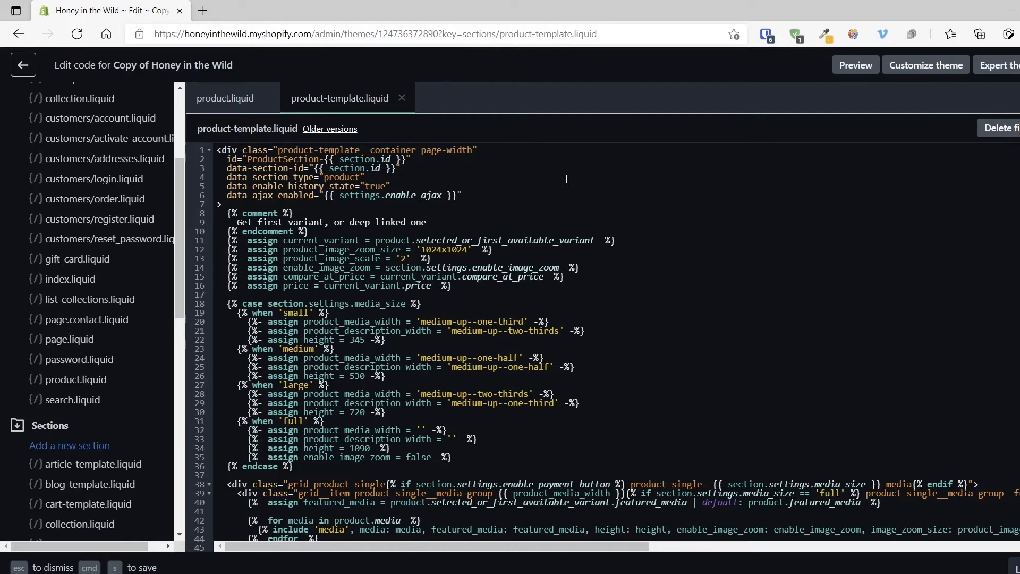
pyautogui.write('desc')
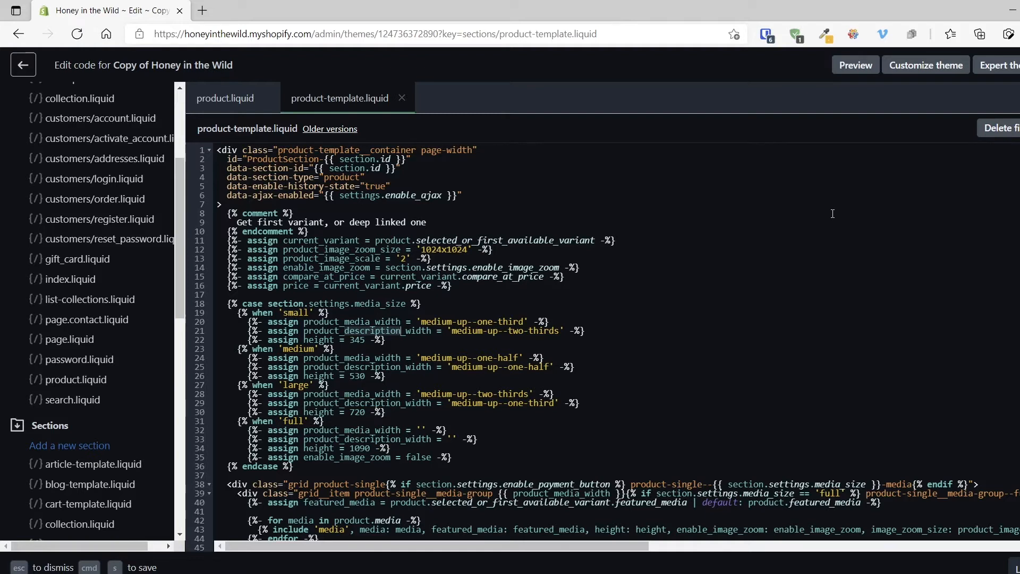
# - Search 'description' to reach the product.description div and add blank lines inside it
pyautogui.write('description')
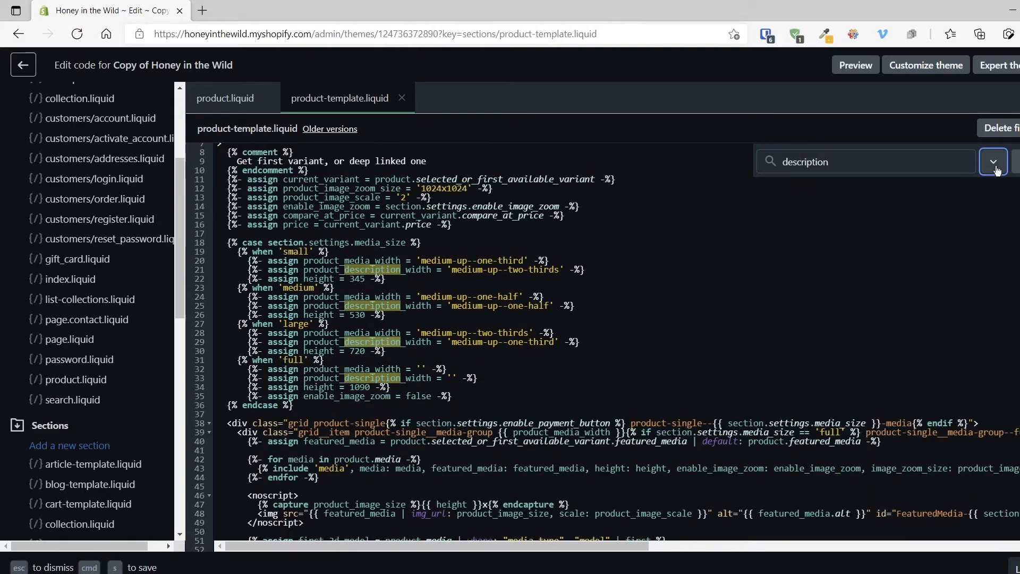
pyautogui.click(993, 161)
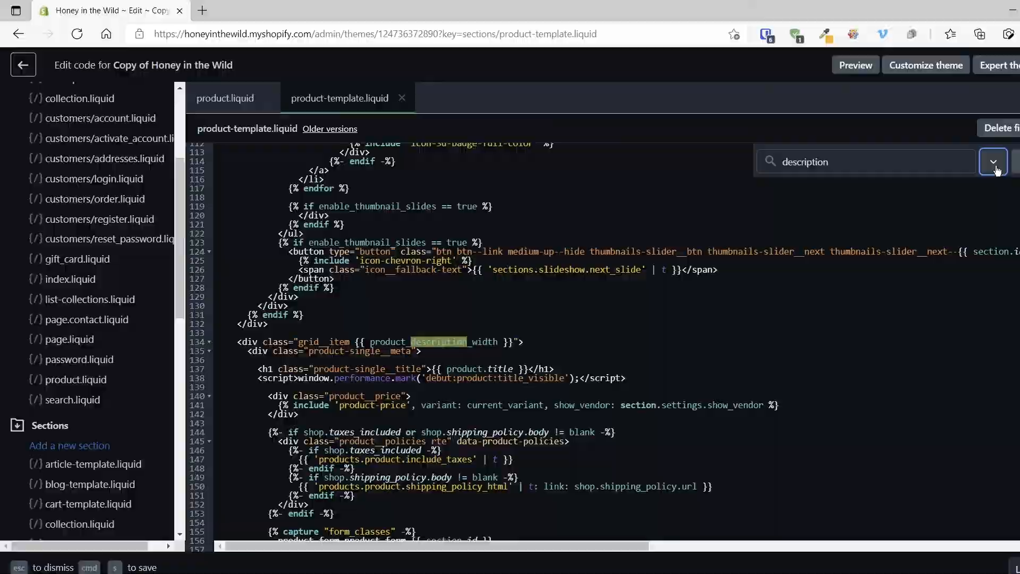
pyautogui.click(994, 162)
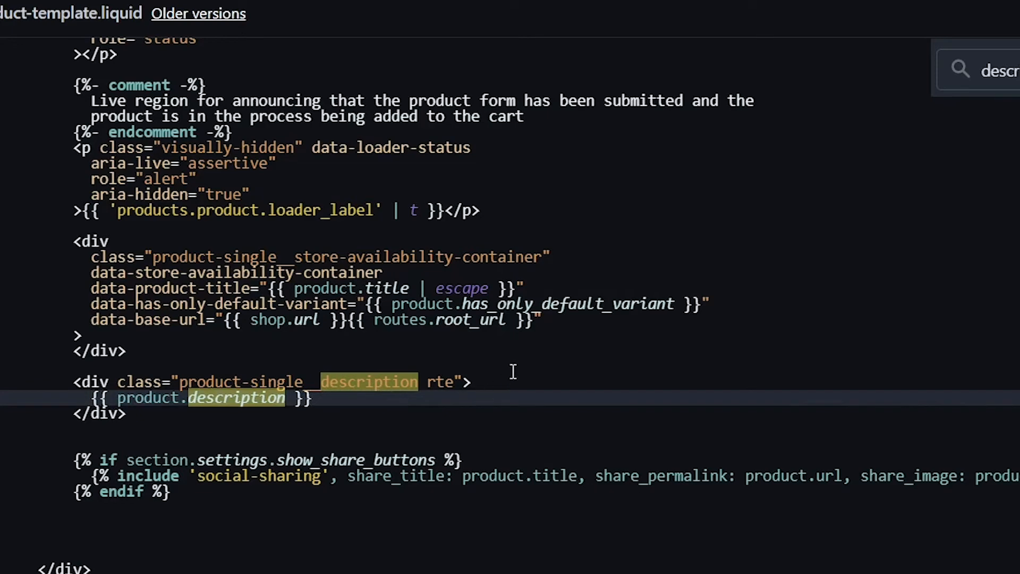
pyautogui.moveTo(500, 379)
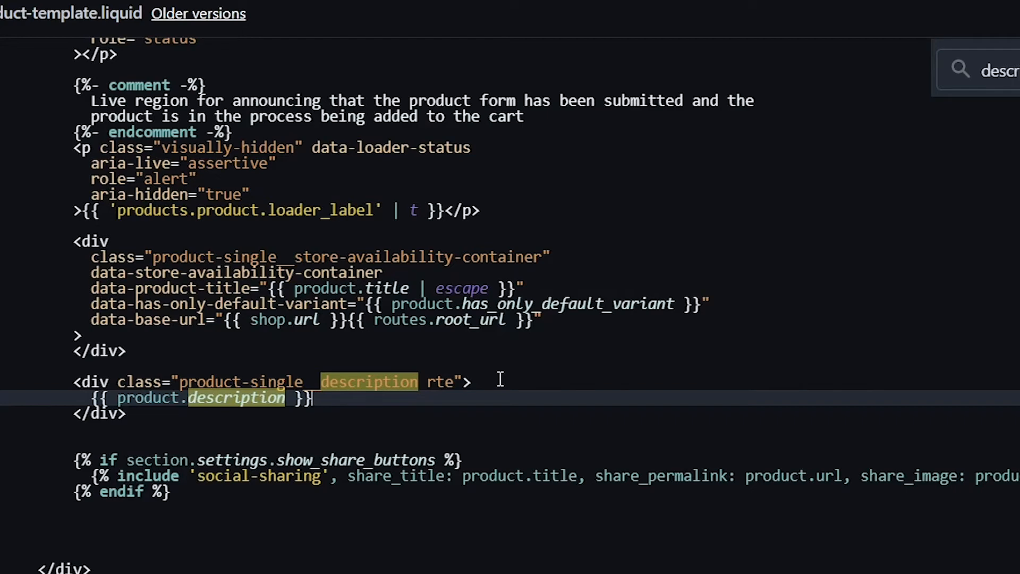
pyautogui.moveTo(492, 343)
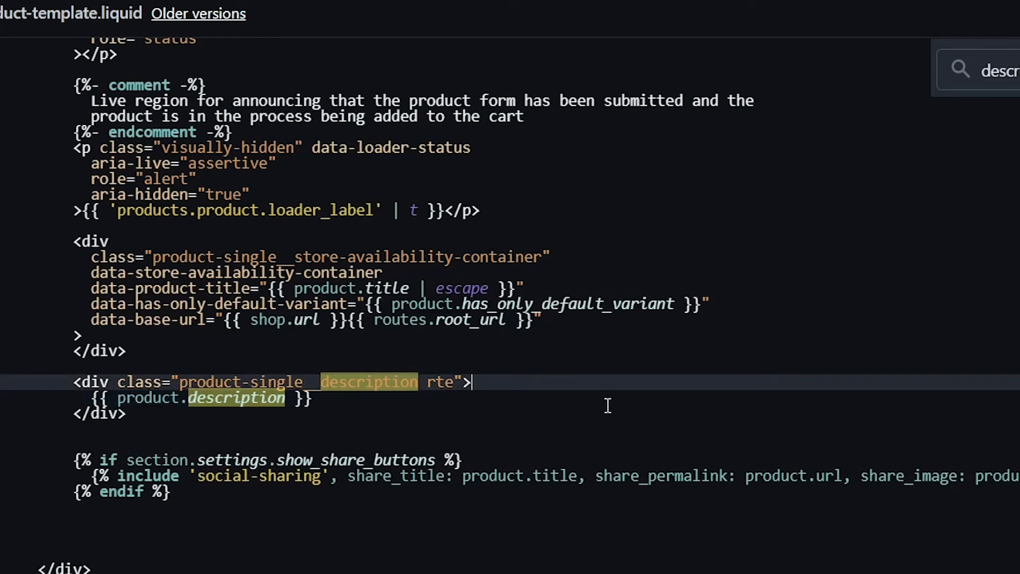
pyautogui.press('enter')
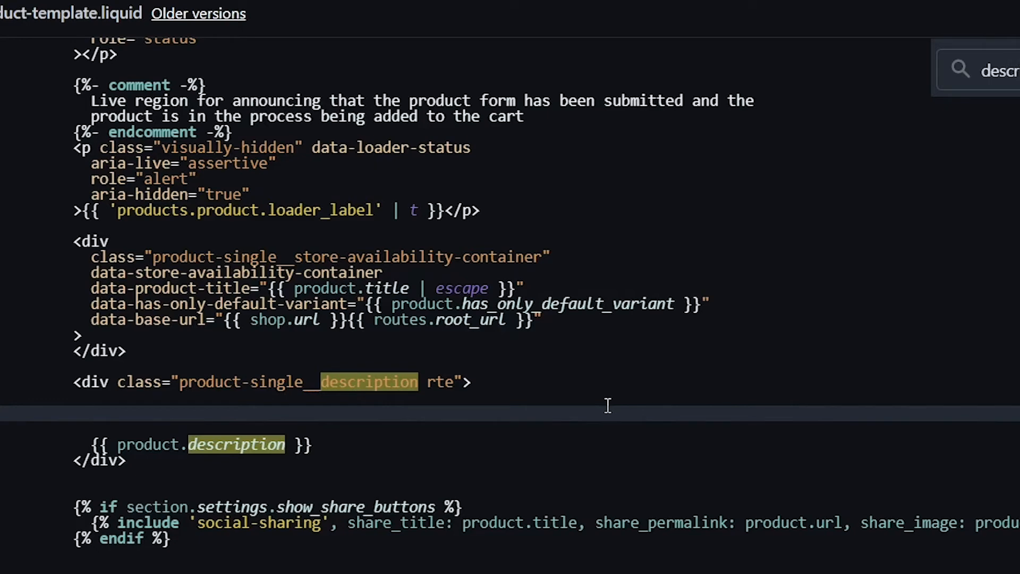
# - Insert {{ product.metafields.washing.care_guide }} on the blank line above product.description
pyautogui.click(91, 413)
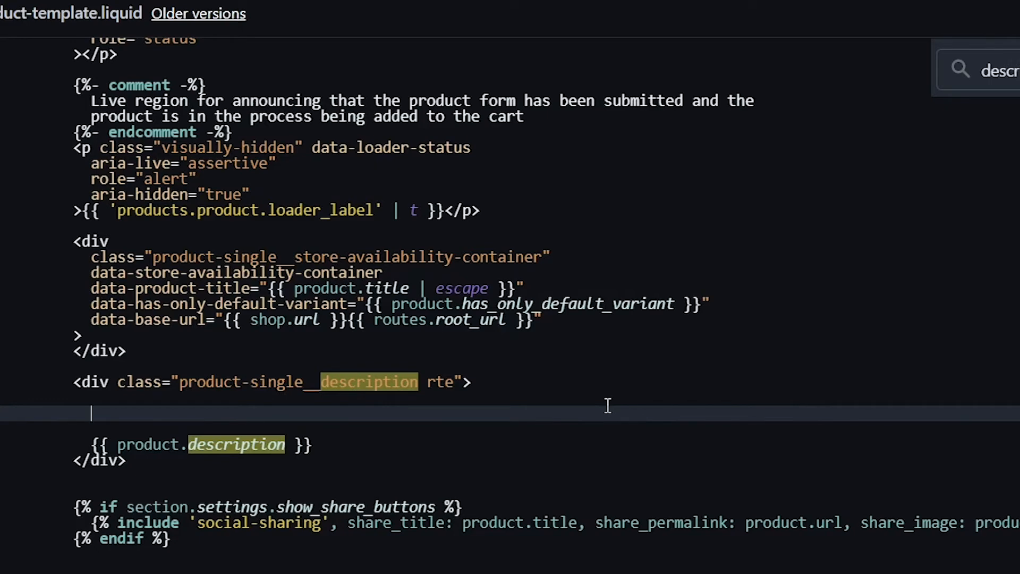
pyautogui.write('{{')
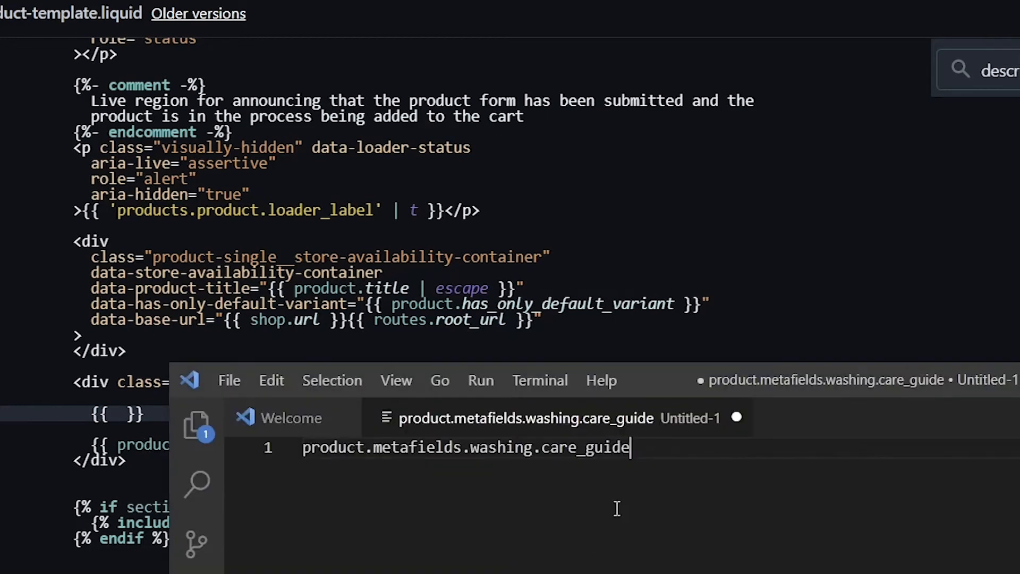
pyautogui.press('ctrl+a')
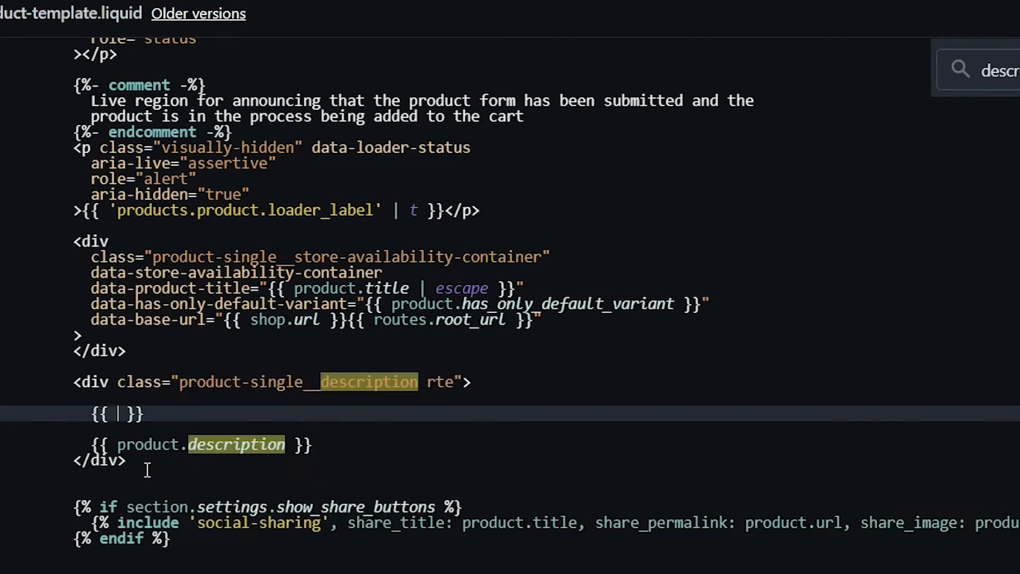
pyautogui.write('product.metafields.washing.care_guide')
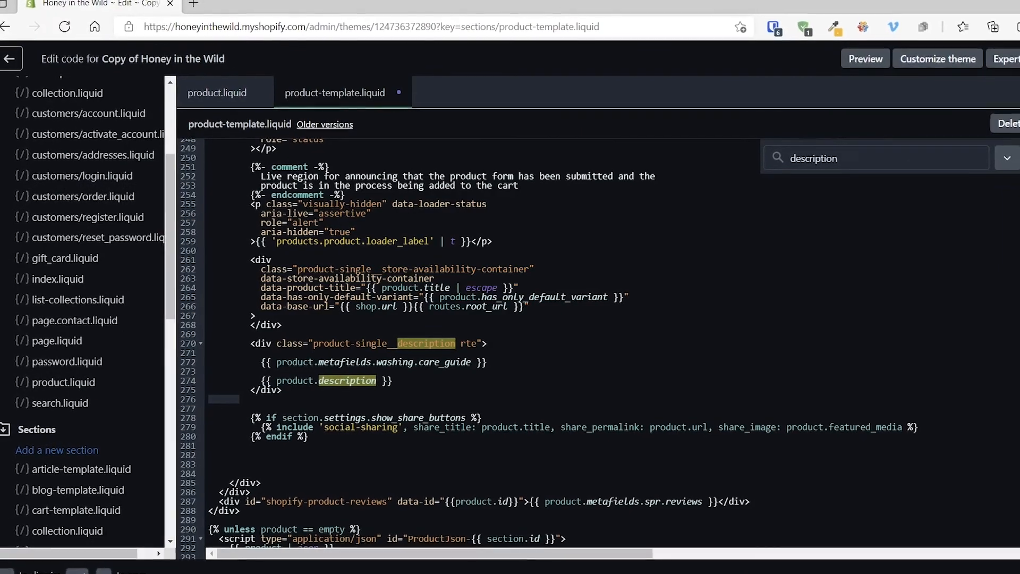
# - Save product-template.liquid and preview the All About Valentines product on the storefront
pyautogui.press('cmd+s')
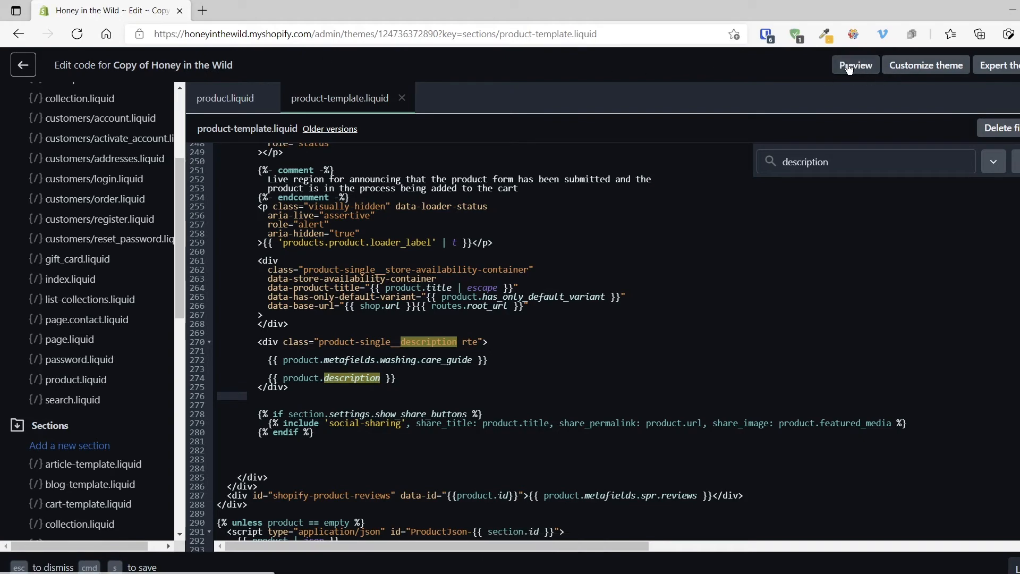
pyautogui.click(854, 65)
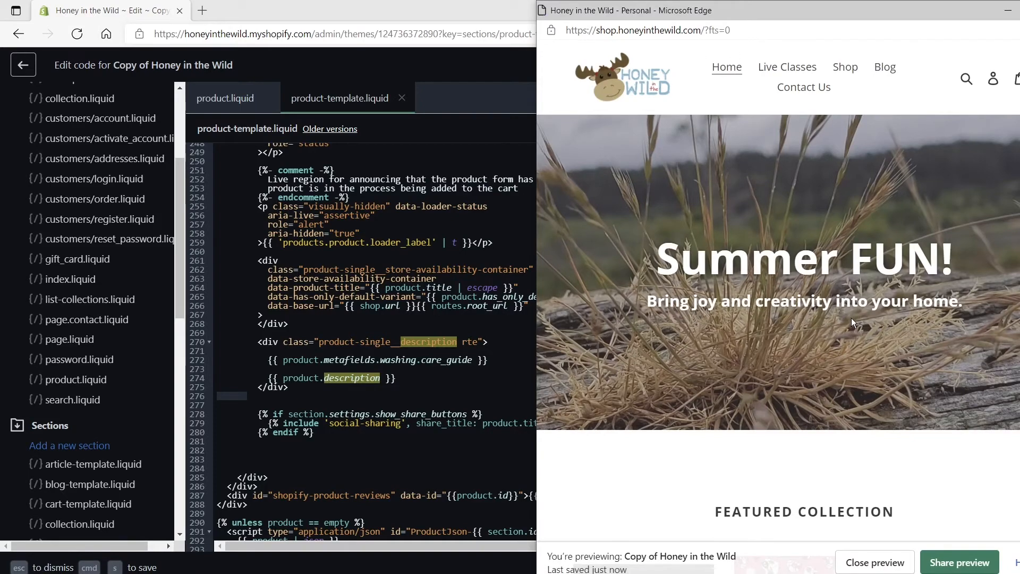
pyautogui.scroll(-3)
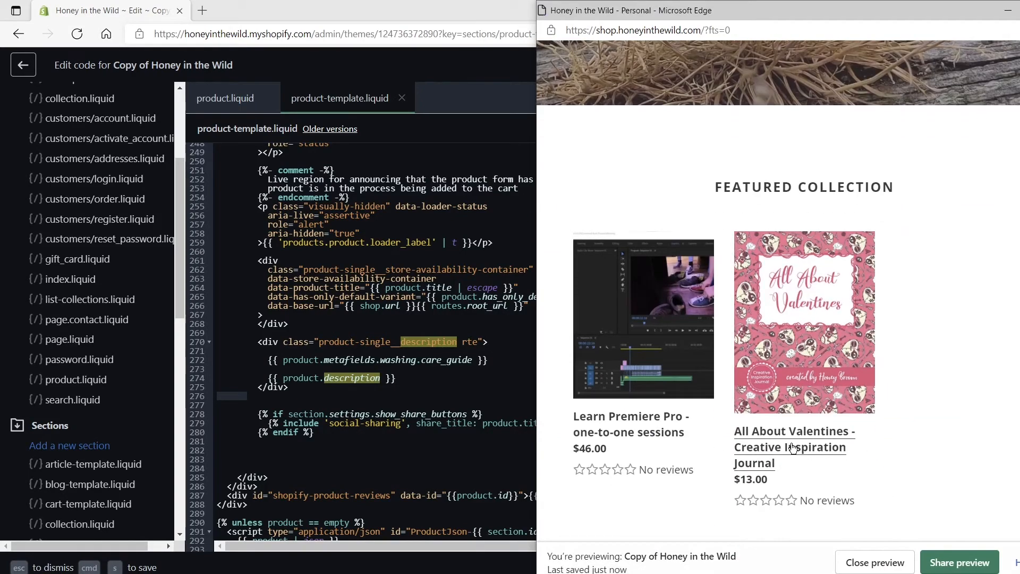
pyautogui.click(794, 440)
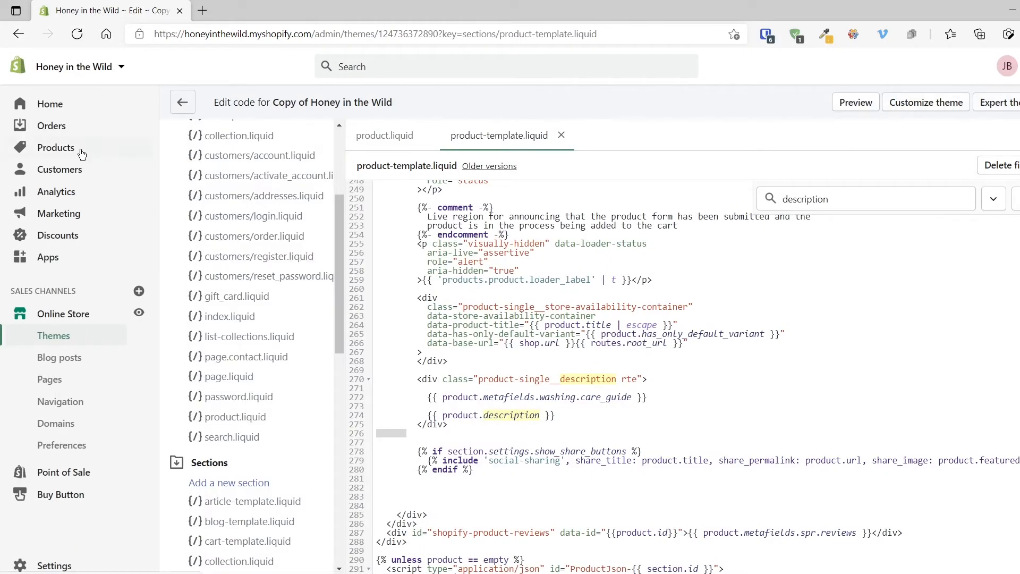
# - Open the All About Valentines journal product from the product list
pyautogui.click(55, 147)
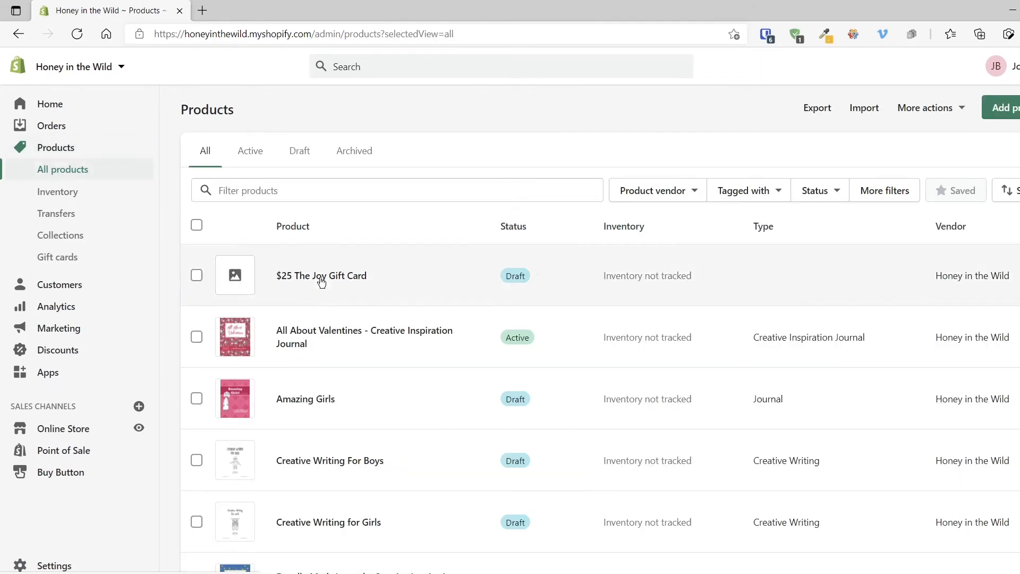
pyautogui.click(321, 275)
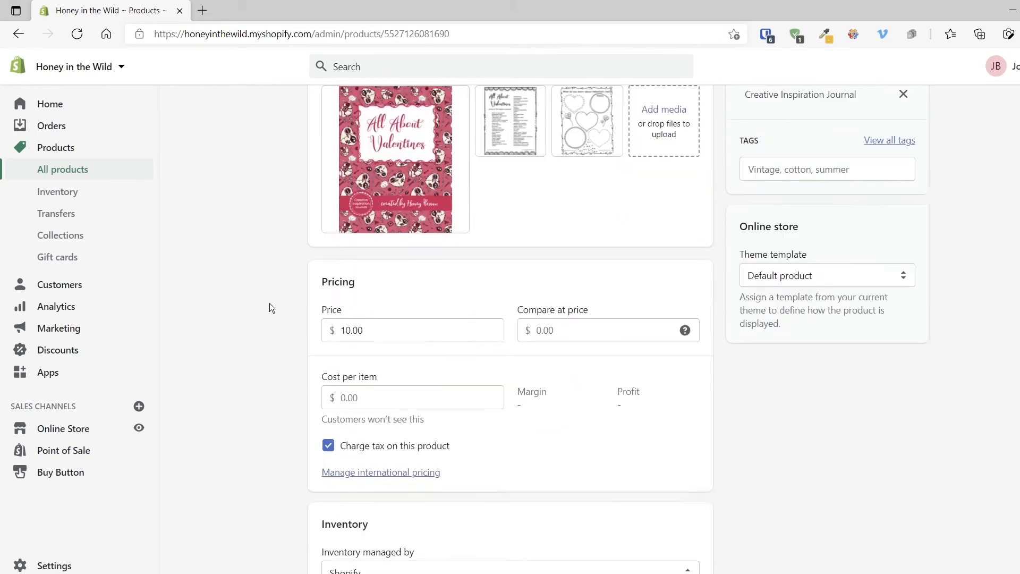
pyautogui.scroll(-3)
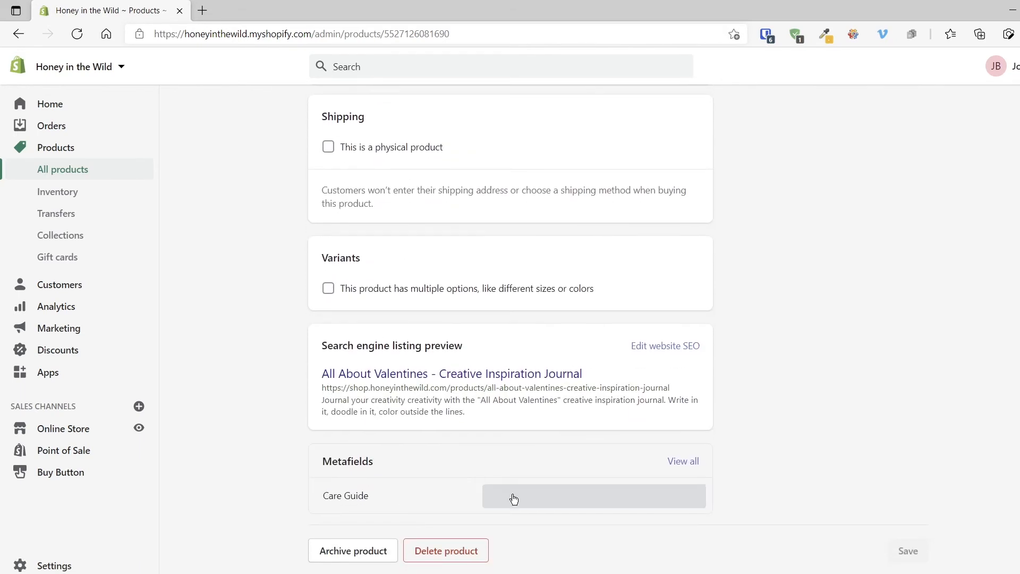
# - Enter 'Wash on hot Rinse on cold' in the Care Guide metafield and save the product
pyautogui.click(513, 496)
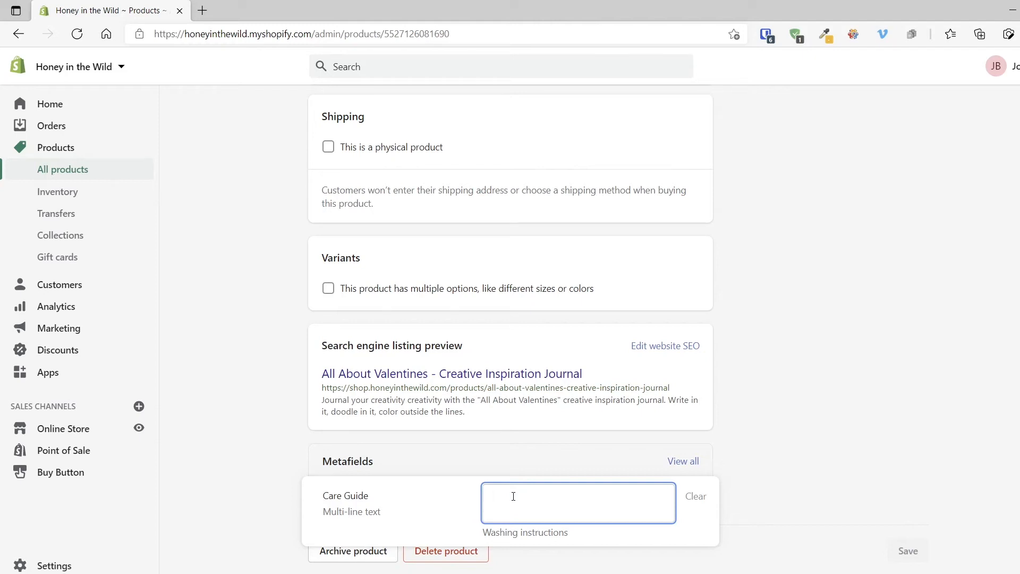
pyautogui.write('1')
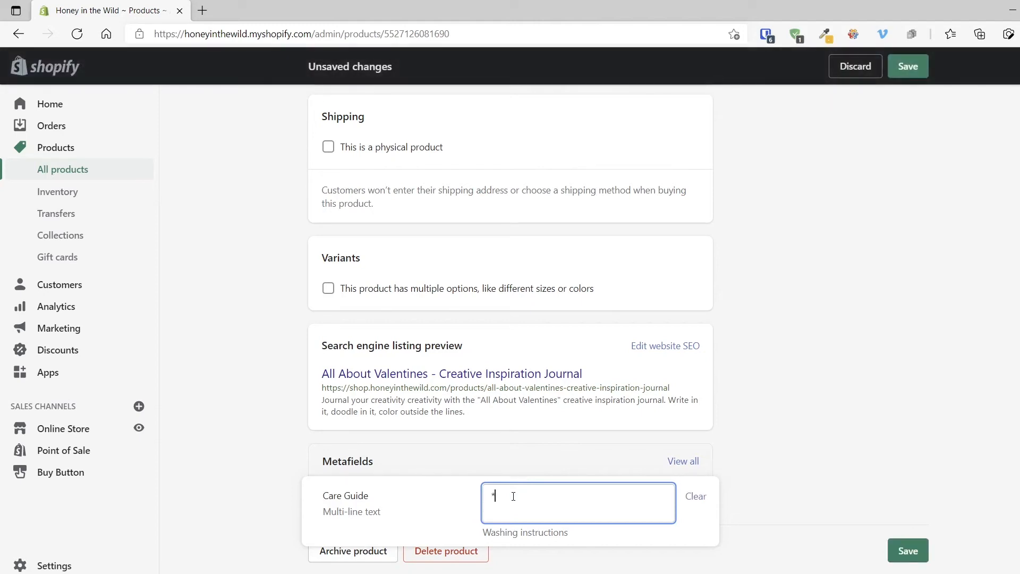
pyautogui.write('RishTon')
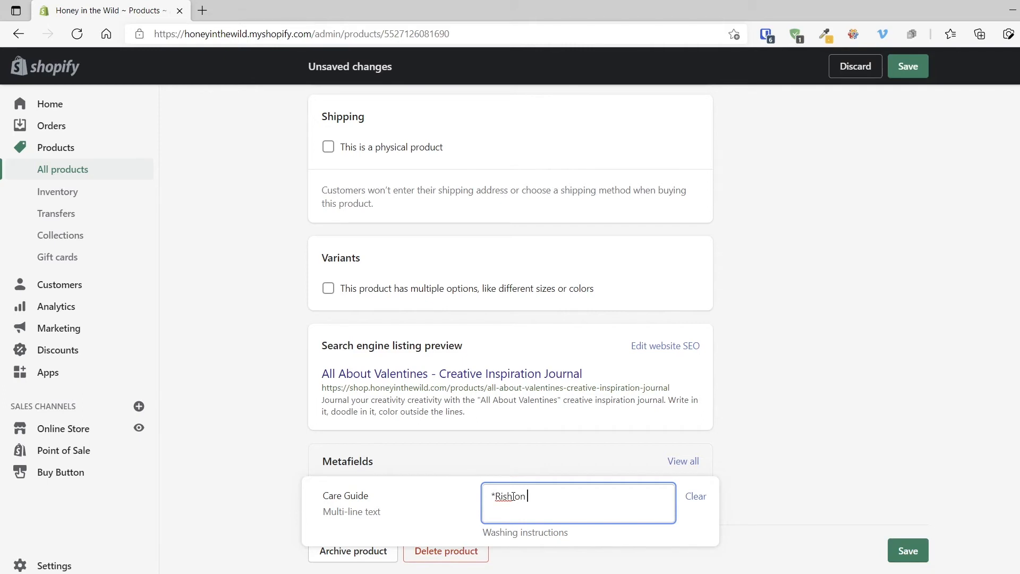
pyautogui.write('hot')
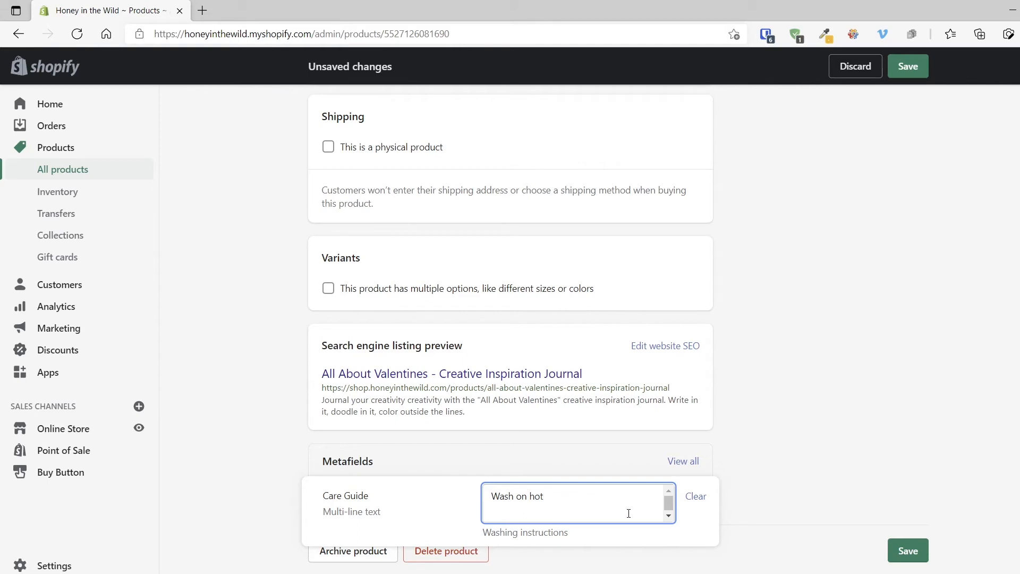
pyautogui.write('Rinse')
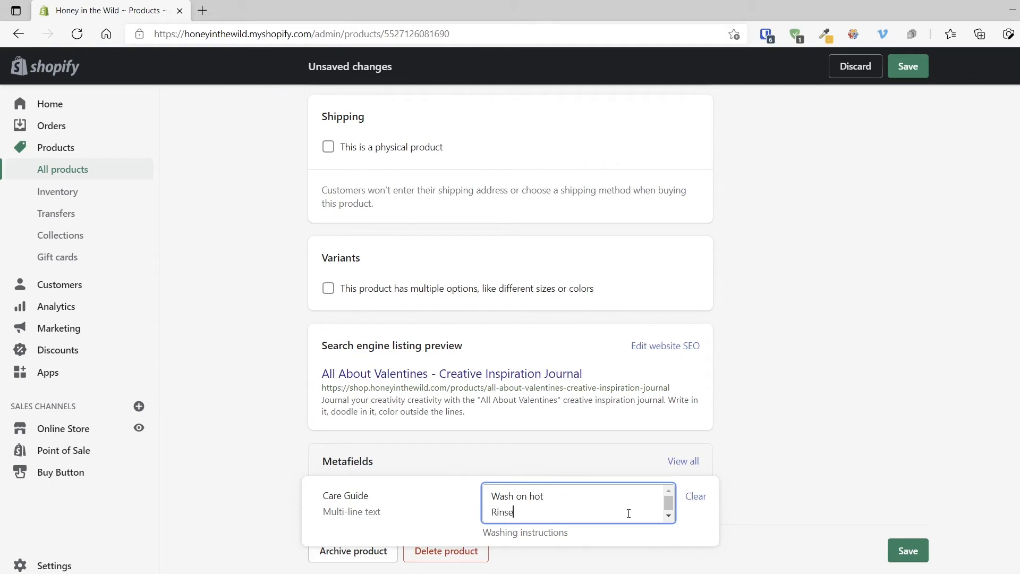
pyautogui.write('on co')
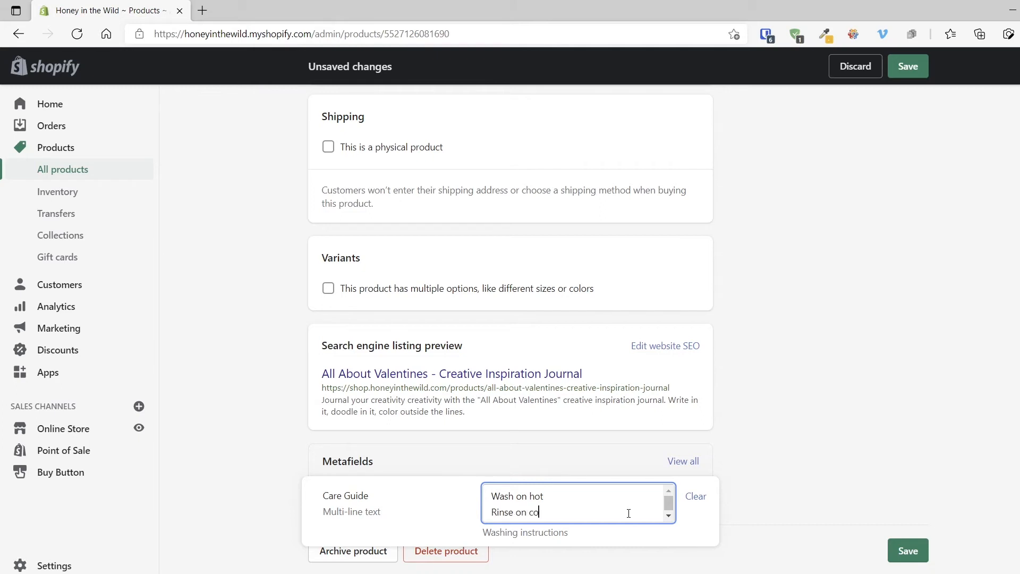
pyautogui.write('ld')
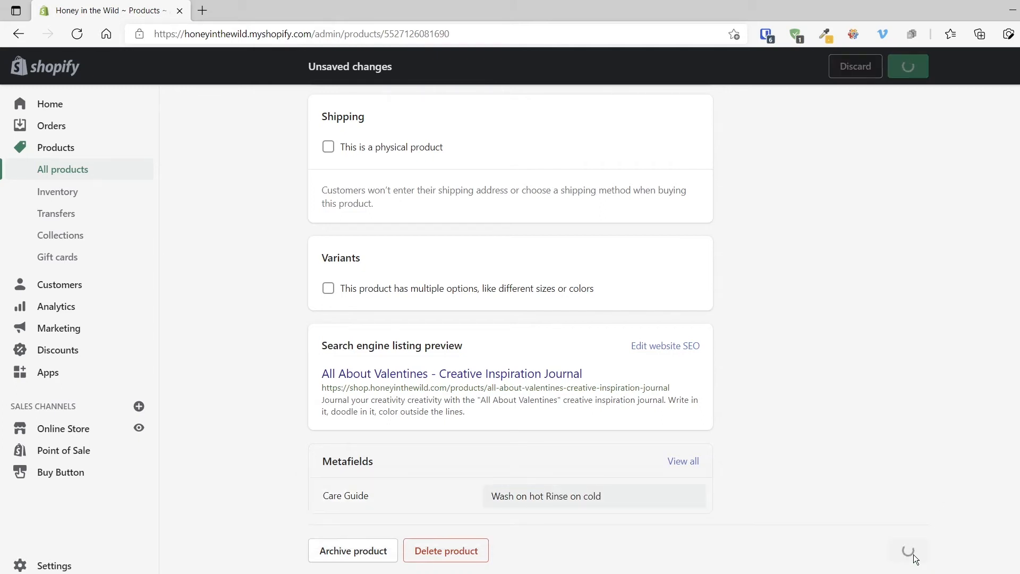
pyautogui.click(908, 66)
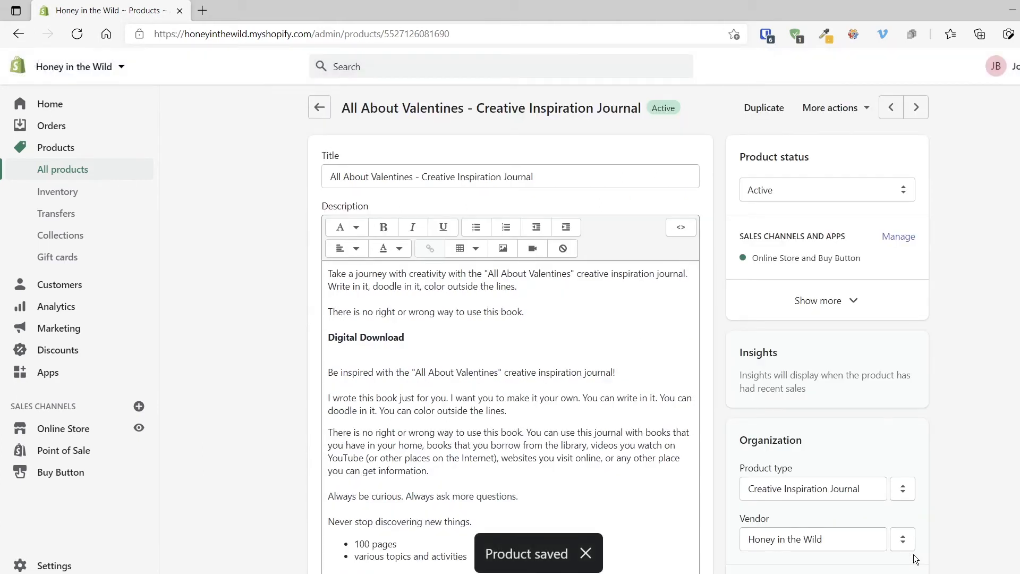
# - View the journal on the online store, then reopen Edit code for Copy of Honey in the Wild
pyautogui.click(832, 107)
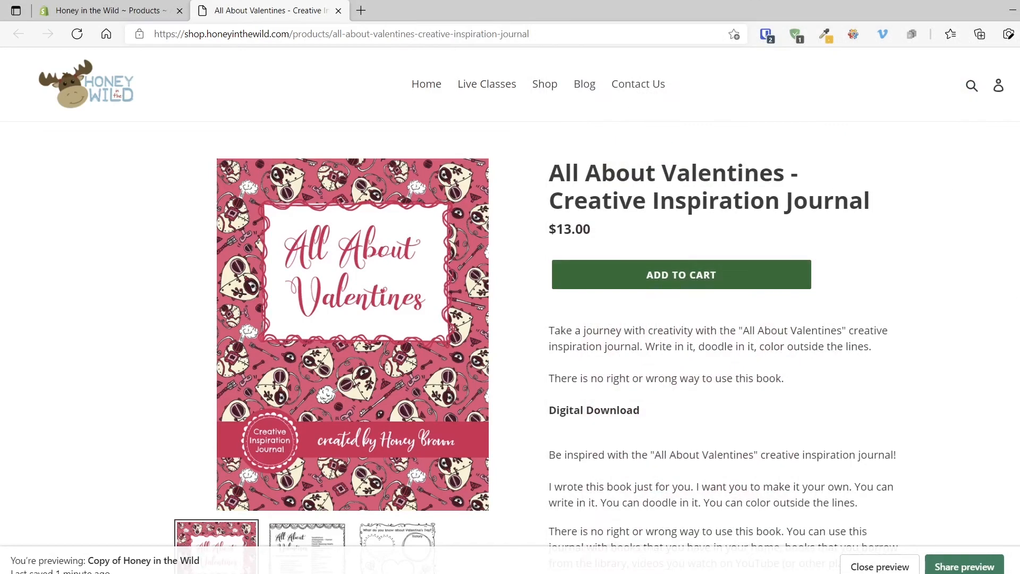
pyautogui.moveTo(211, 155)
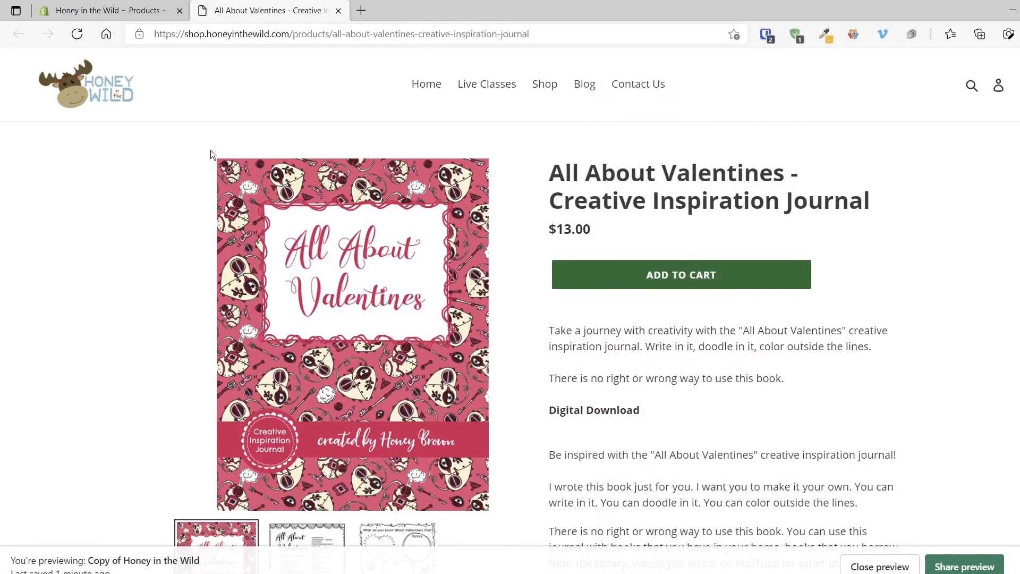
pyautogui.click(104, 10)
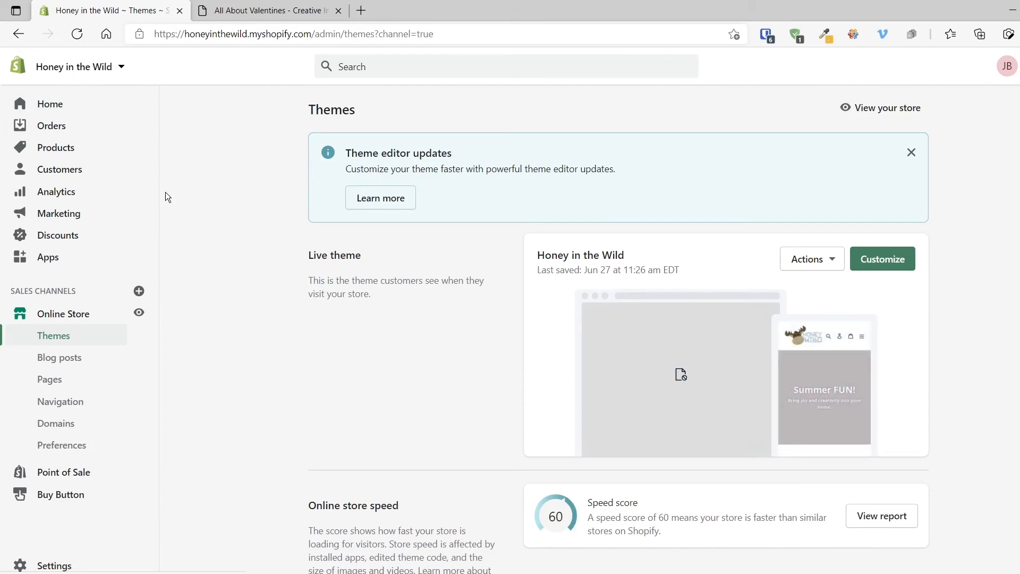
pyautogui.scroll(-3)
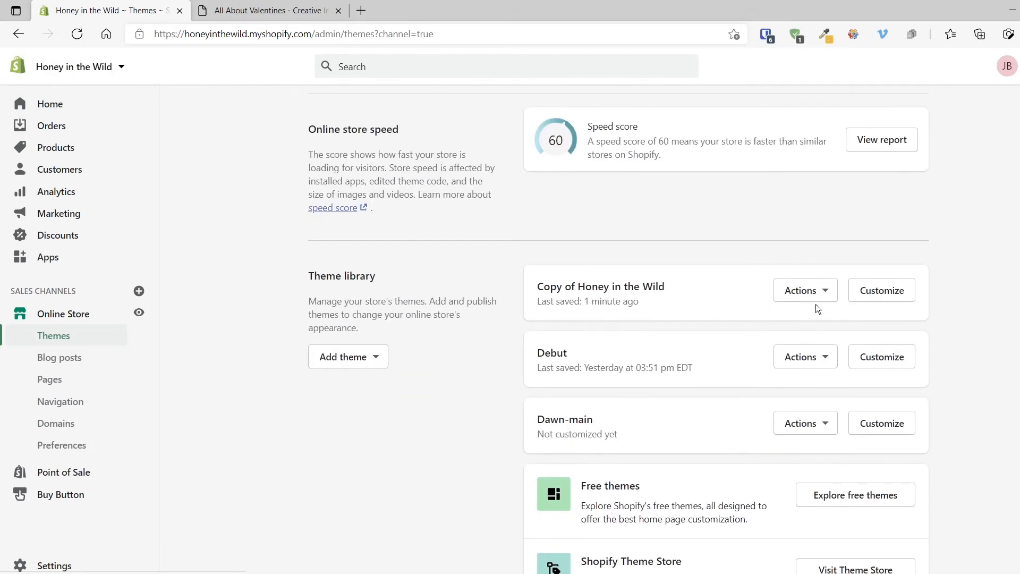
pyautogui.click(805, 290)
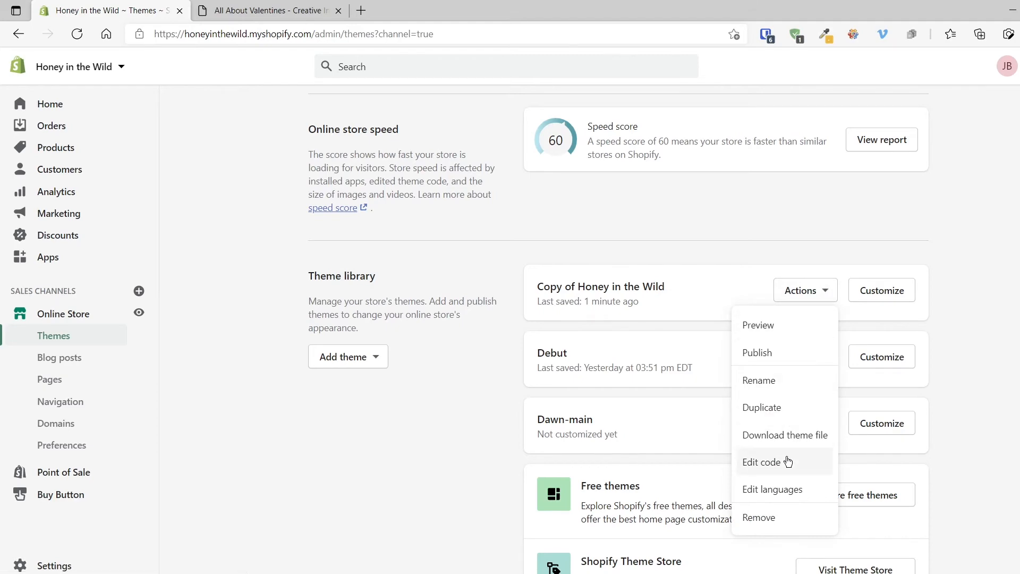
pyautogui.click(761, 462)
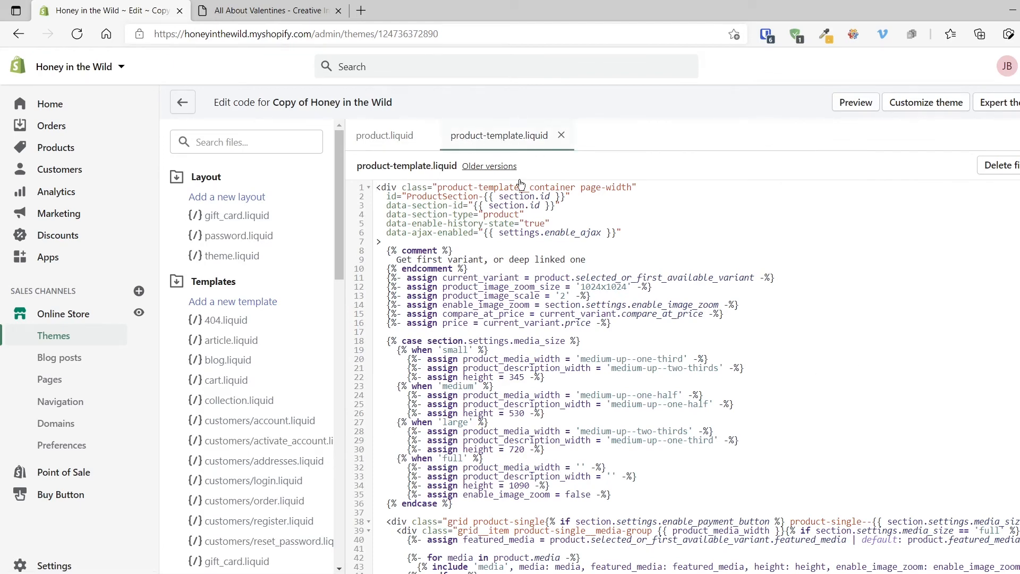
pyautogui.moveTo(856, 102)
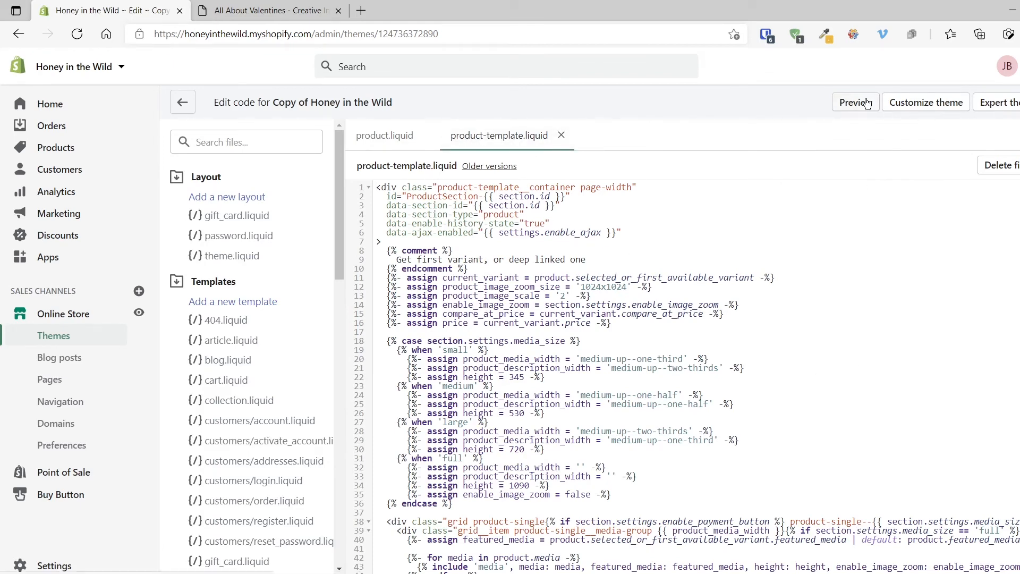
pyautogui.click(852, 102)
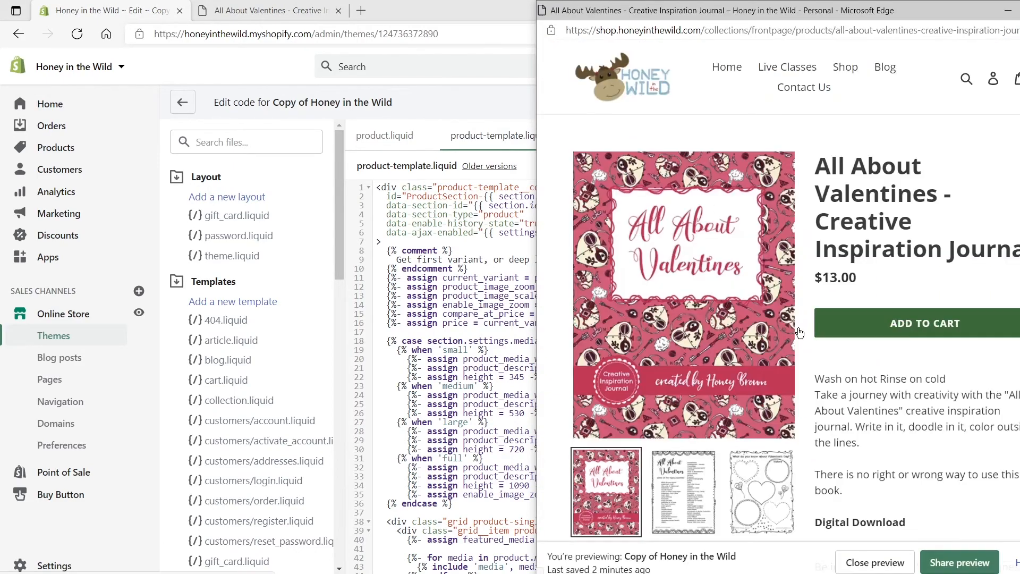
pyautogui.moveTo(952, 382)
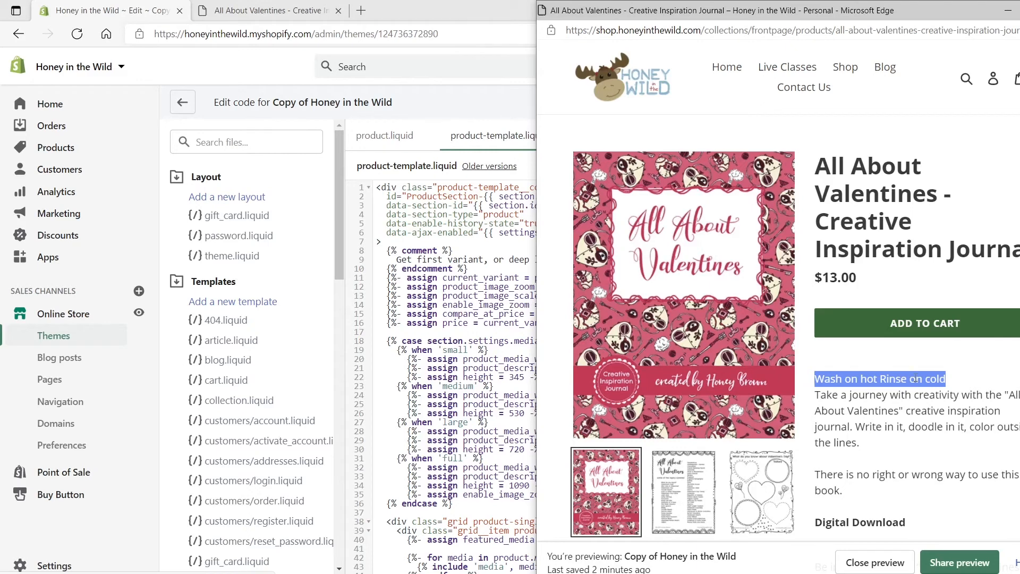
pyautogui.moveTo(918, 374)
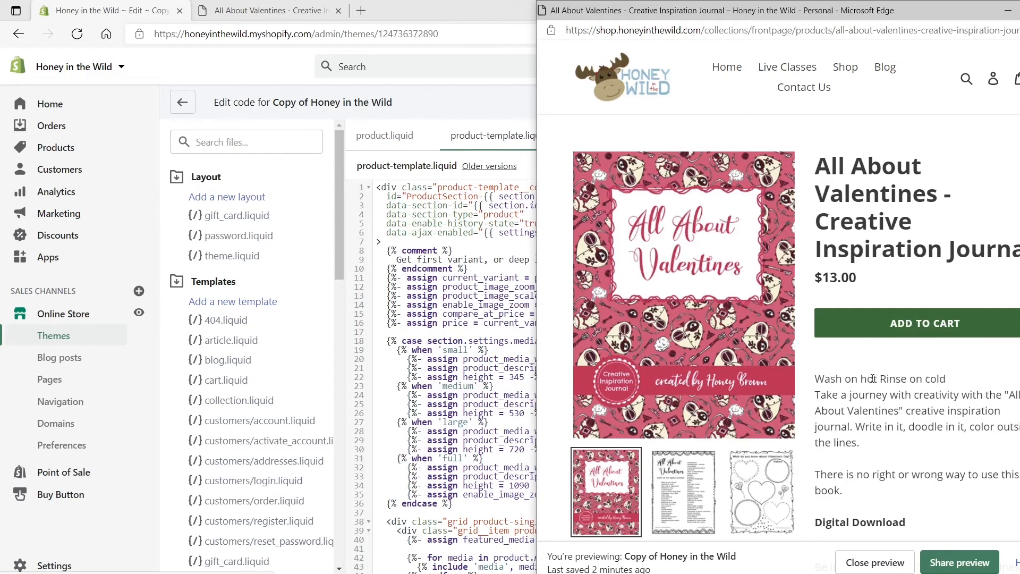
pyautogui.doubleClick(846, 379)
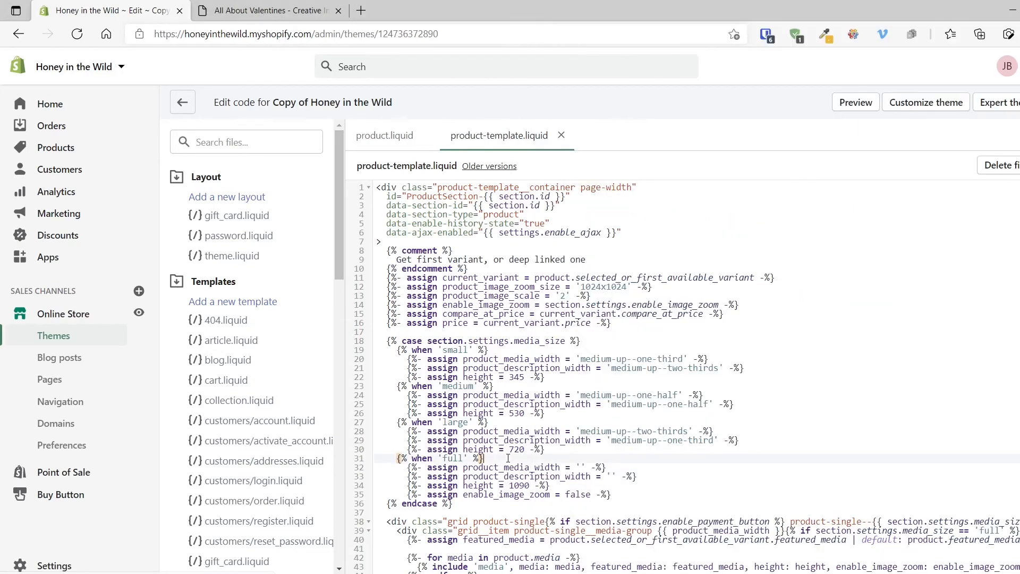
# - Find the care_guide output, wrap it in <p></p> tags, and start a {% tag below
pyautogui.scroll(-3)
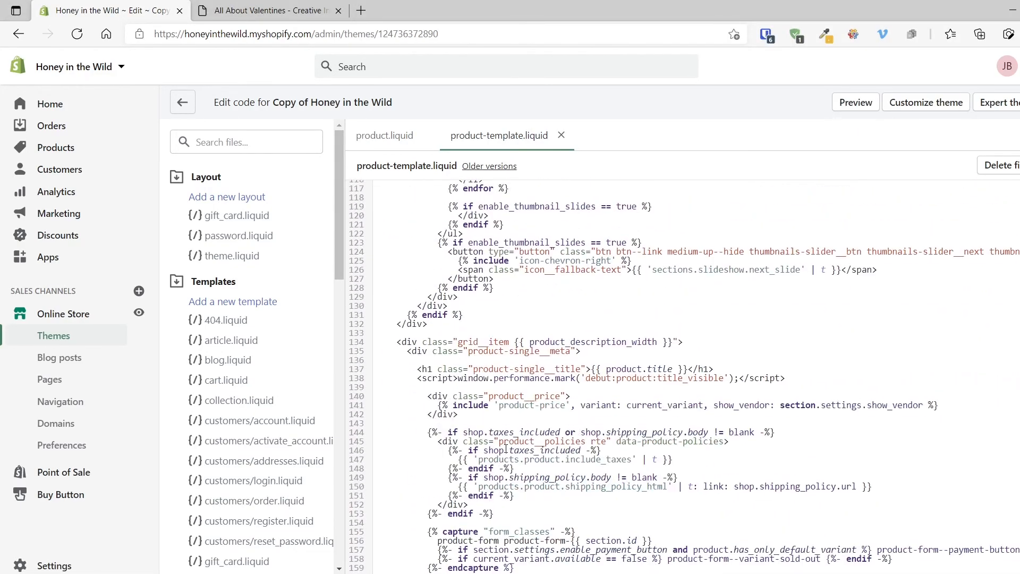
pyautogui.scroll(-3)
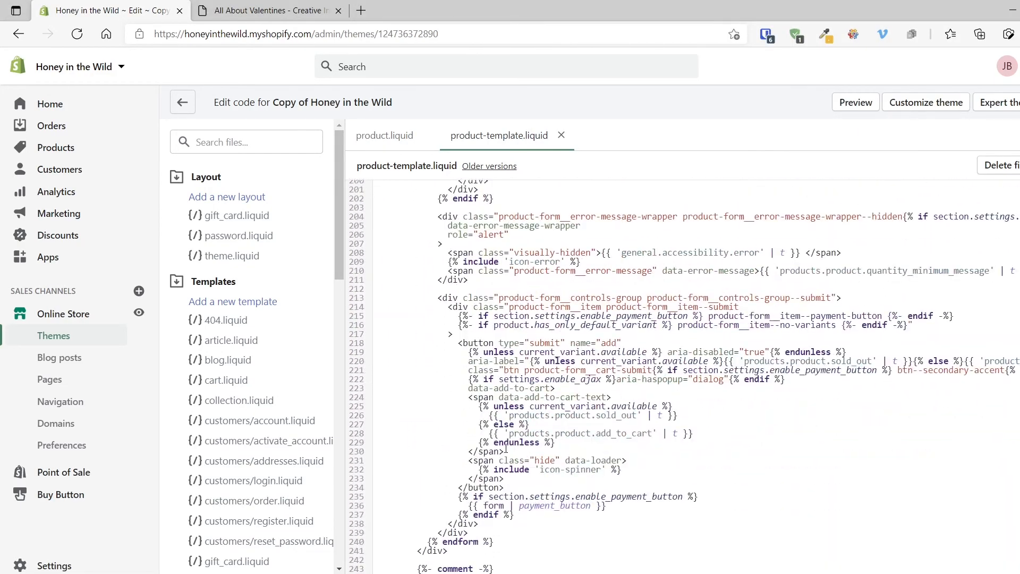
pyautogui.scroll(-3)
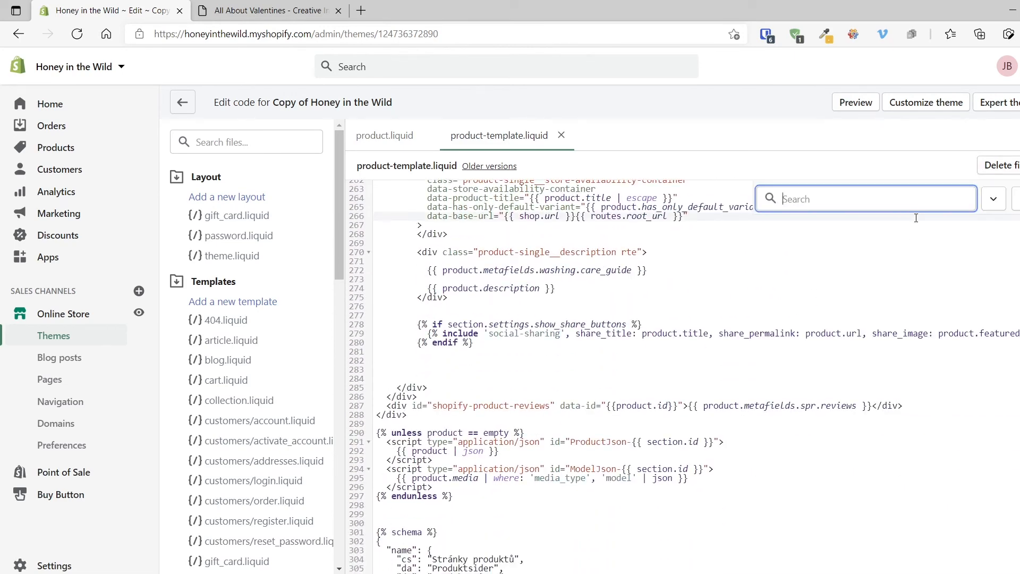
pyautogui.write('product.desc')
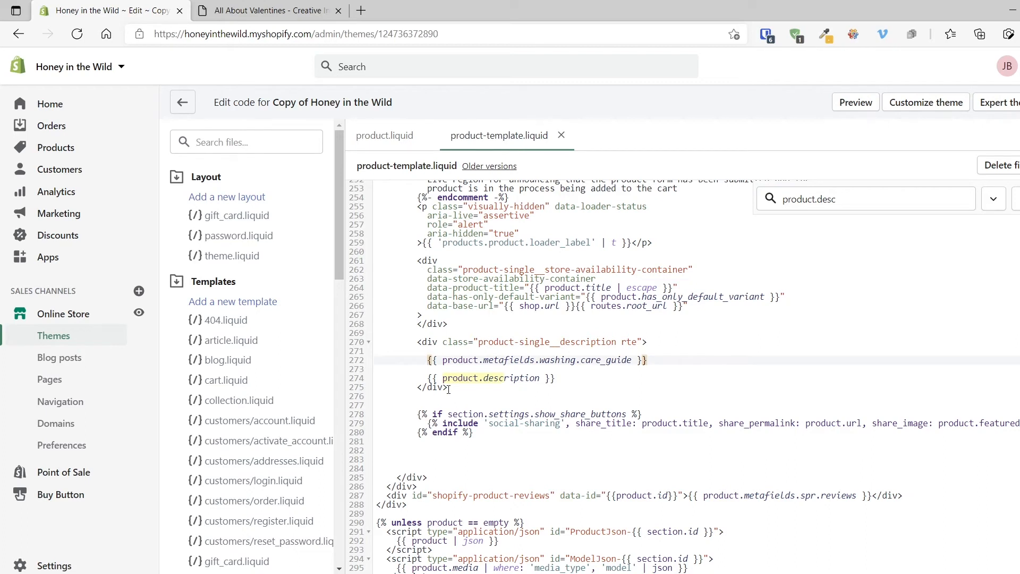
pyautogui.write('<p>')
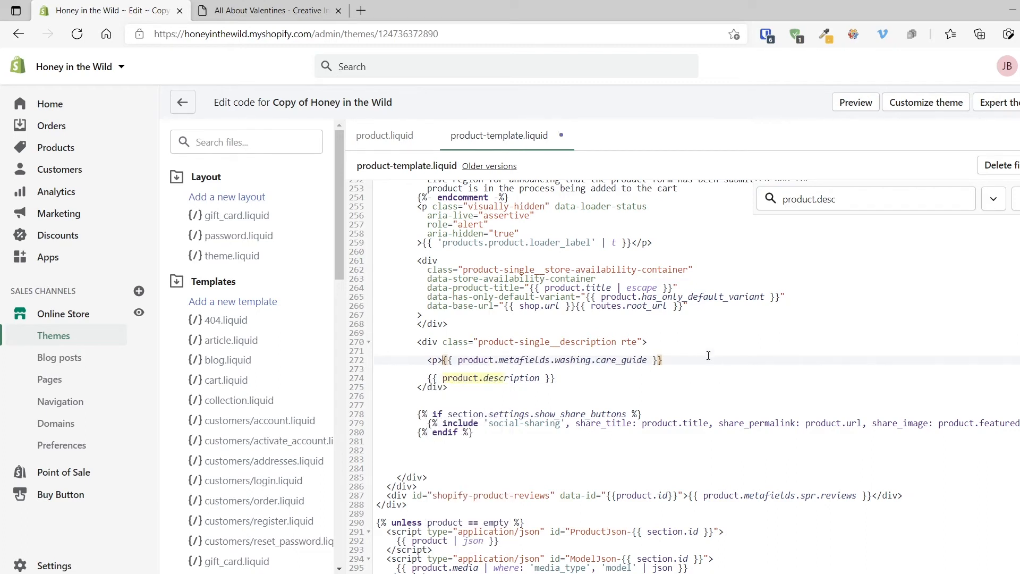
pyautogui.write('</p>')
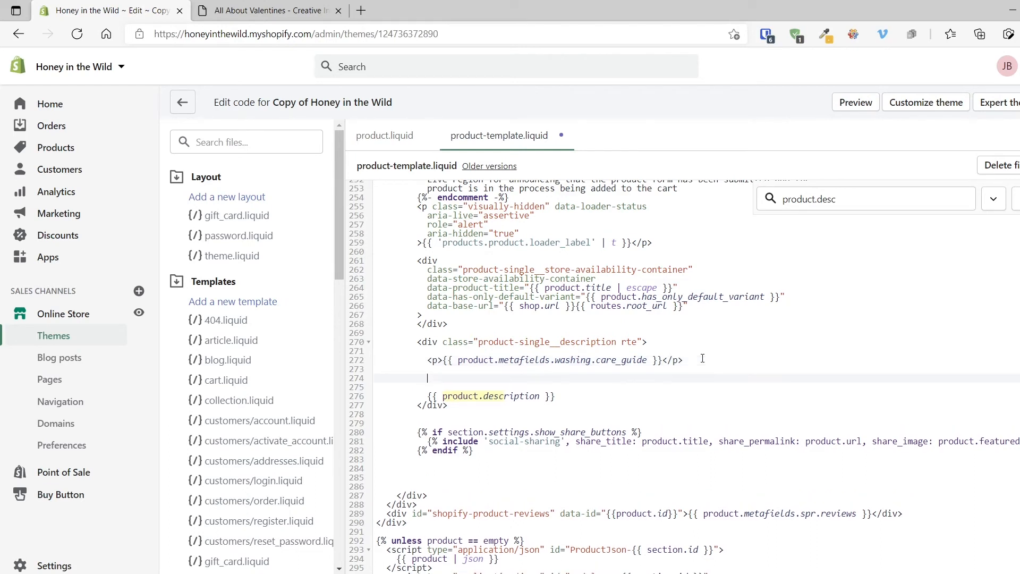
pyautogui.write('{%')
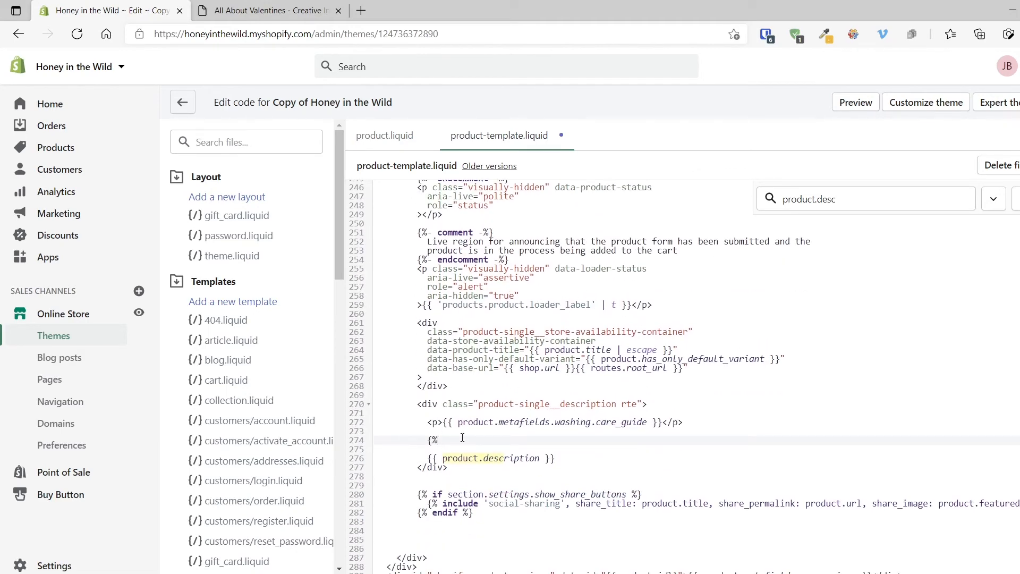
# - Add a Liquid comment 'Added metafields for washing instructions.' below the care_guide paragraph and save
pyautogui.write('-')
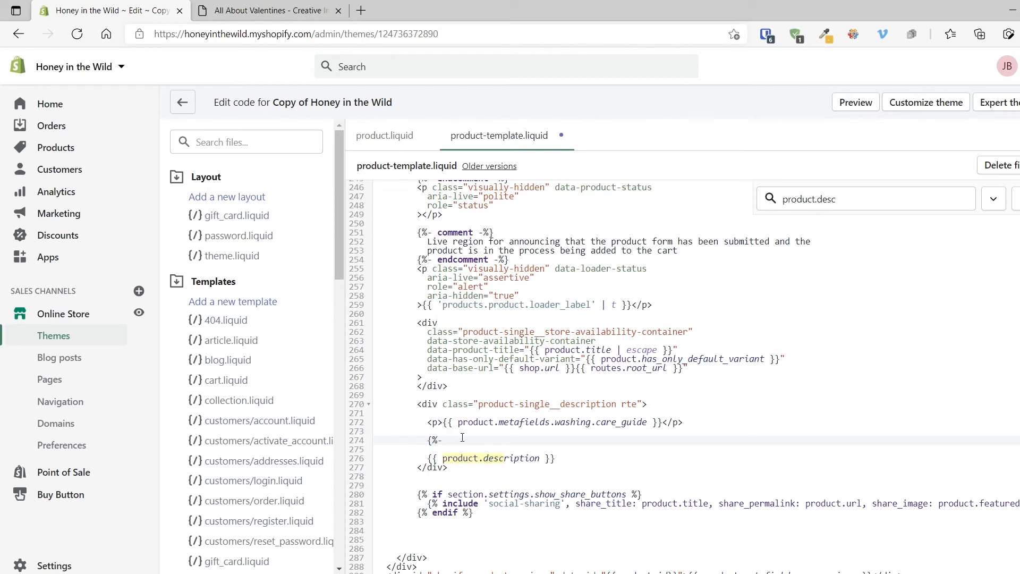
pyautogui.write('comment')
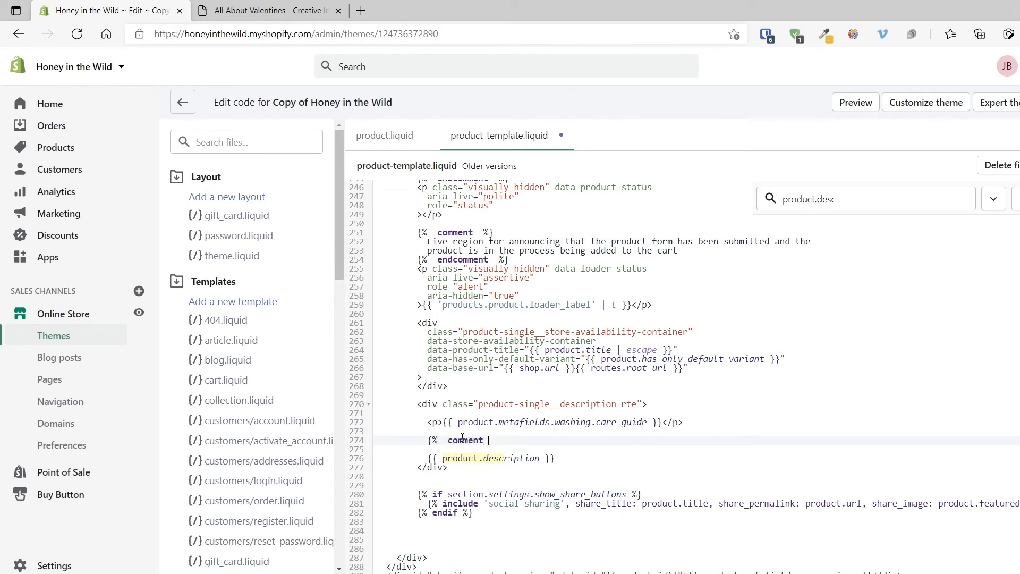
pyautogui.write('-%}')
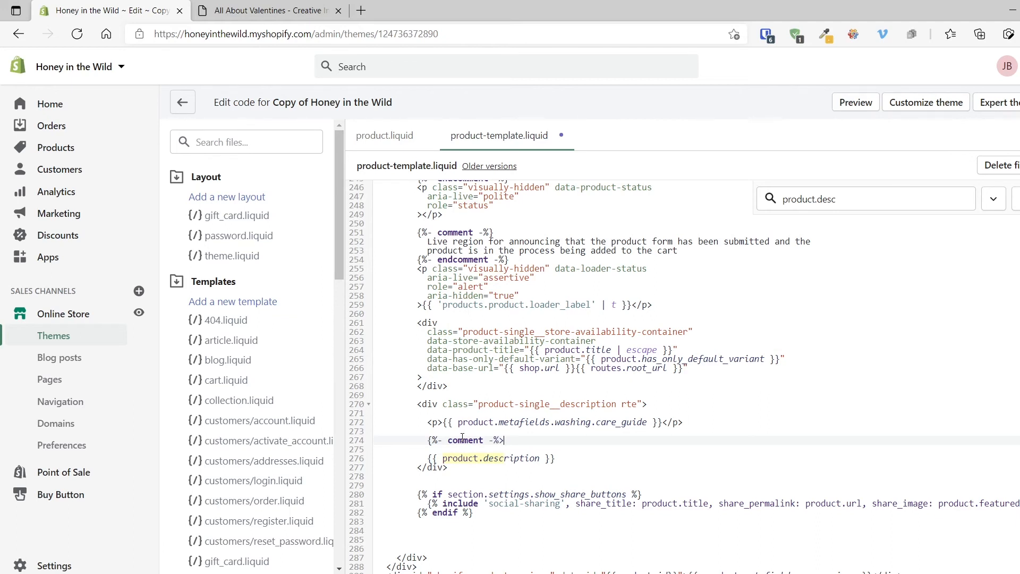
pyautogui.write('Add')
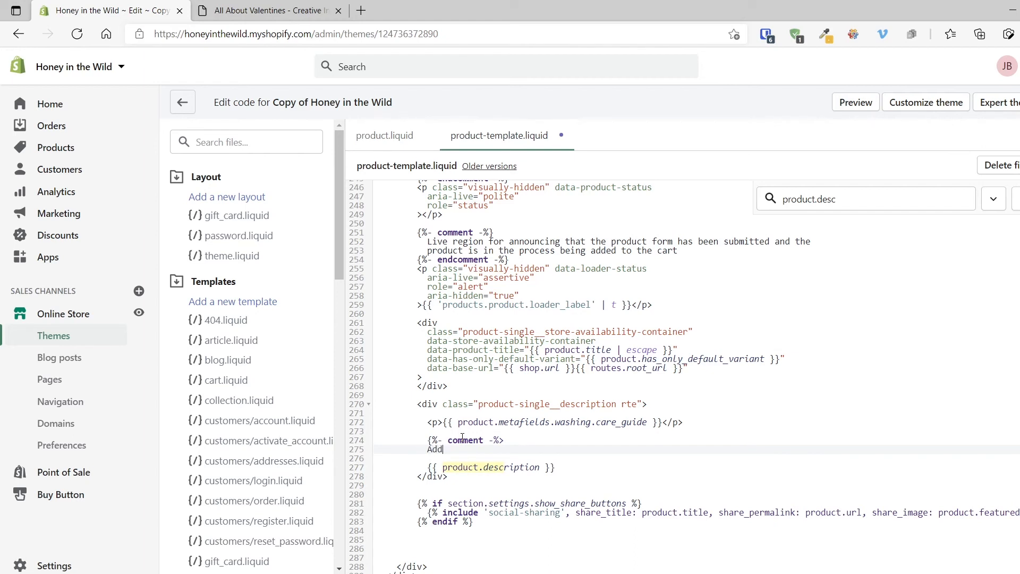
pyautogui.write('ed')
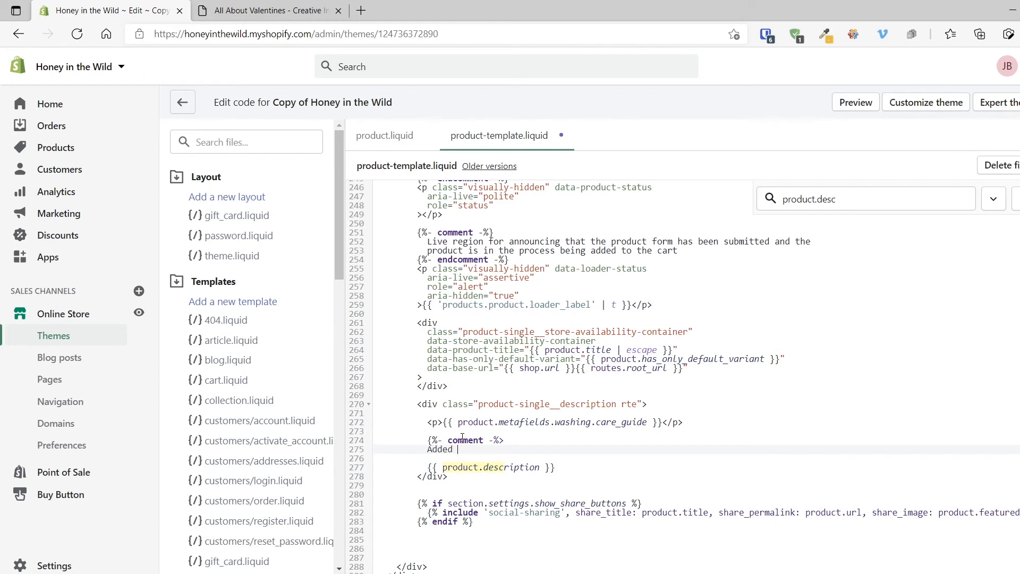
pyautogui.write('metafield')
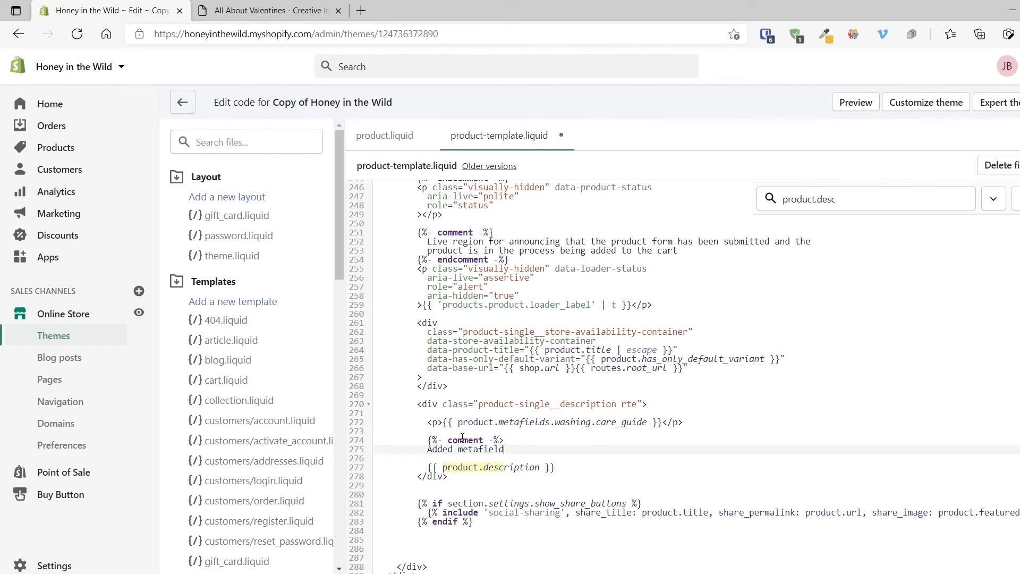
pyautogui.write('s for wash')
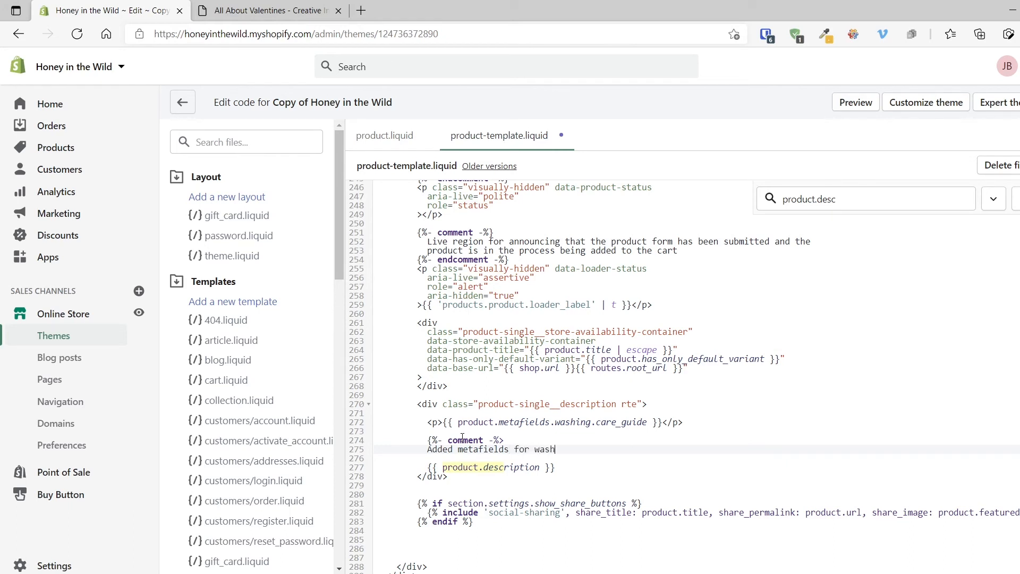
pyautogui.write('ing instructions.')
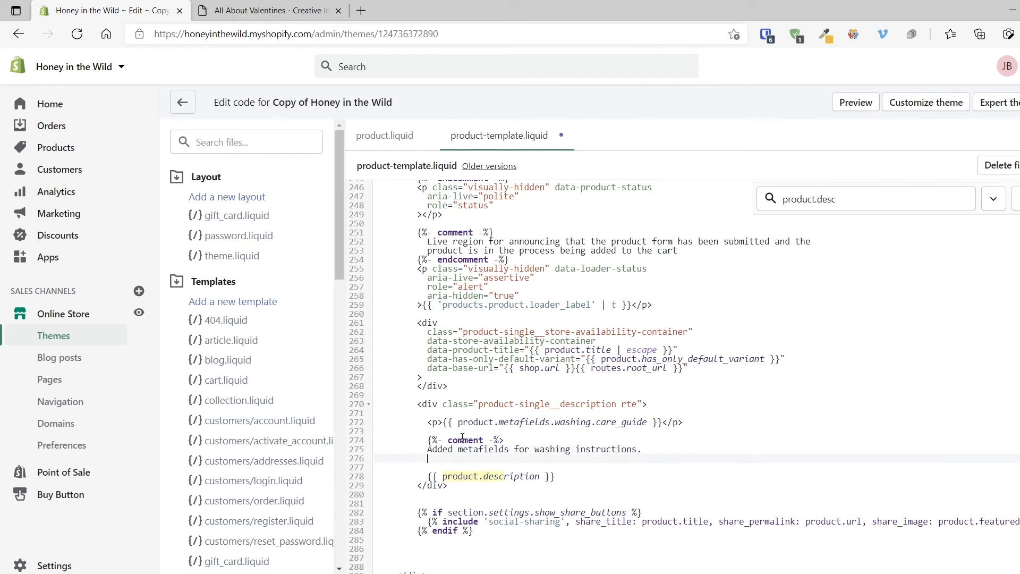
pyautogui.write('{%')
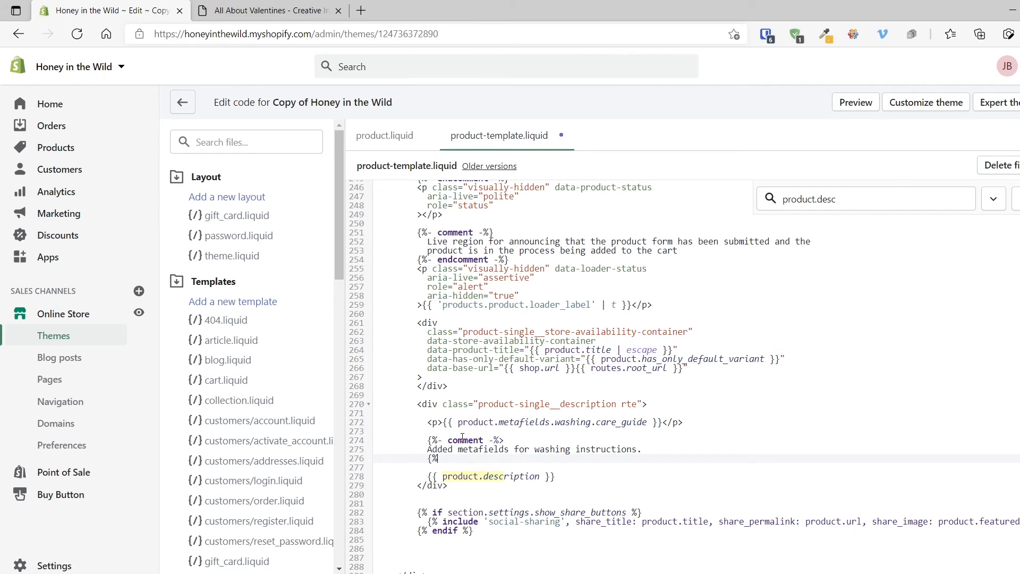
pyautogui.write('-')
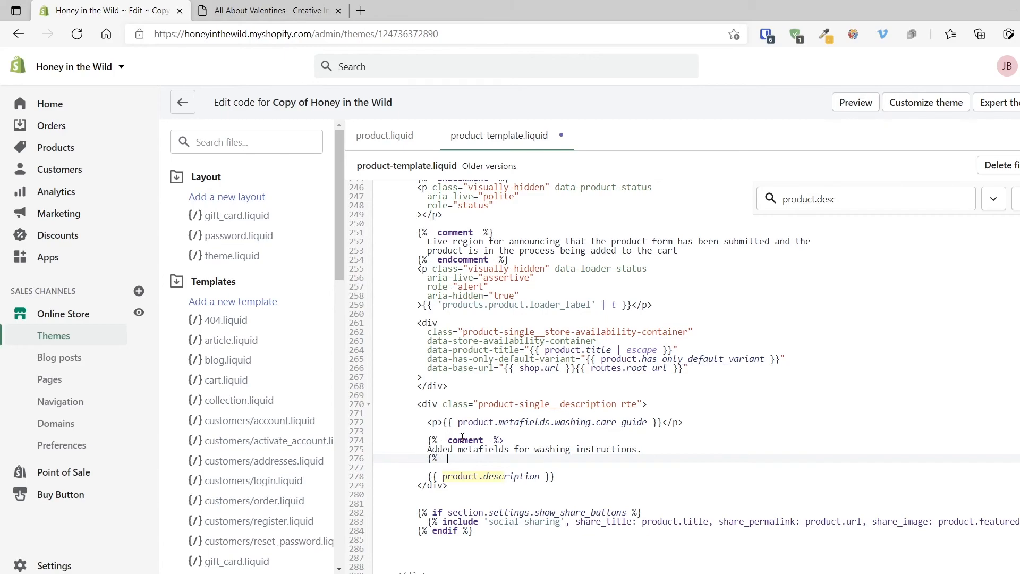
pyautogui.write('endcommt')
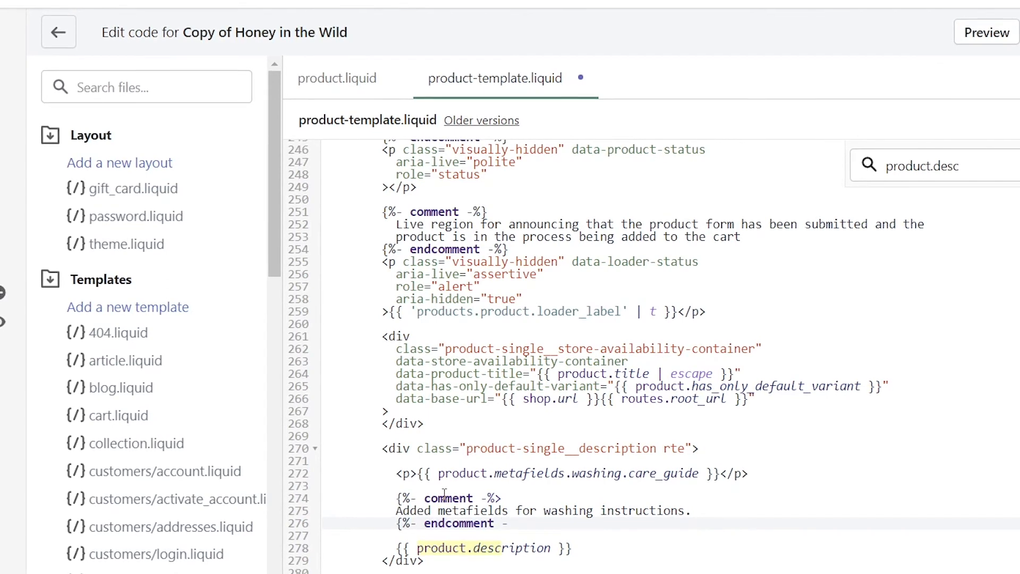
pyautogui.write('%}')
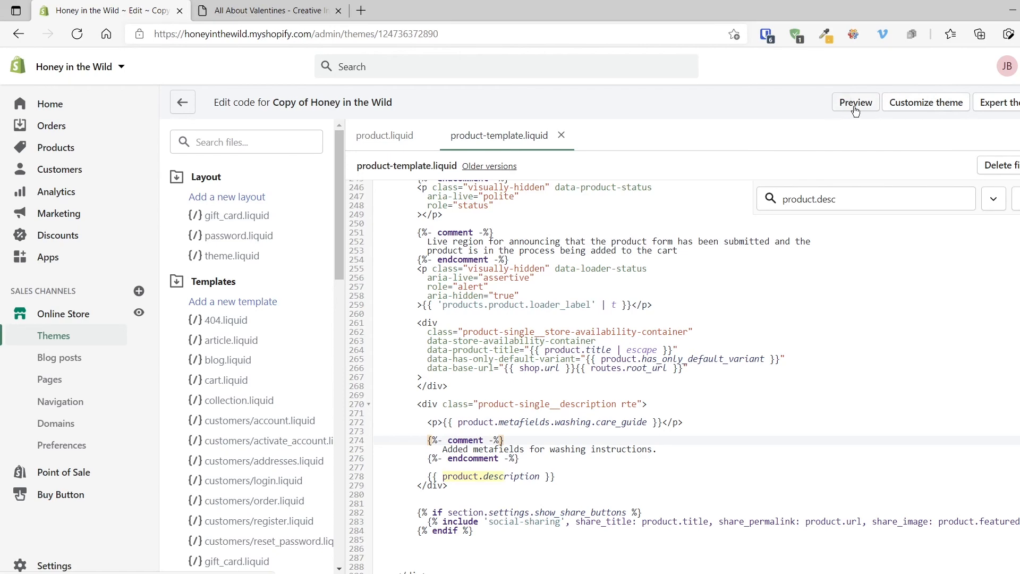
# - Prefix the care_guide output with <b>Washing Instructions: </b> and save the template
pyautogui.click(855, 102)
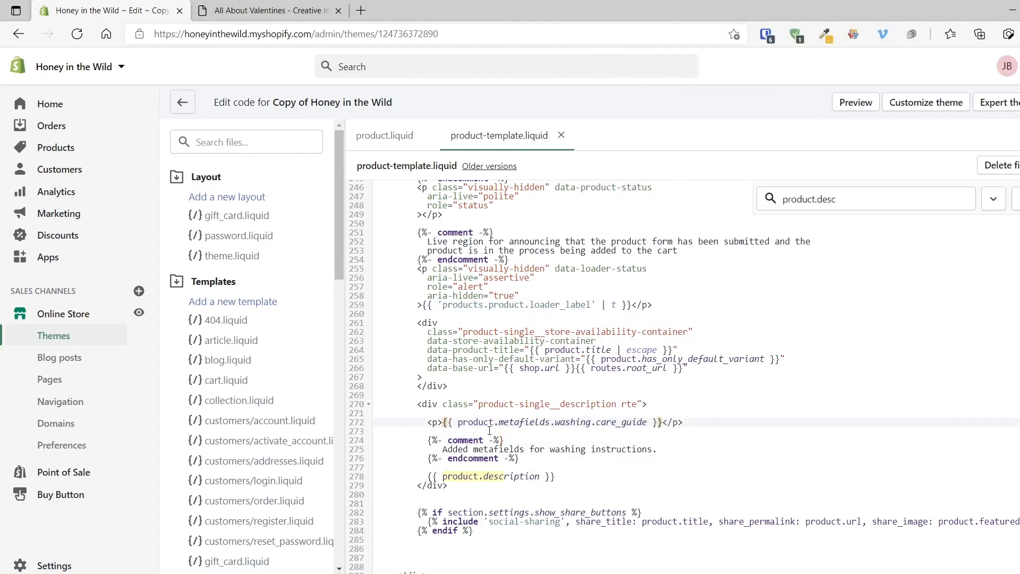
pyautogui.write('<b')
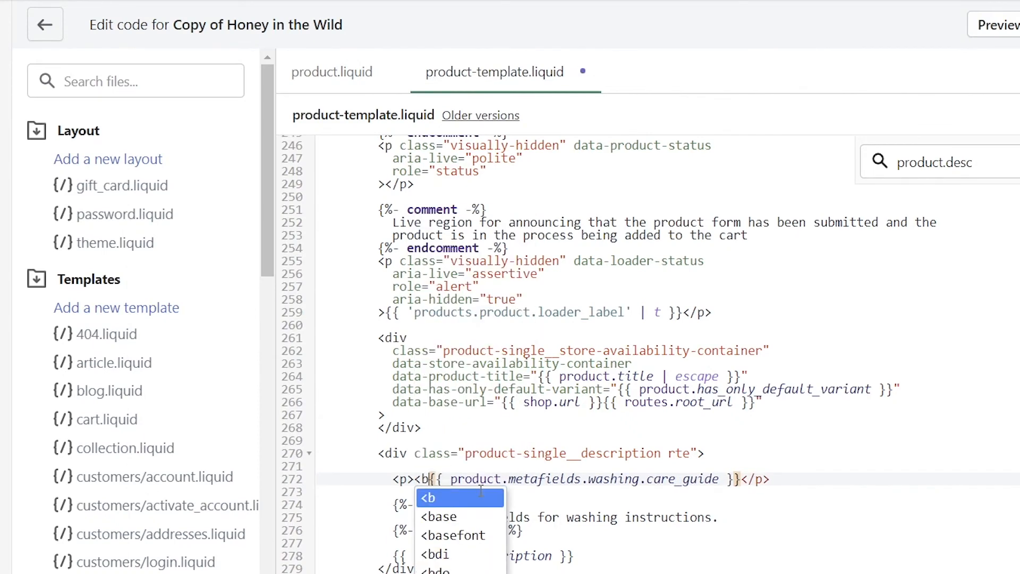
pyautogui.write('>Washing Inst')
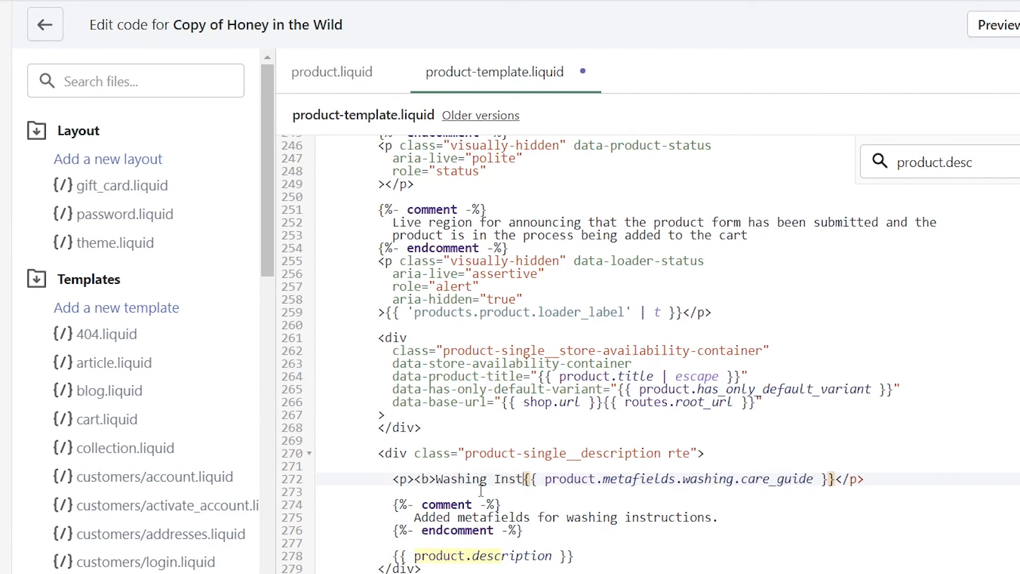
pyautogui.write('ruction')
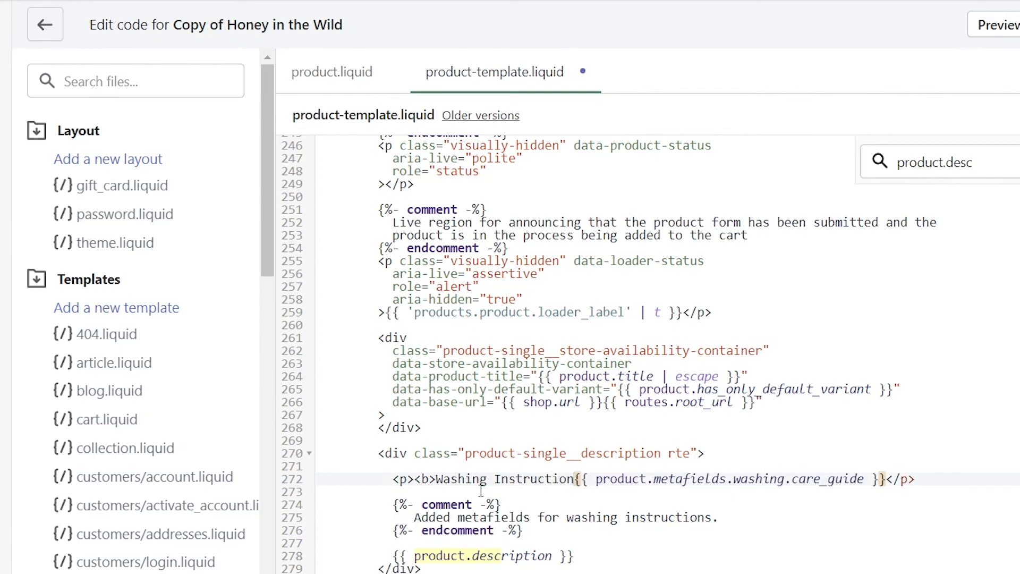
pyautogui.write('s: </')
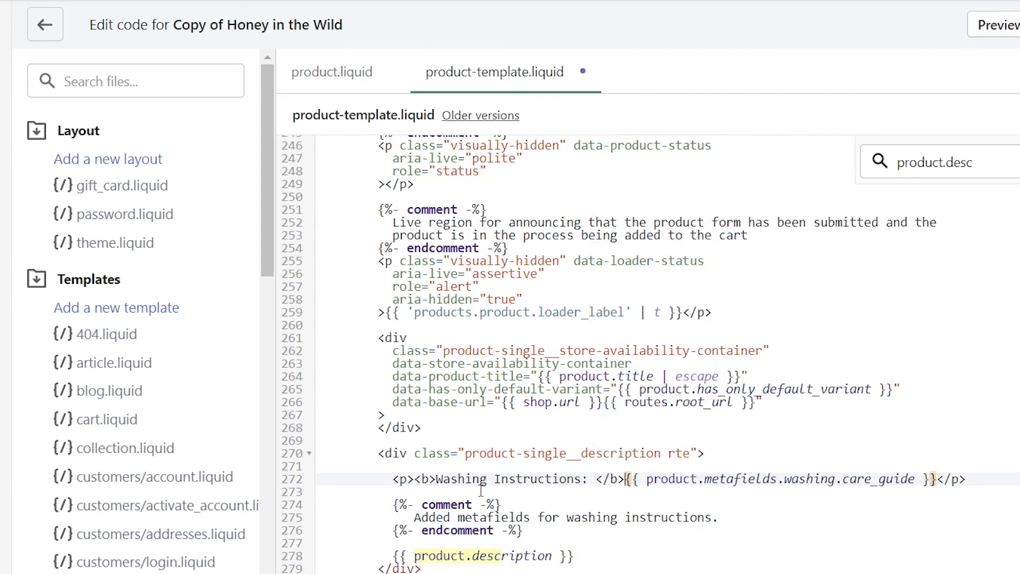
pyautogui.write('b>')
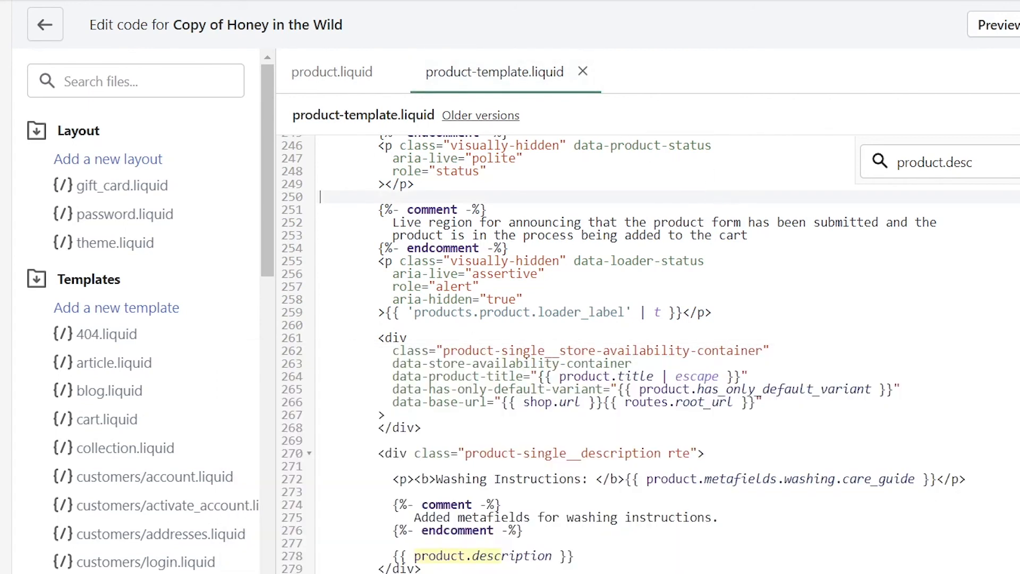
pyautogui.moveTo(864, 475)
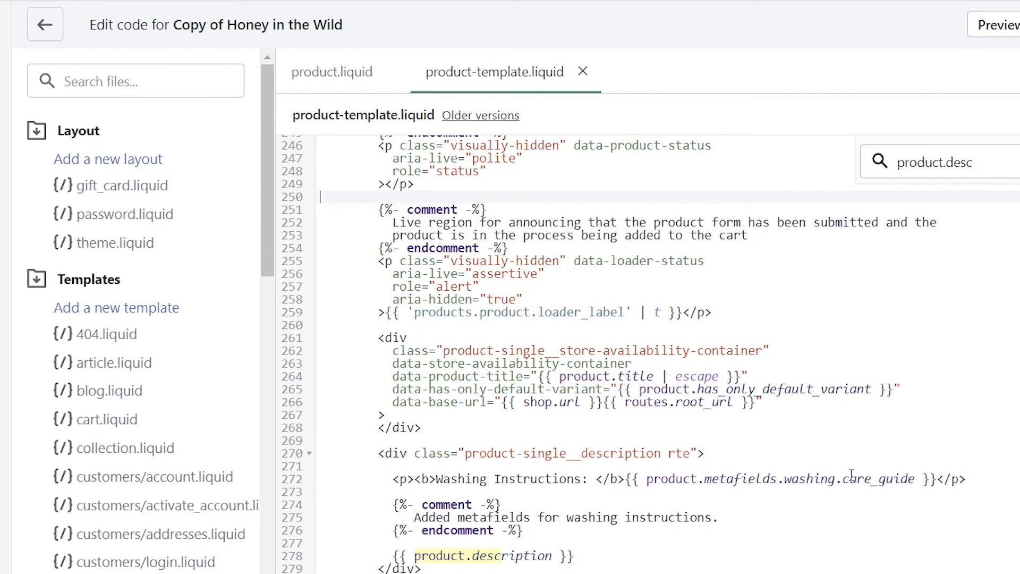
pyautogui.moveTo(999, 14)
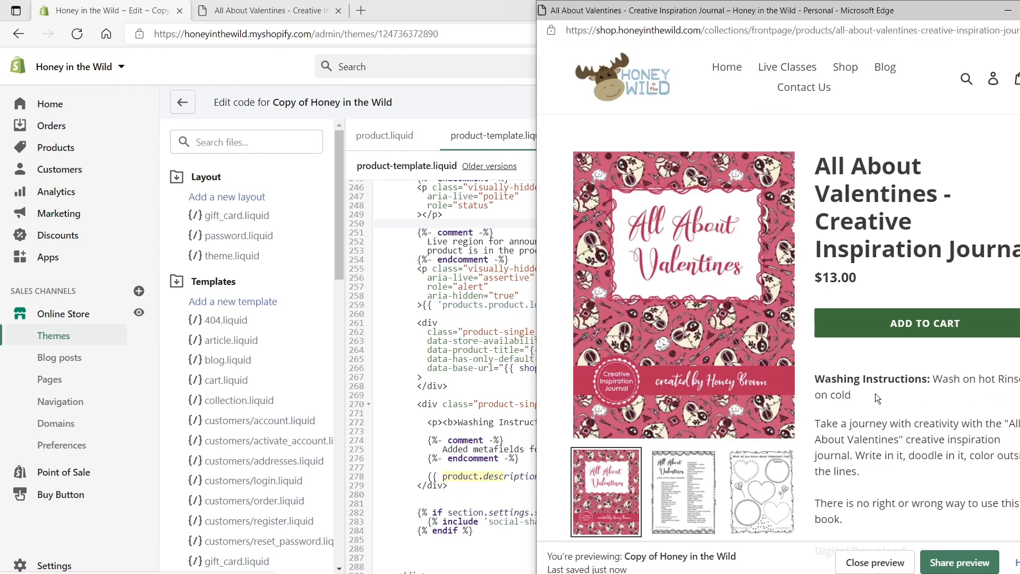
pyautogui.moveTo(866, 371)
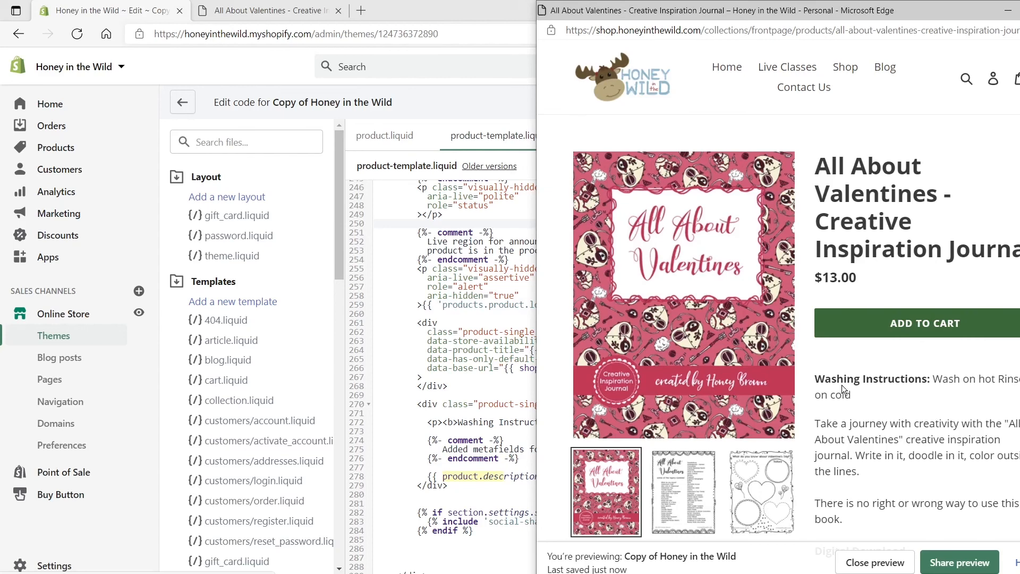
pyautogui.moveTo(919, 417)
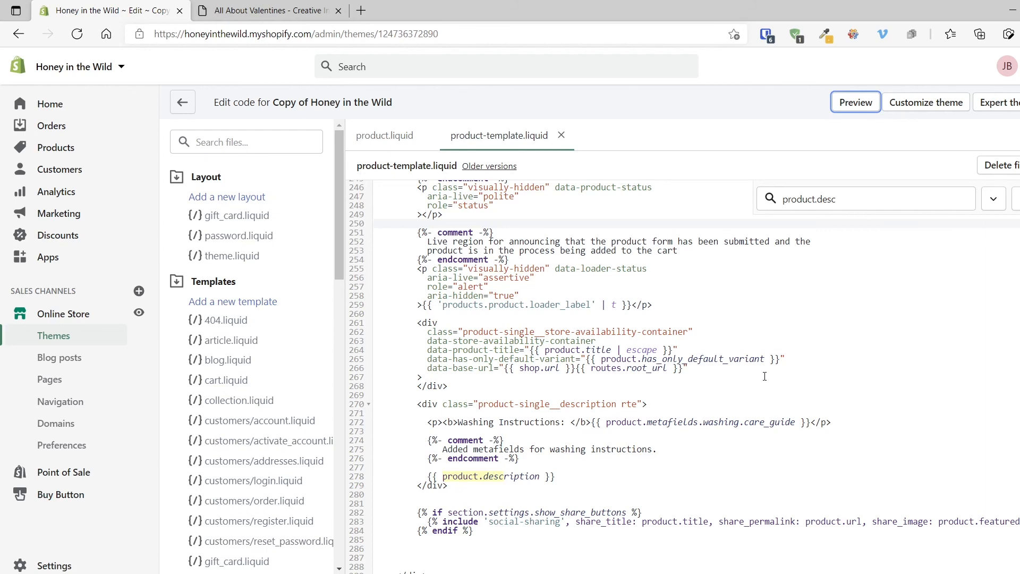
pyautogui.moveTo(143, 485)
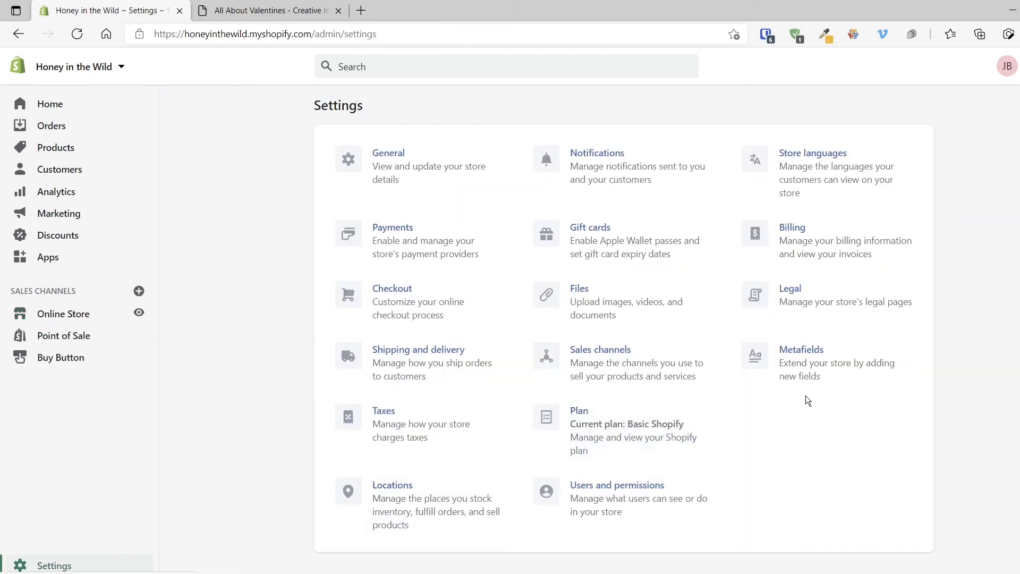
# - Check the Care Guide product metafield definition, then return to Online Store themes
pyautogui.click(801, 350)
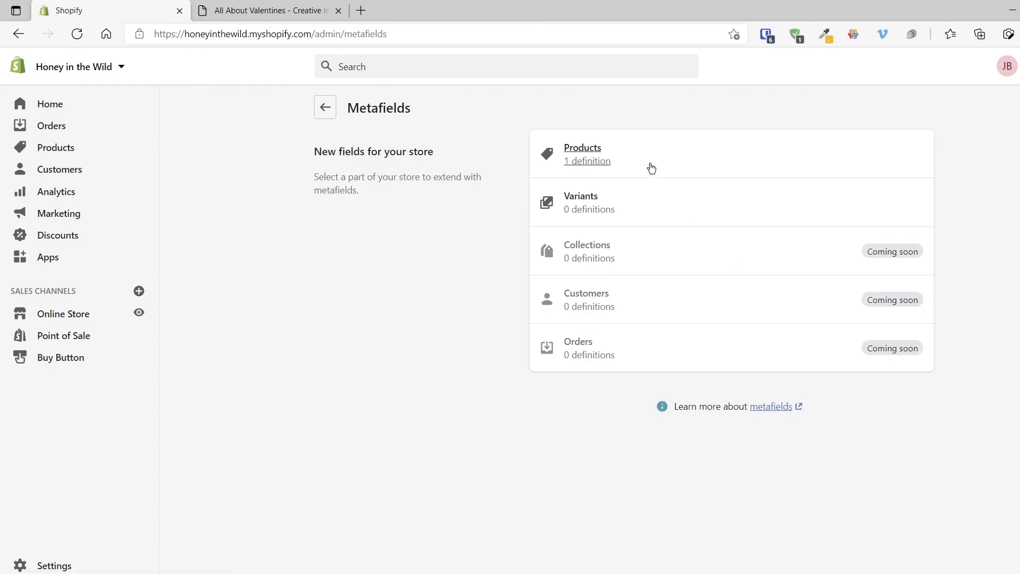
pyautogui.click(582, 154)
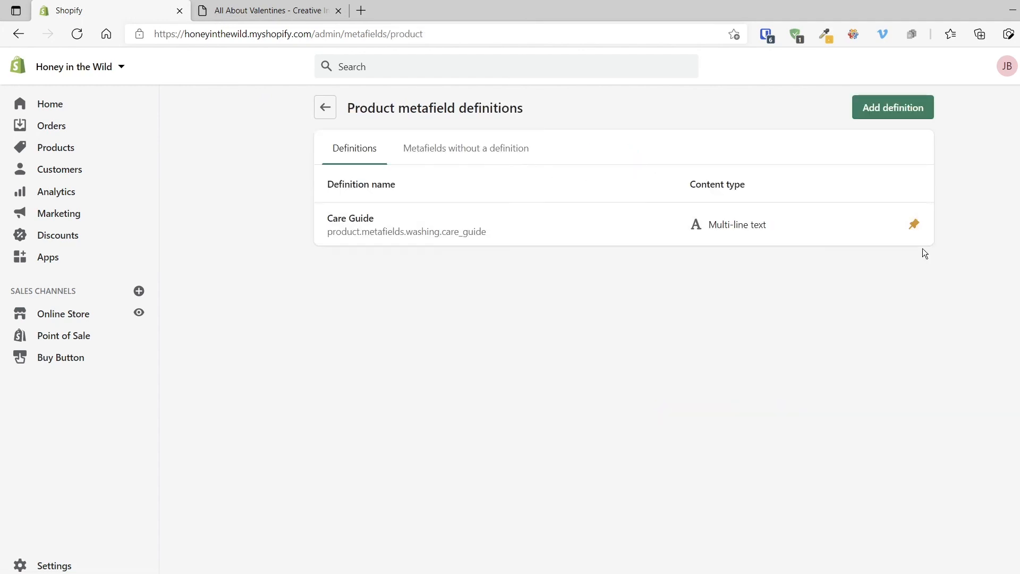
pyautogui.moveTo(545, 232)
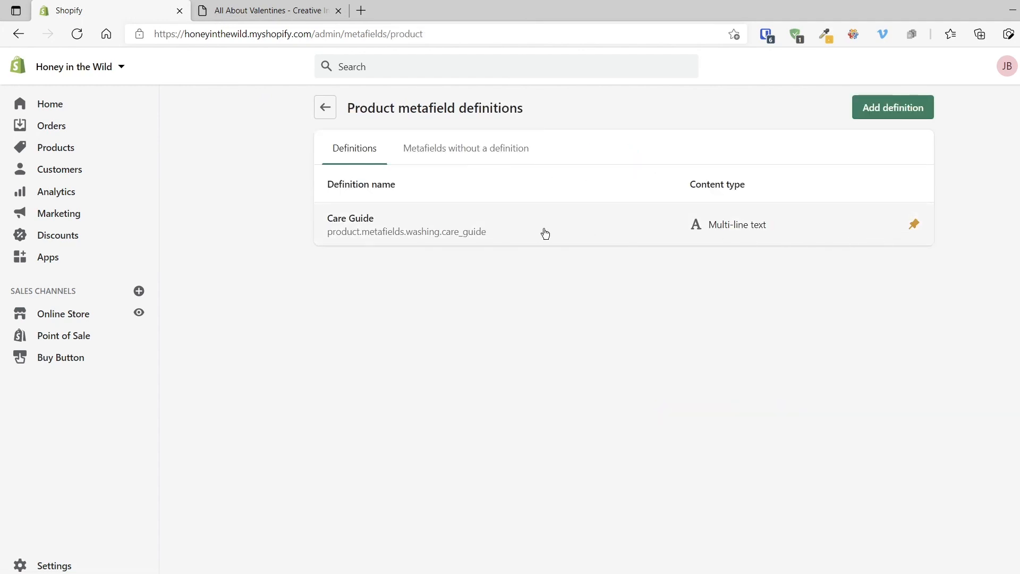
pyautogui.moveTo(63, 313)
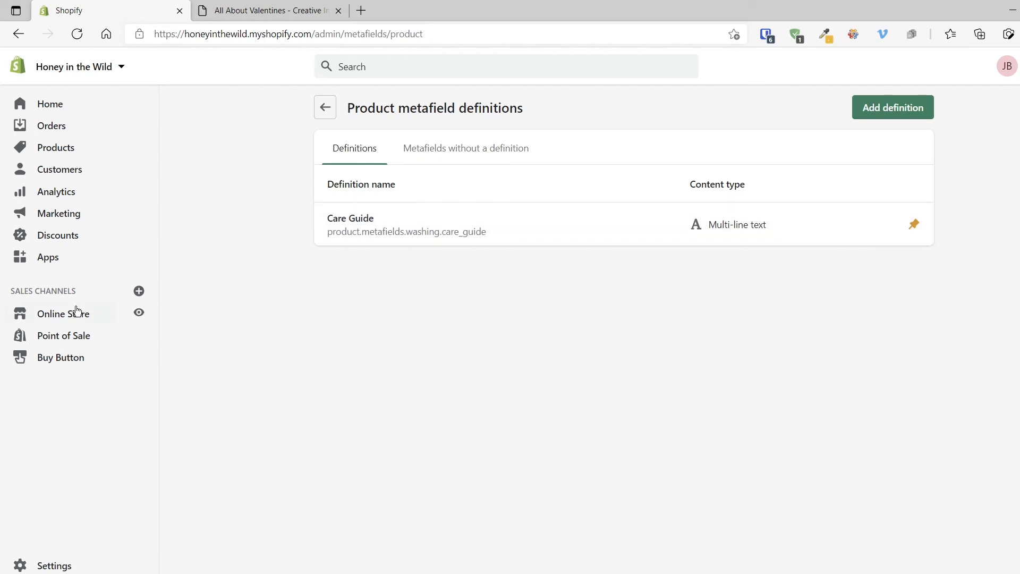
pyautogui.click(63, 313)
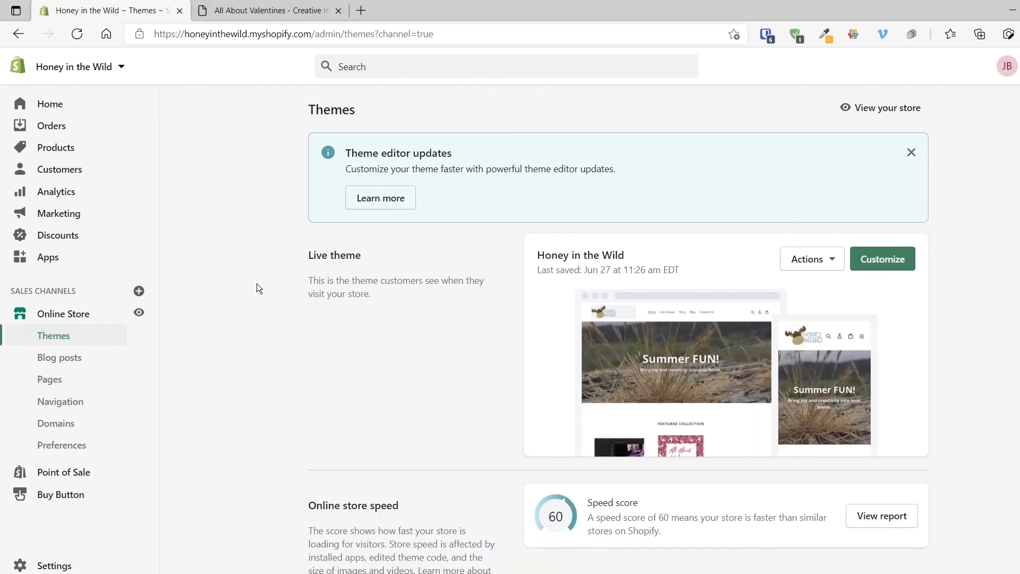
# - Edit code for the Copy of Honey in the Wild theme, showing product-template.liquid
pyautogui.scroll(-3)
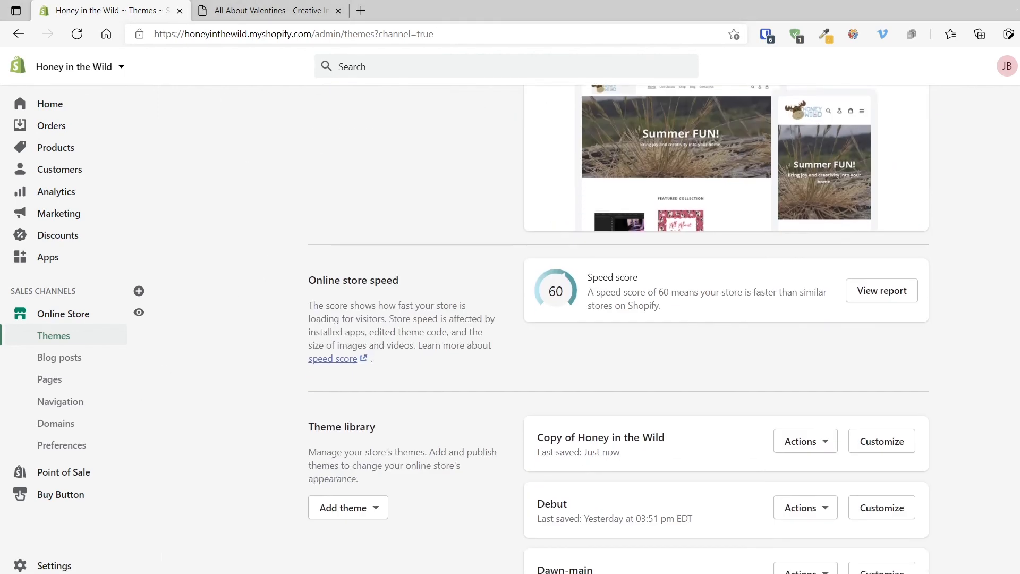
pyautogui.click(804, 290)
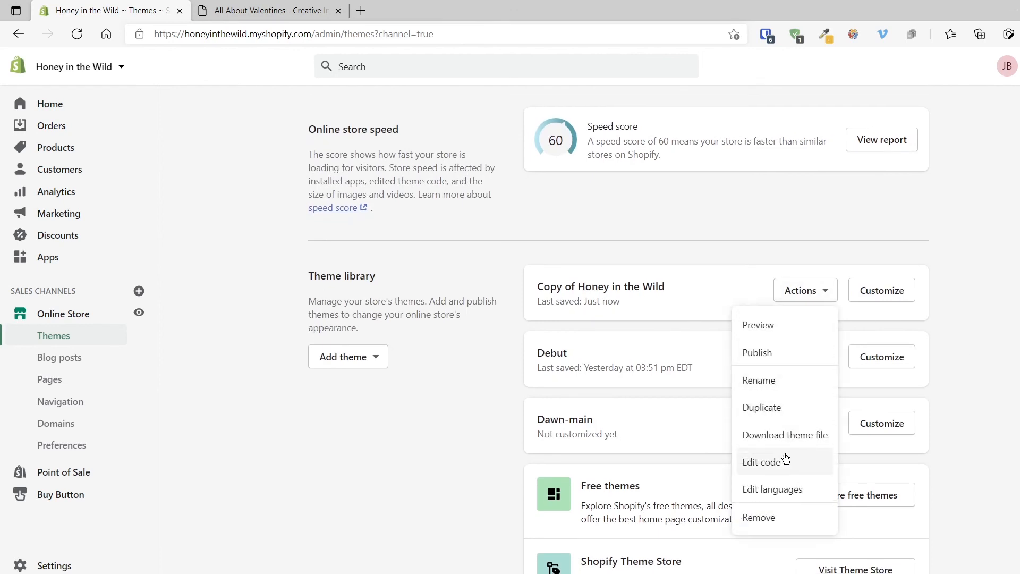
pyautogui.click(760, 461)
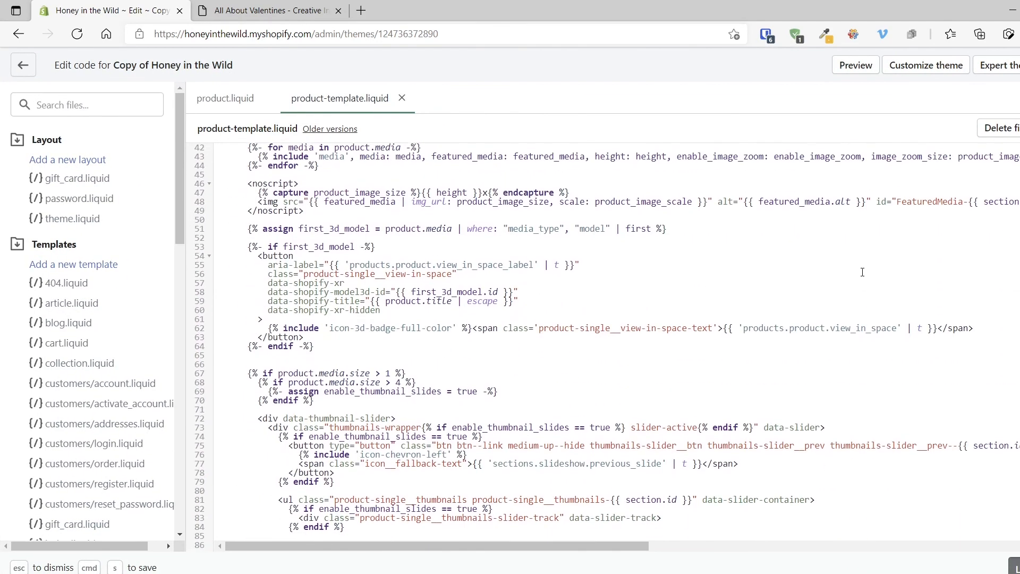
pyautogui.scroll(-3)
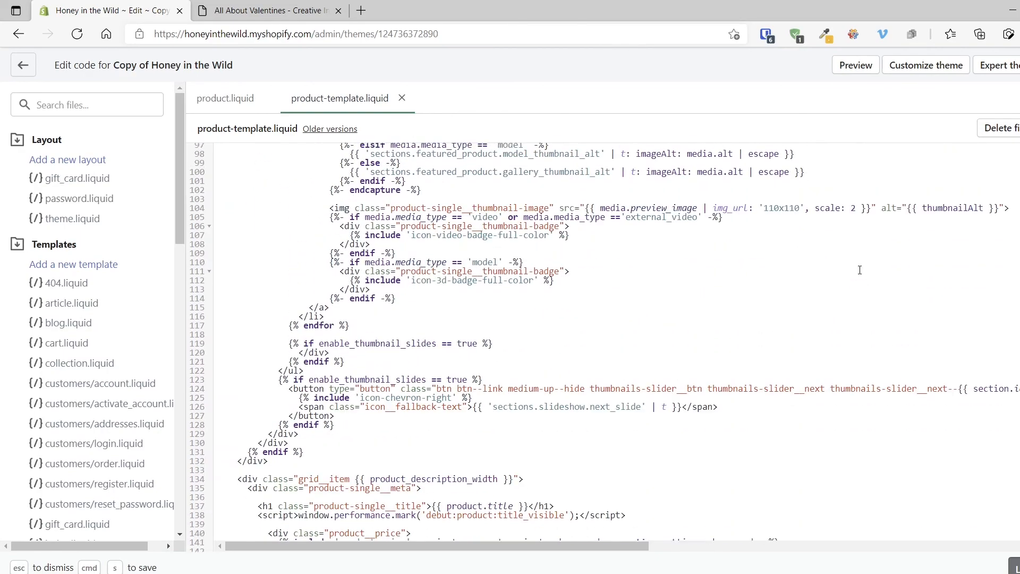
pyautogui.scroll(-3)
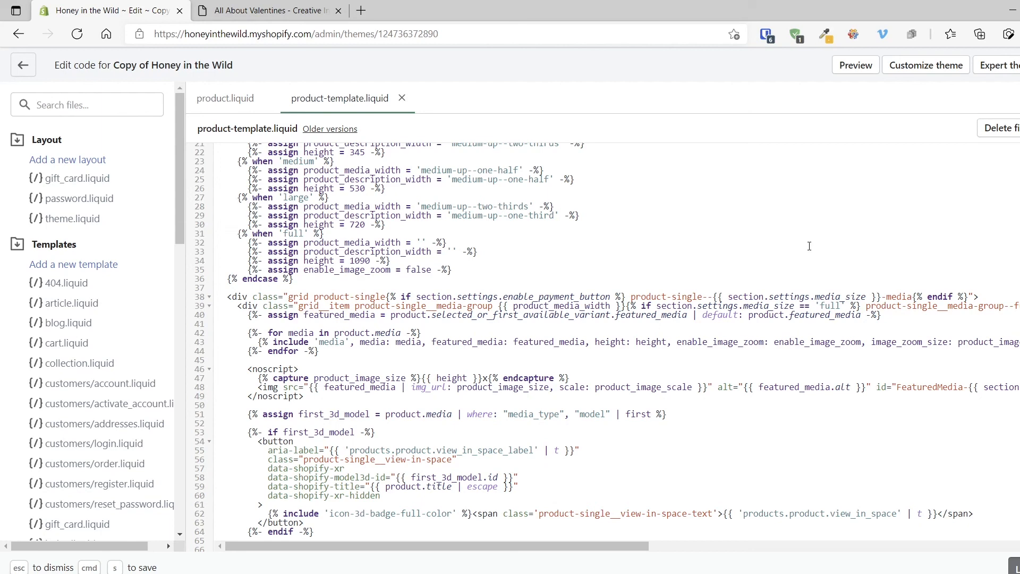
pyautogui.moveTo(808, 246)
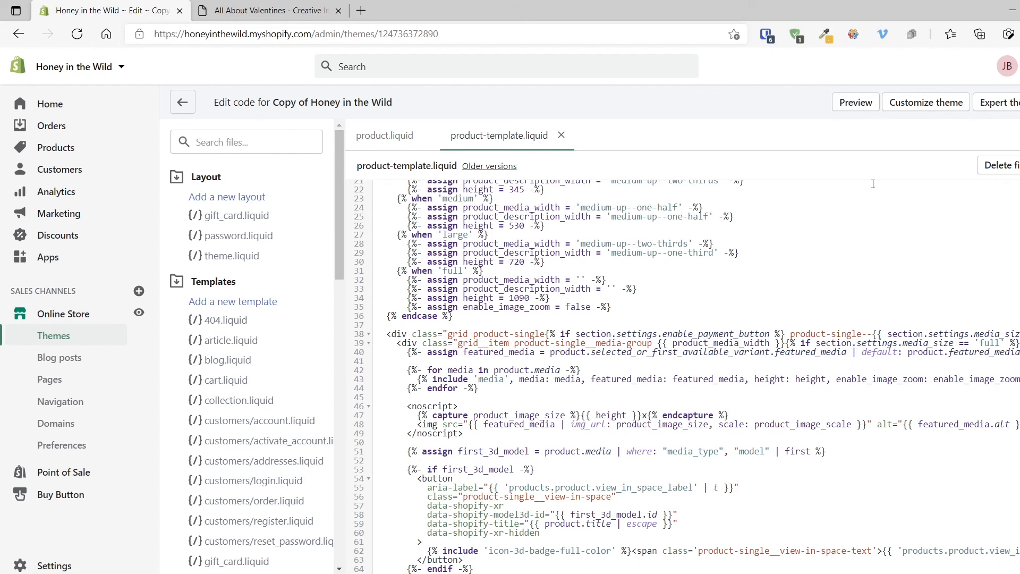
pyautogui.moveTo(818, 207)
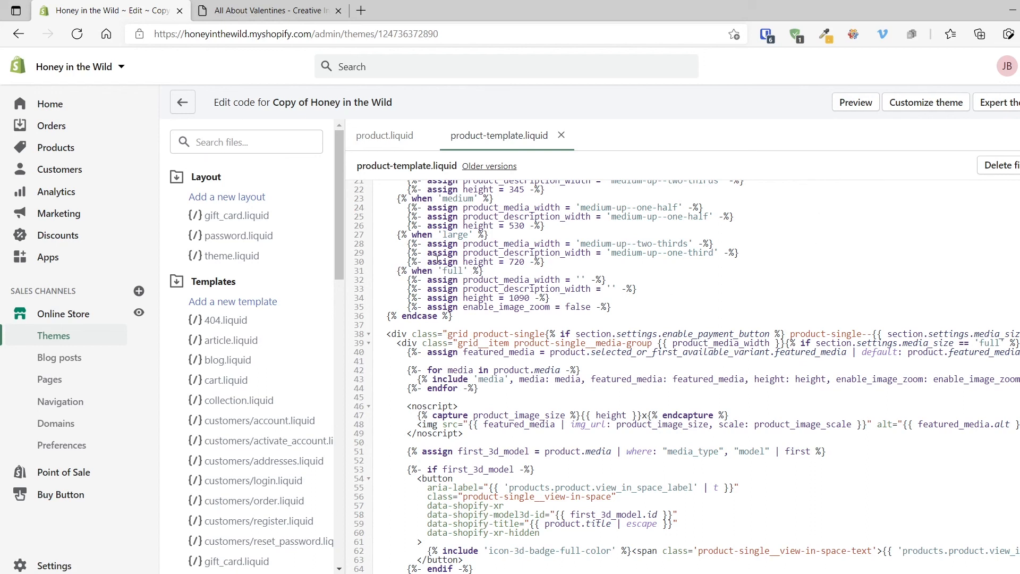
pyautogui.moveTo(366, 226)
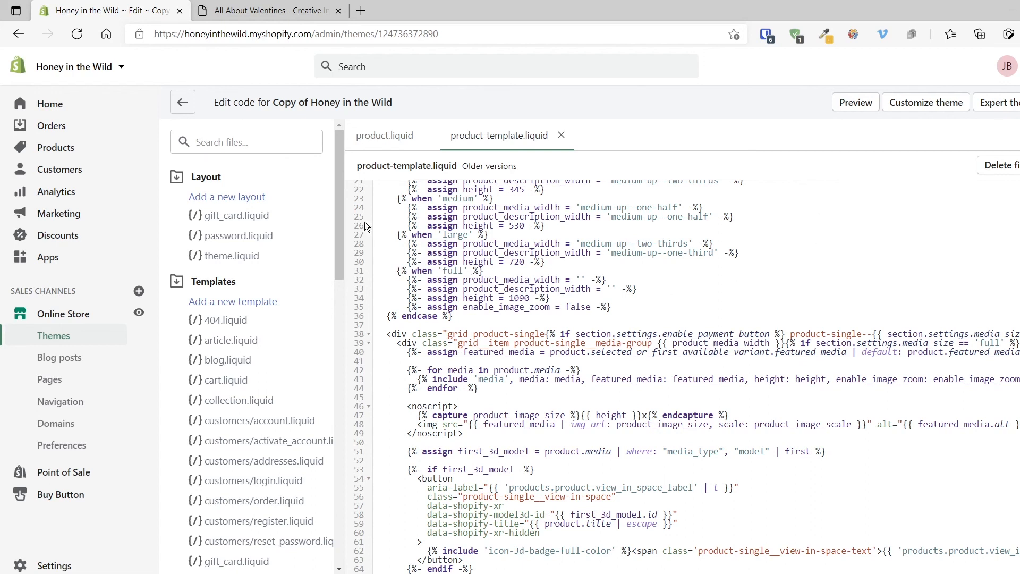